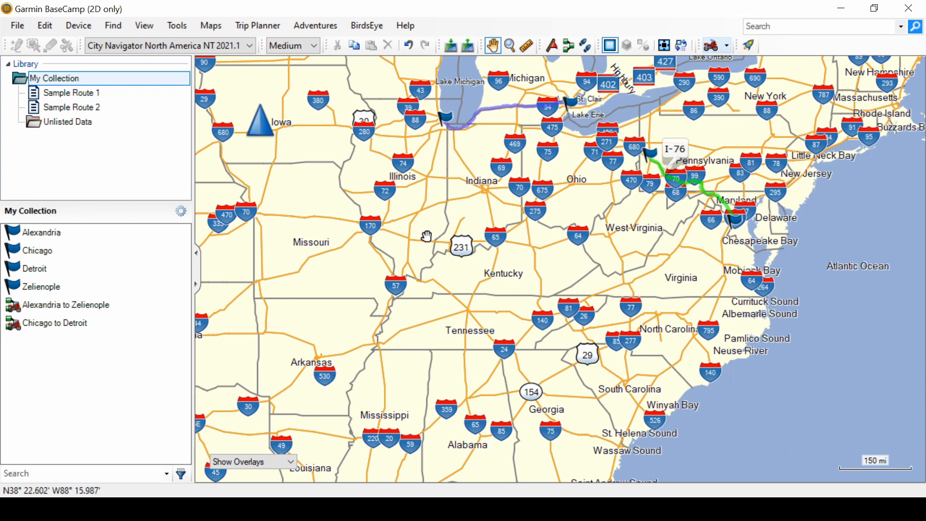
{"action": "mouse_move", "coordinate": [419, 242]}
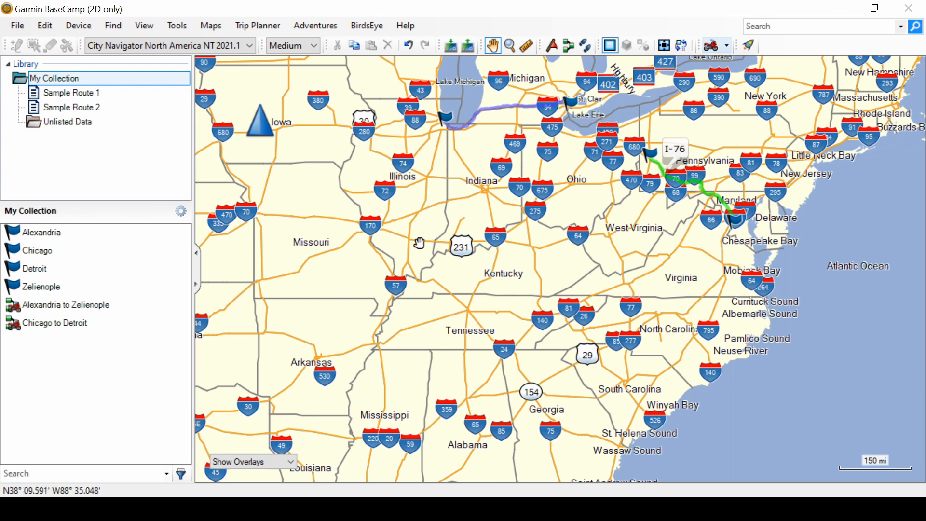
{"action": "mouse_move", "coordinate": [424, 261]}
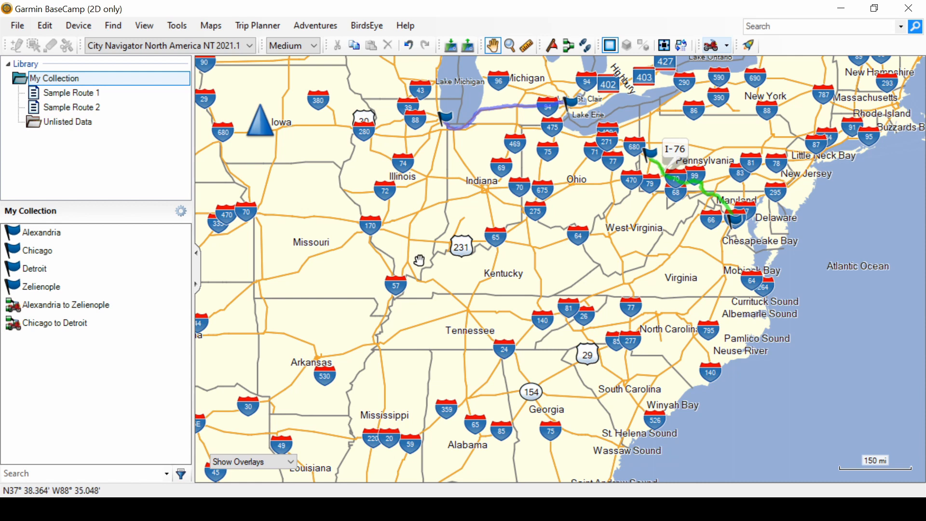
{"action": "mouse_move", "coordinate": [547, 171]}
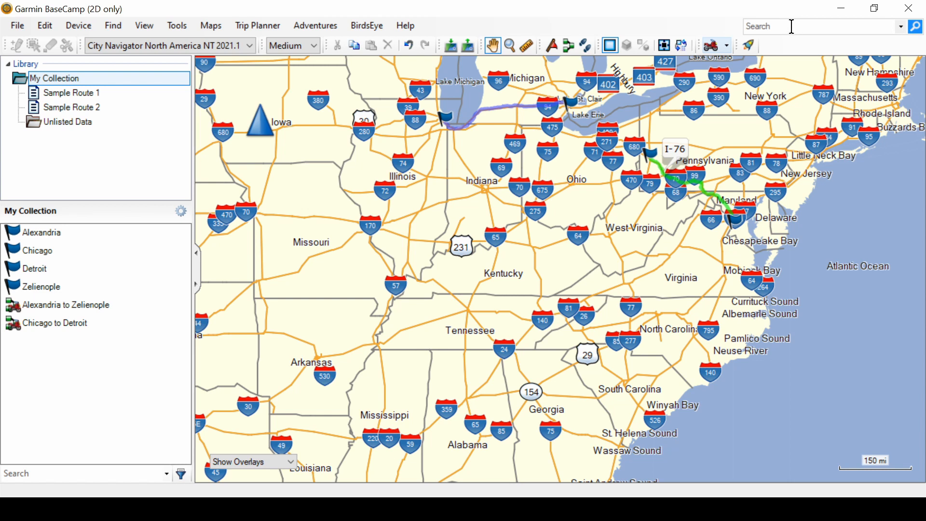
{"action": "mouse_move", "coordinate": [167, 302]}
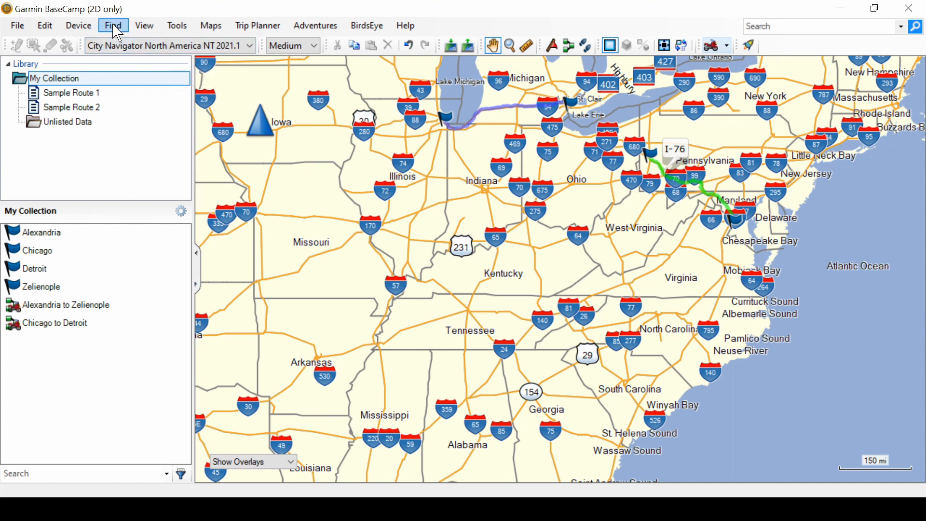
Step: Open the Find menu to see the available search commands
{"action": "left_click", "coordinate": [112, 25]}
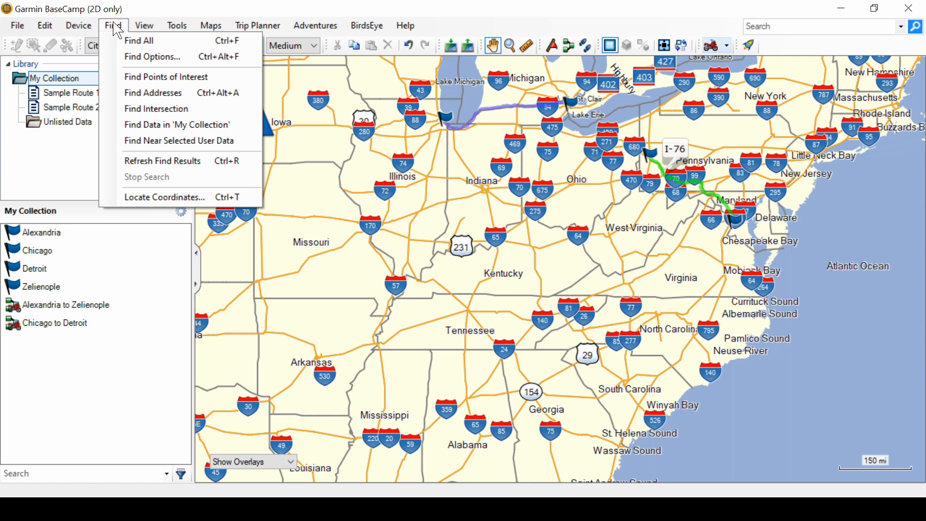
{"action": "mouse_move", "coordinate": [139, 40]}
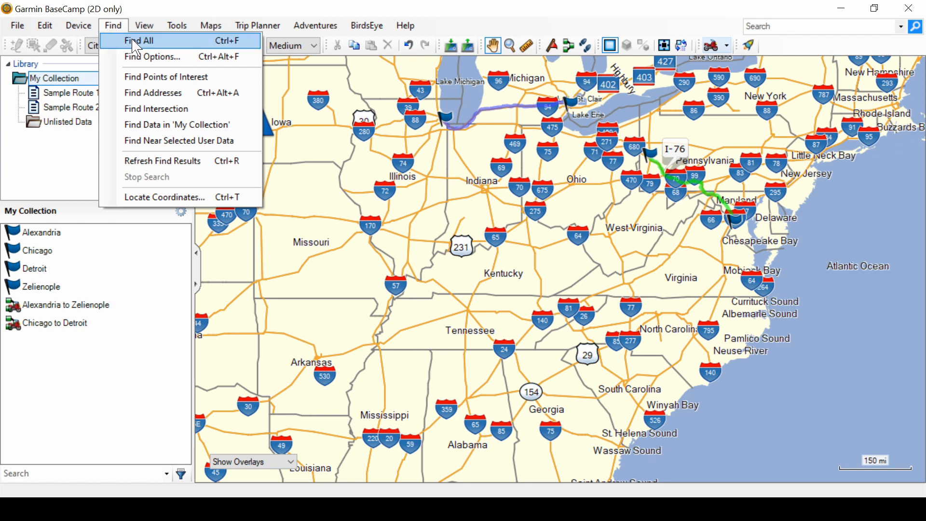
Step: Run Find All to open Top Results with nearby points of interest and collection items
{"action": "left_click", "coordinate": [138, 40]}
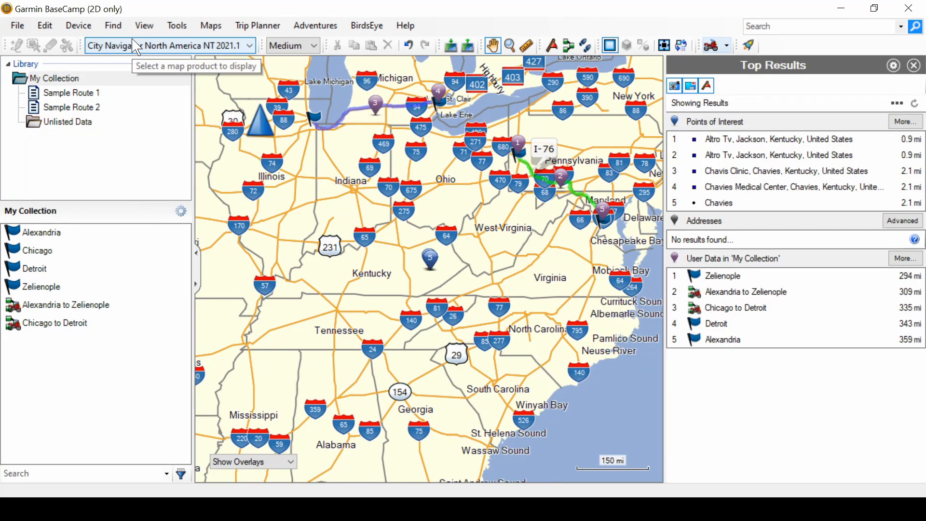
{"action": "mouse_move", "coordinate": [469, 283]}
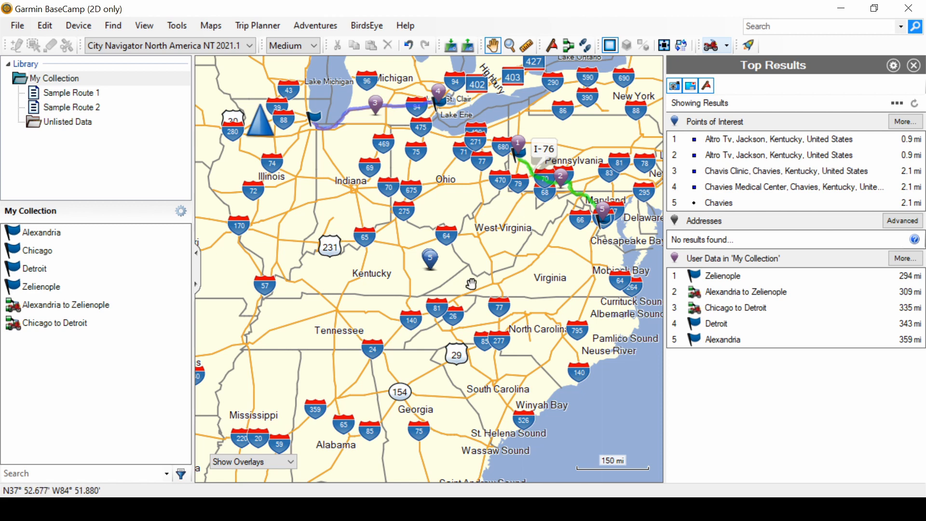
{"action": "mouse_move", "coordinate": [800, 426]}
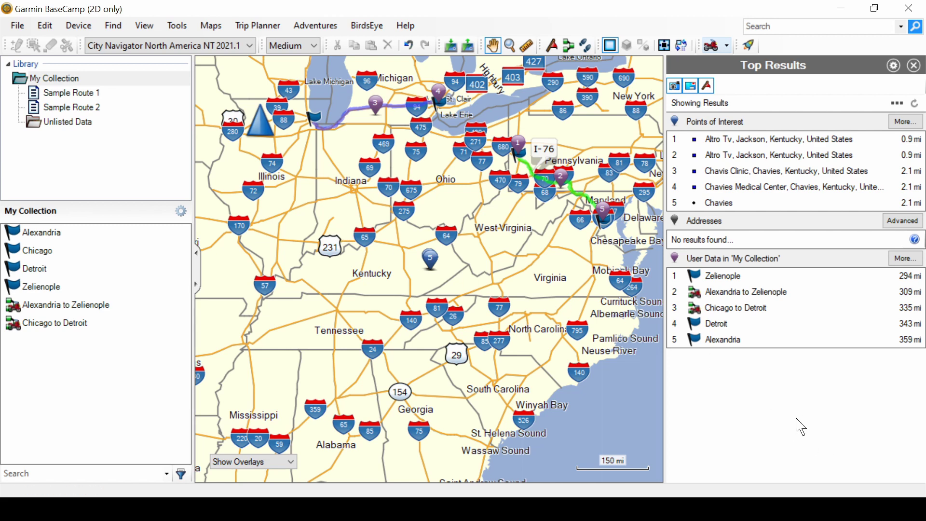
{"action": "mouse_move", "coordinate": [782, 158]}
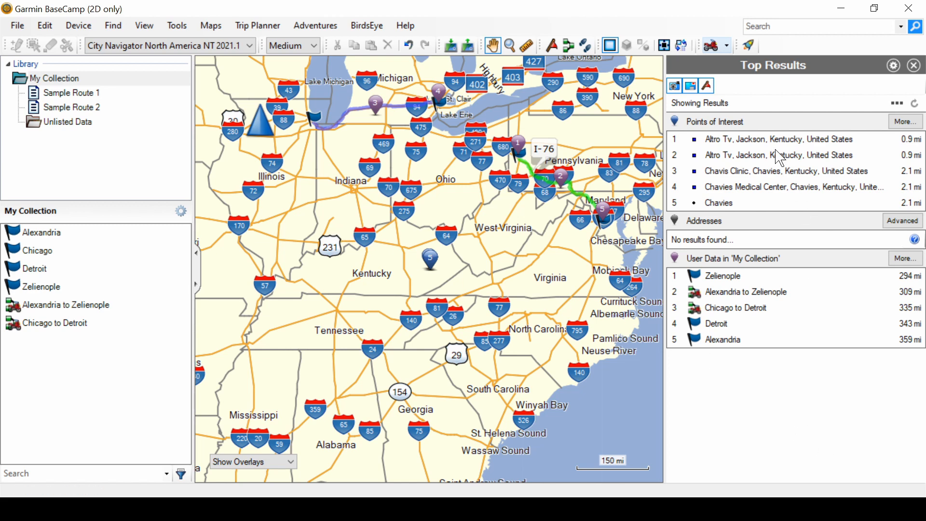
{"action": "mouse_move", "coordinate": [757, 73]}
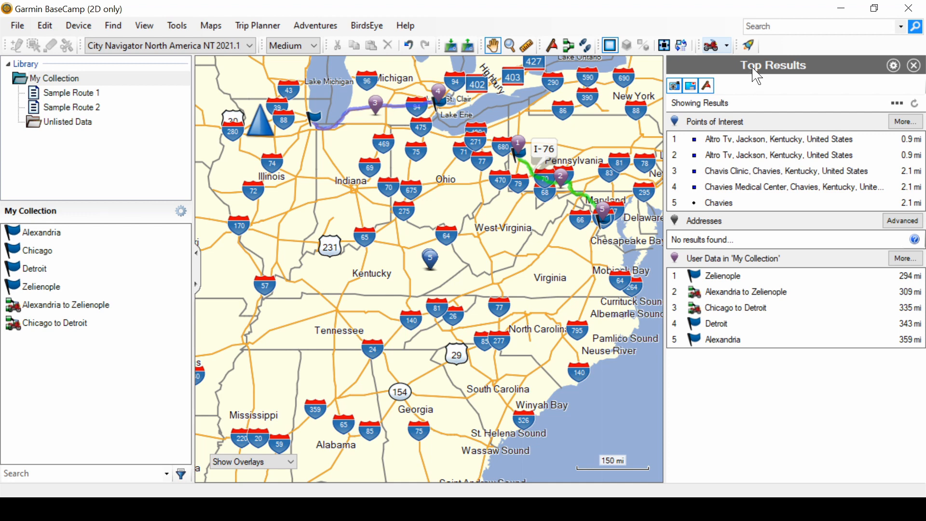
{"action": "mouse_move", "coordinate": [861, 85]}
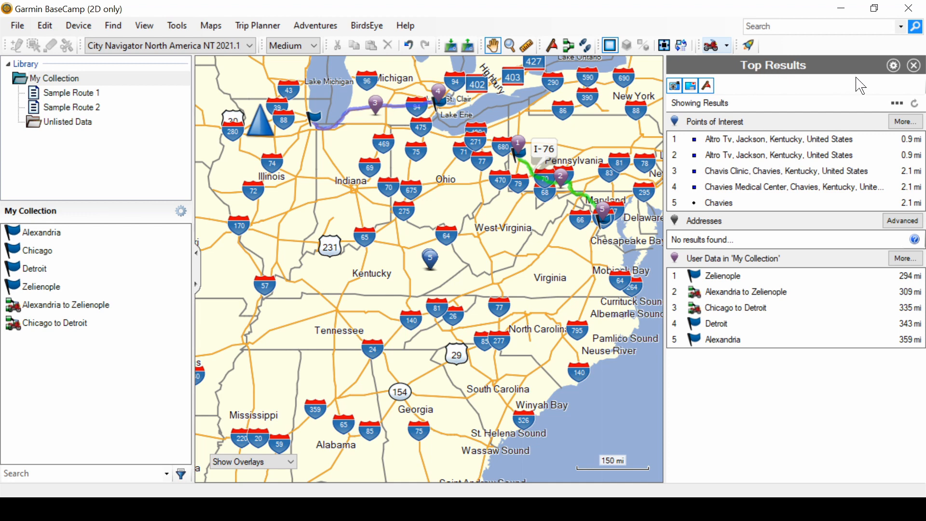
{"action": "mouse_move", "coordinate": [894, 65]}
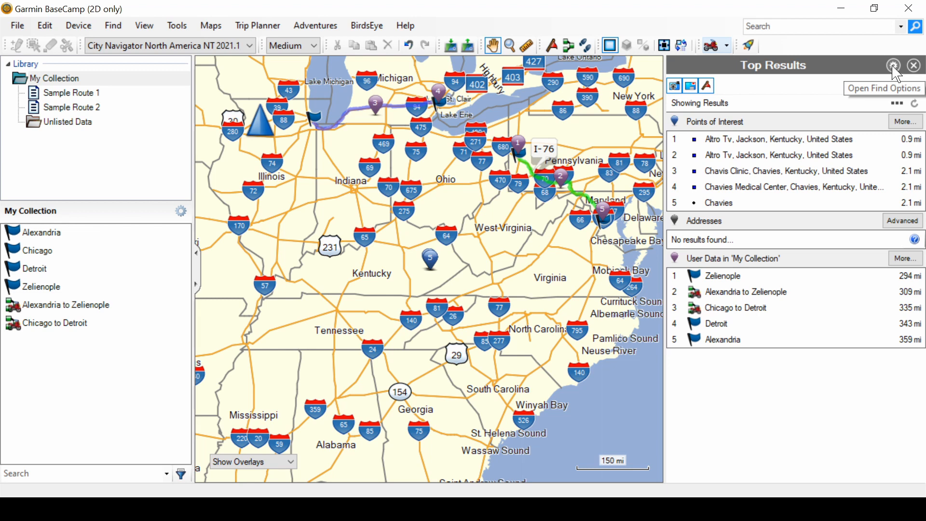
{"action": "mouse_move", "coordinate": [919, 61]}
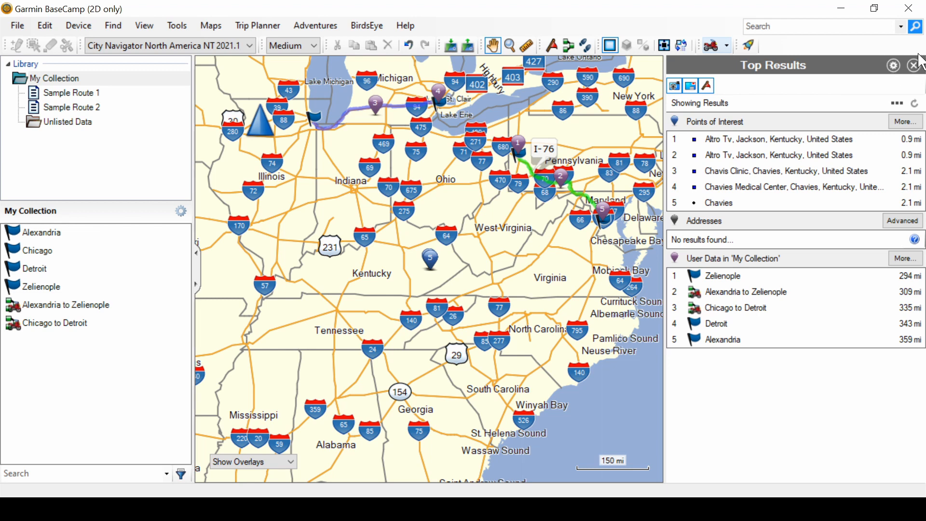
{"action": "mouse_move", "coordinate": [917, 66]}
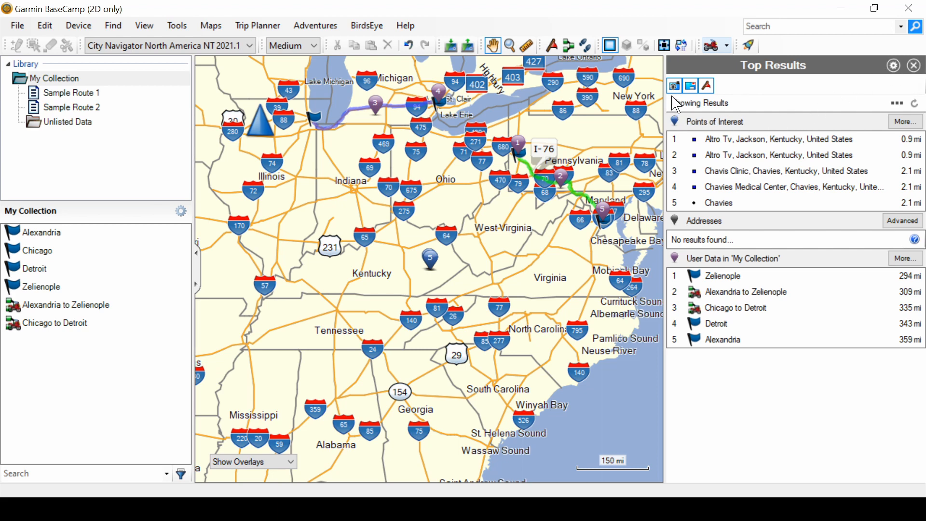
{"action": "mouse_move", "coordinate": [674, 85]}
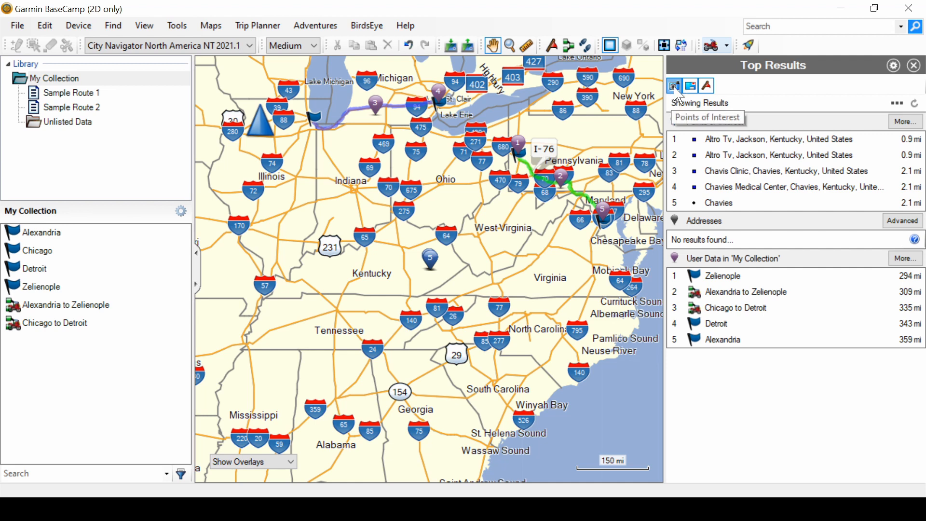
{"action": "mouse_move", "coordinate": [721, 90]}
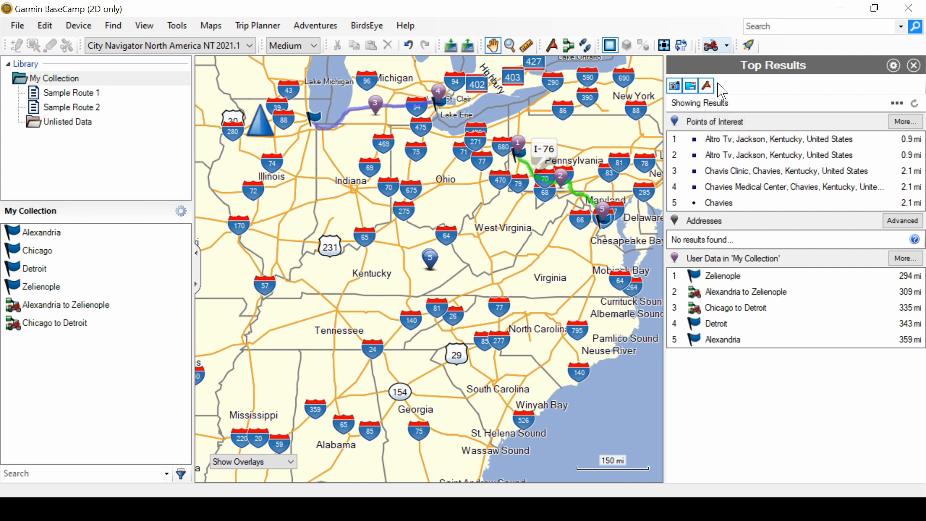
{"action": "mouse_move", "coordinate": [673, 85]}
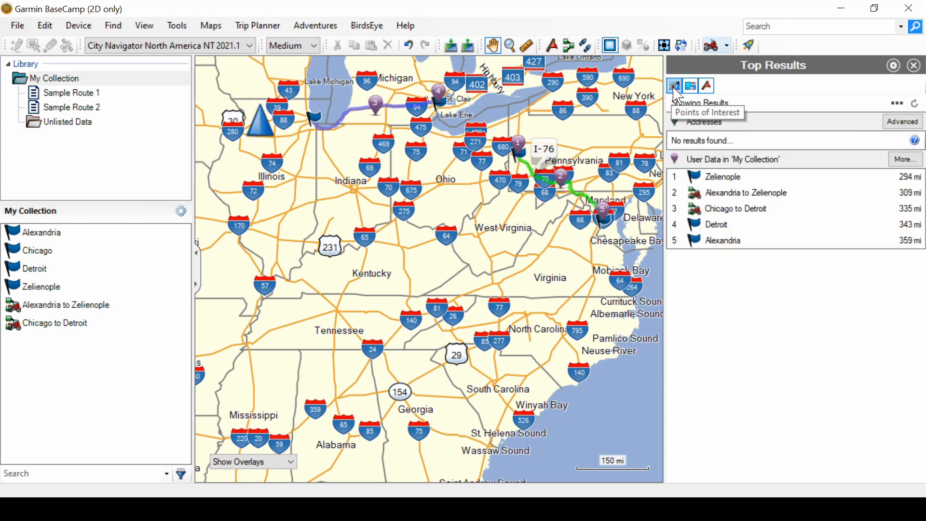
{"action": "mouse_move", "coordinate": [805, 83]}
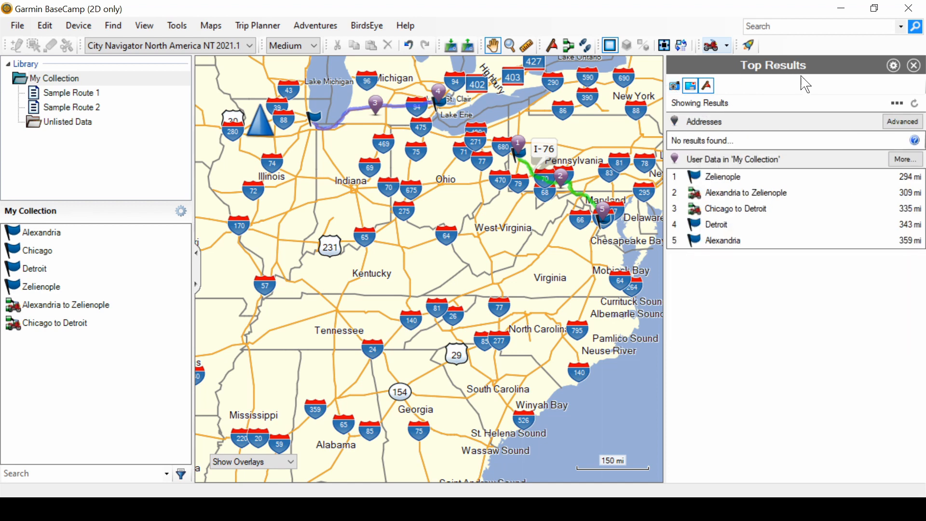
{"action": "mouse_move", "coordinate": [674, 86]}
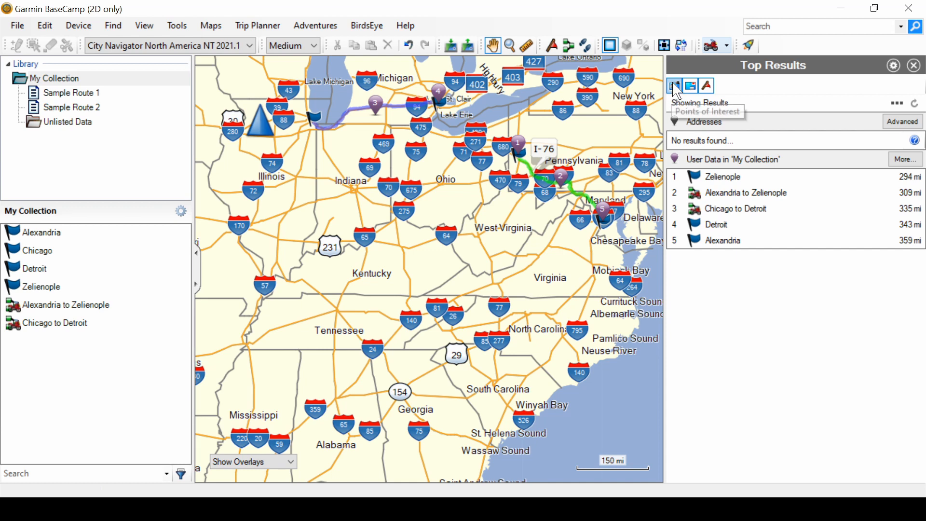
{"action": "left_click", "coordinate": [674, 85]}
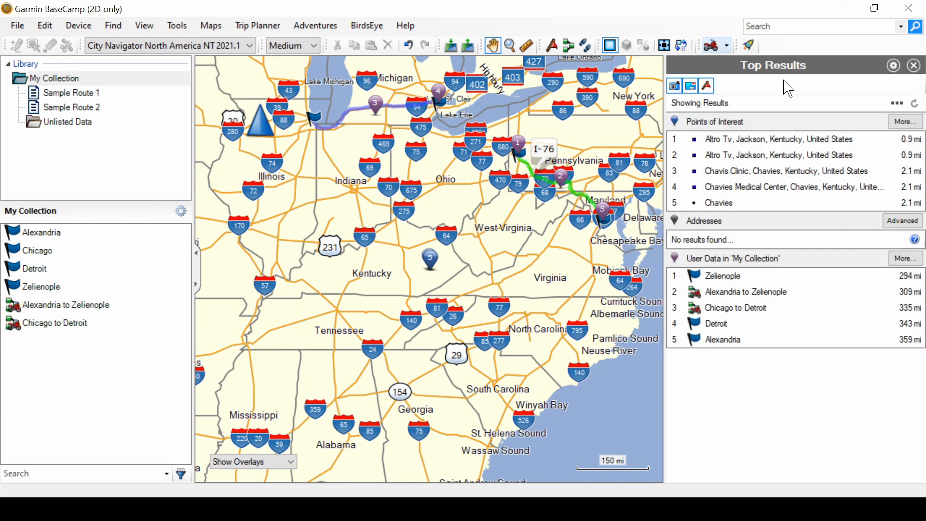
{"action": "mouse_move", "coordinate": [742, 102]}
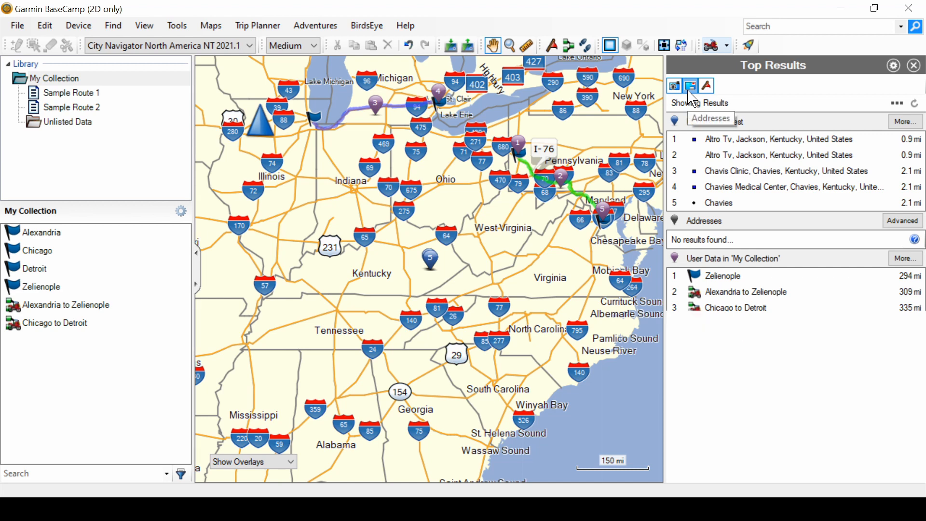
{"action": "left_click", "coordinate": [906, 258]}
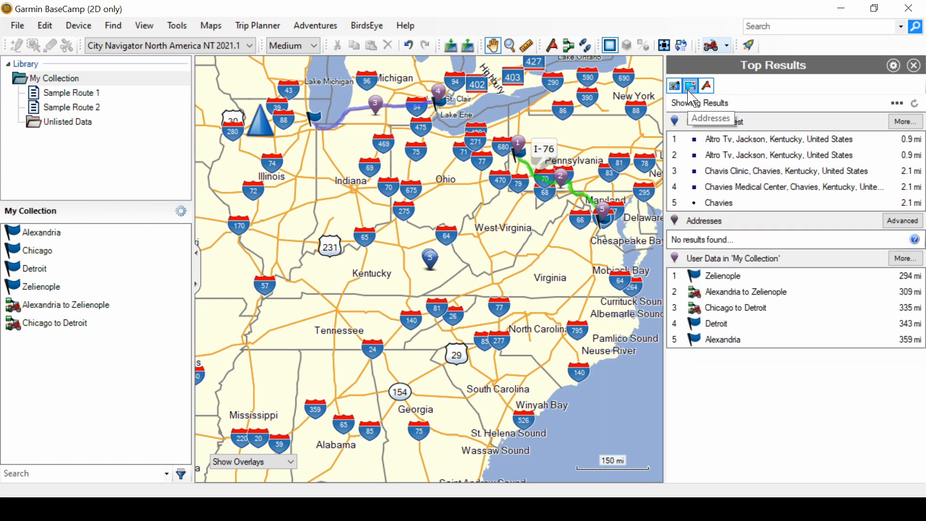
{"action": "left_click", "coordinate": [706, 86]}
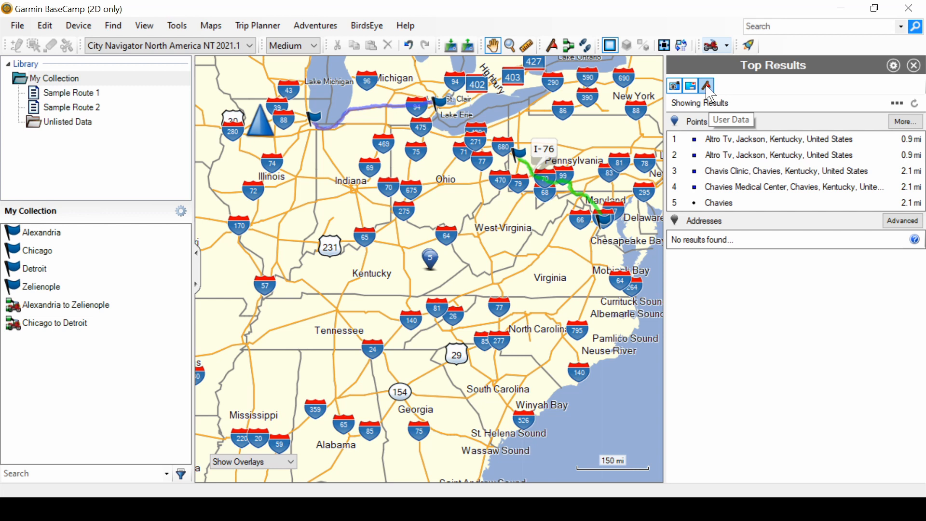
{"action": "left_click", "coordinate": [706, 85]}
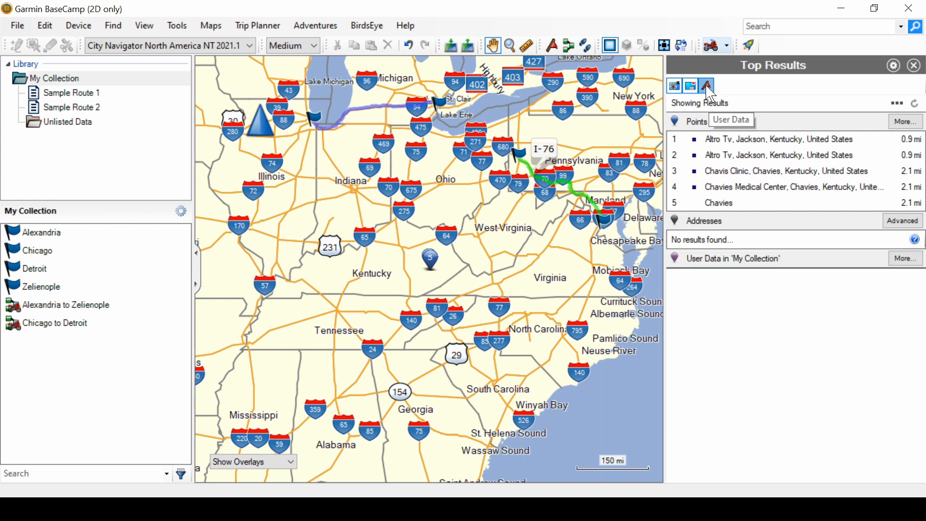
{"action": "left_click", "coordinate": [707, 86]}
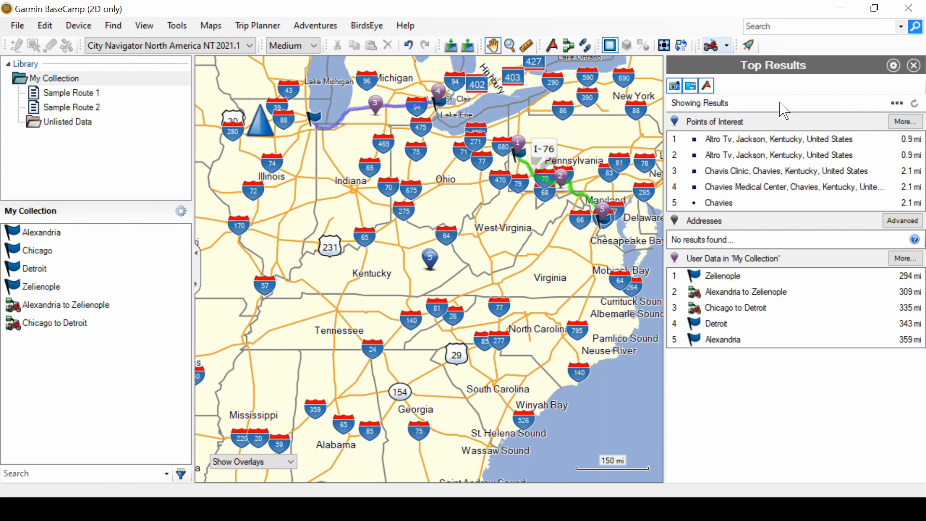
{"action": "mouse_move", "coordinate": [790, 150]}
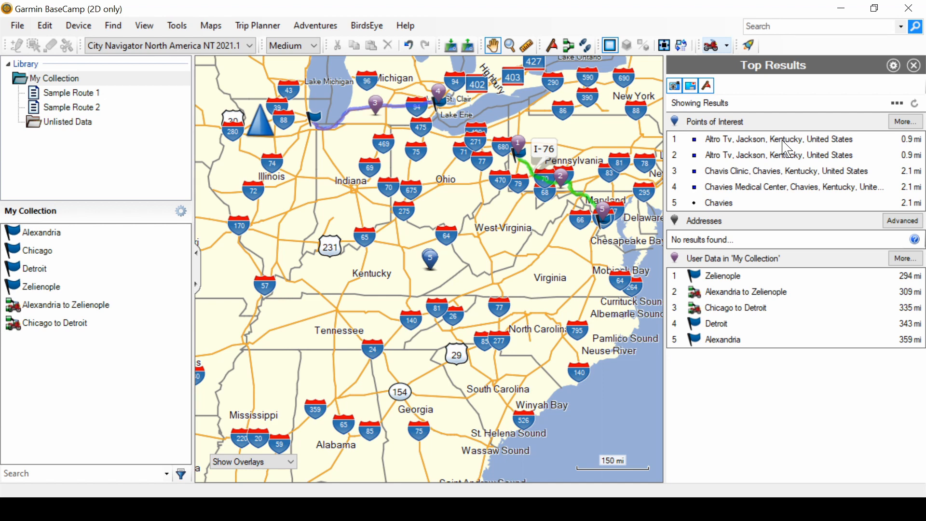
{"action": "mouse_move", "coordinate": [767, 165]}
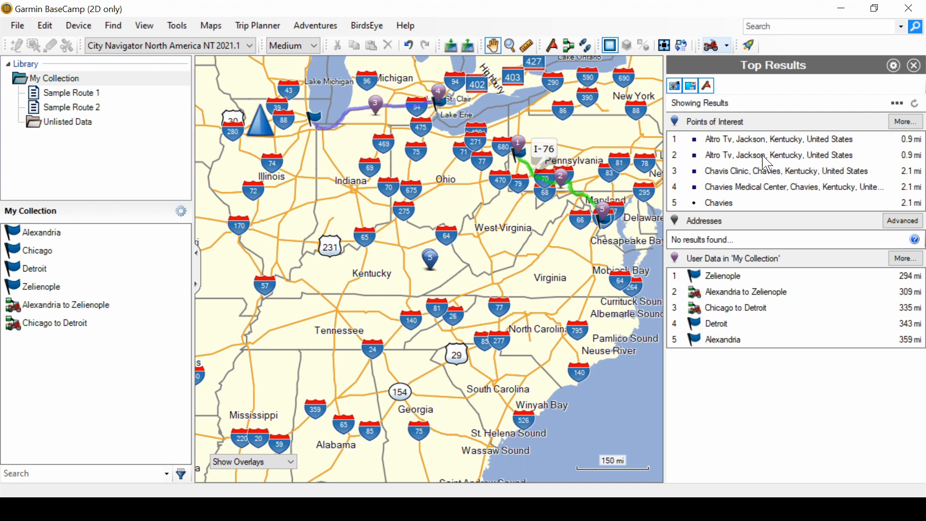
{"action": "mouse_move", "coordinate": [353, 248]}
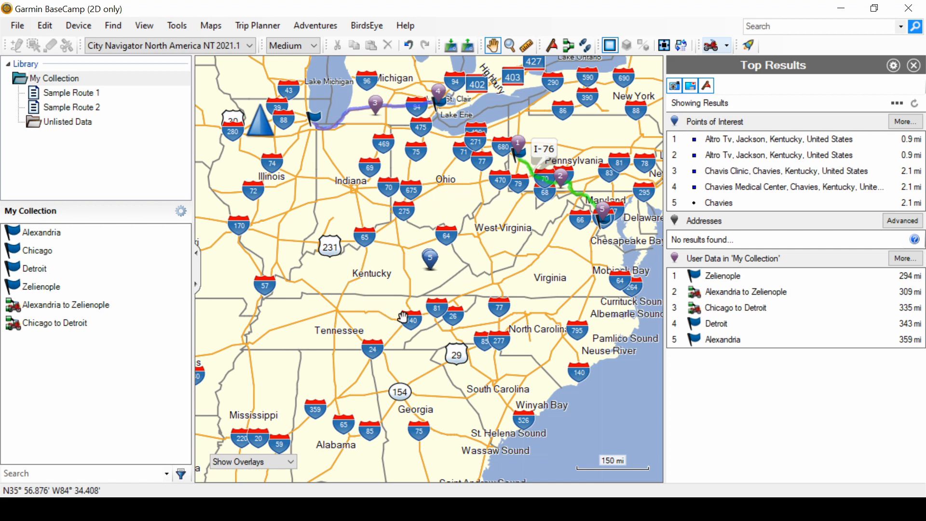
{"action": "mouse_move", "coordinate": [523, 233]}
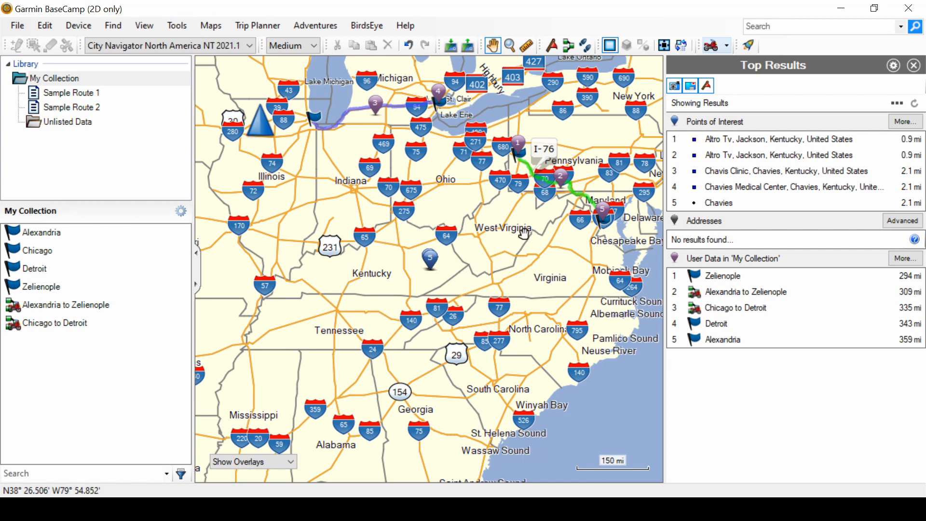
{"action": "mouse_move", "coordinate": [507, 252]}
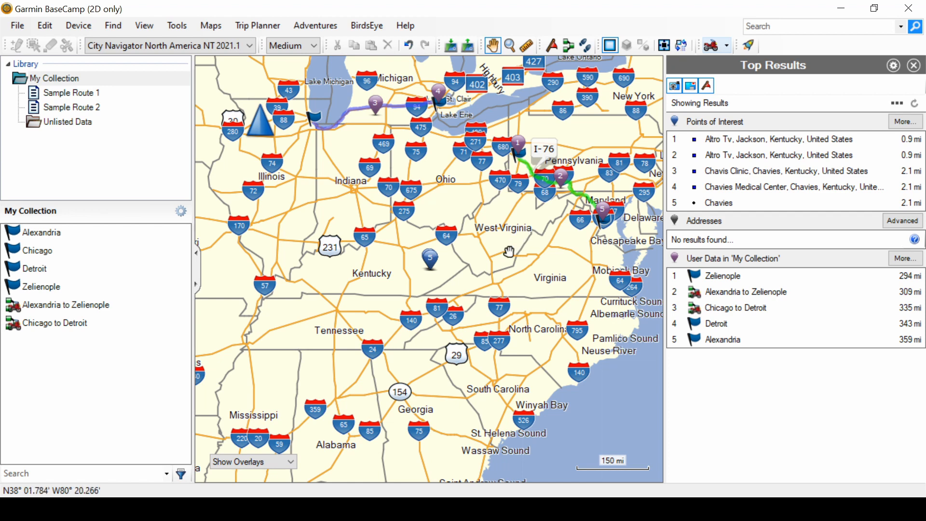
{"action": "mouse_move", "coordinate": [475, 267]}
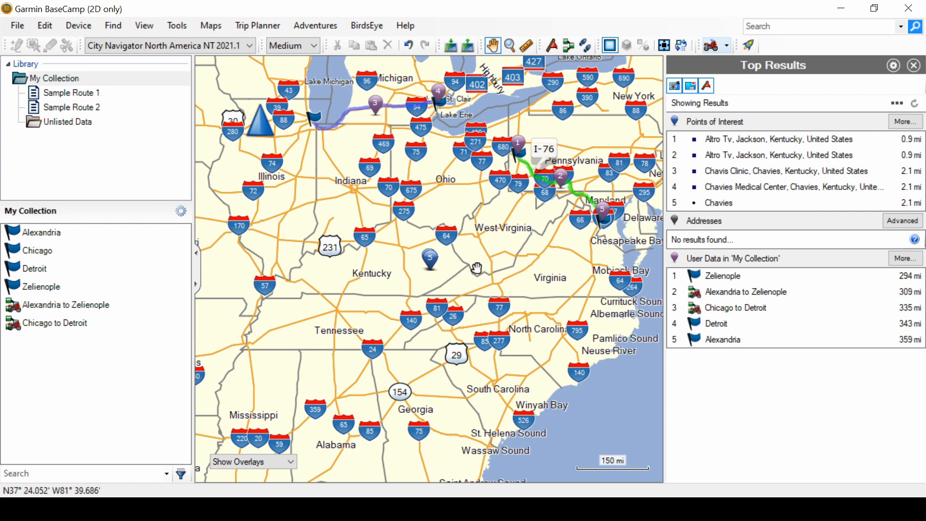
{"action": "mouse_move", "coordinate": [425, 227]}
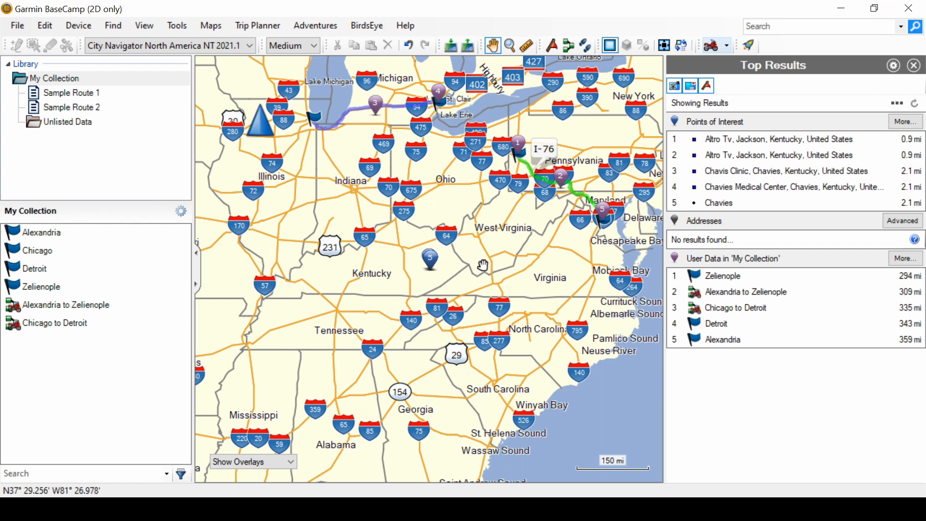
{"action": "mouse_move", "coordinate": [479, 266]}
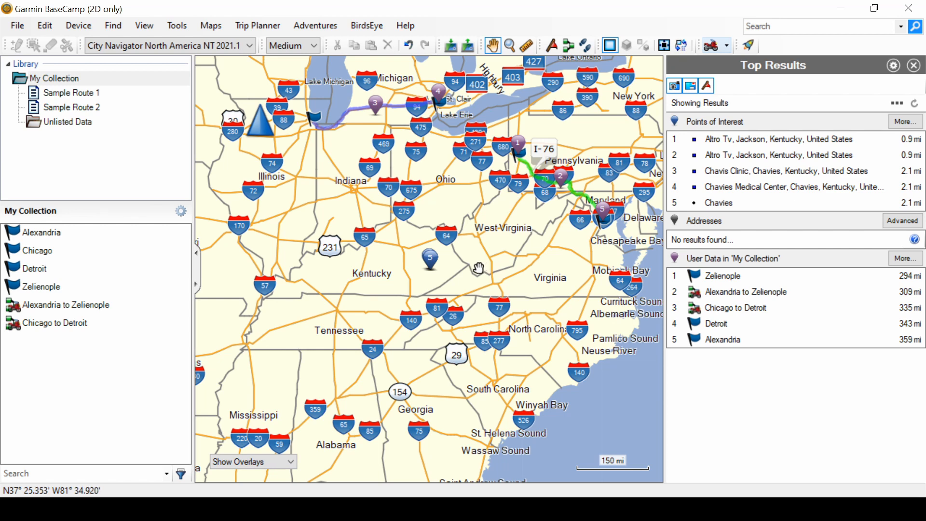
Step: Zoom the map in on the numbered result pins around Hazard, Kentucky
{"action": "scroll", "scroll_direction": "up", "scroll_amount": 3}
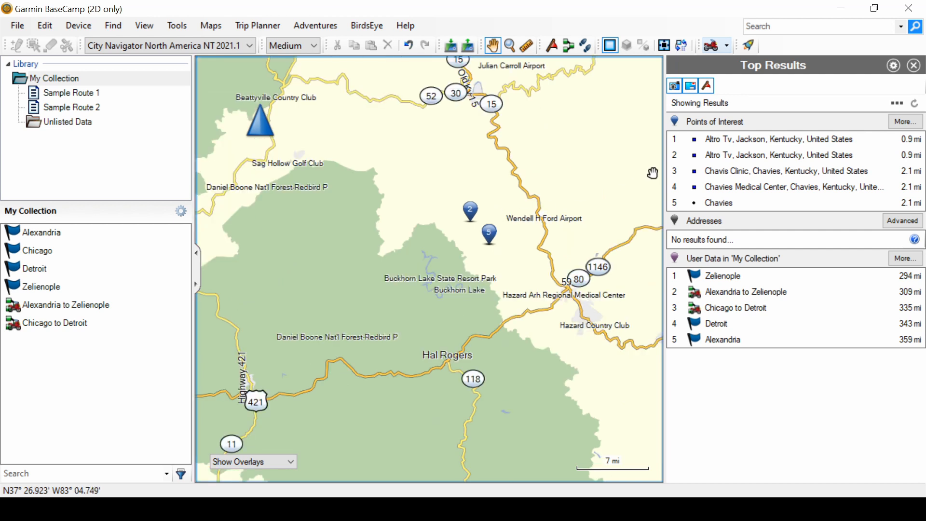
{"action": "mouse_move", "coordinate": [703, 163]}
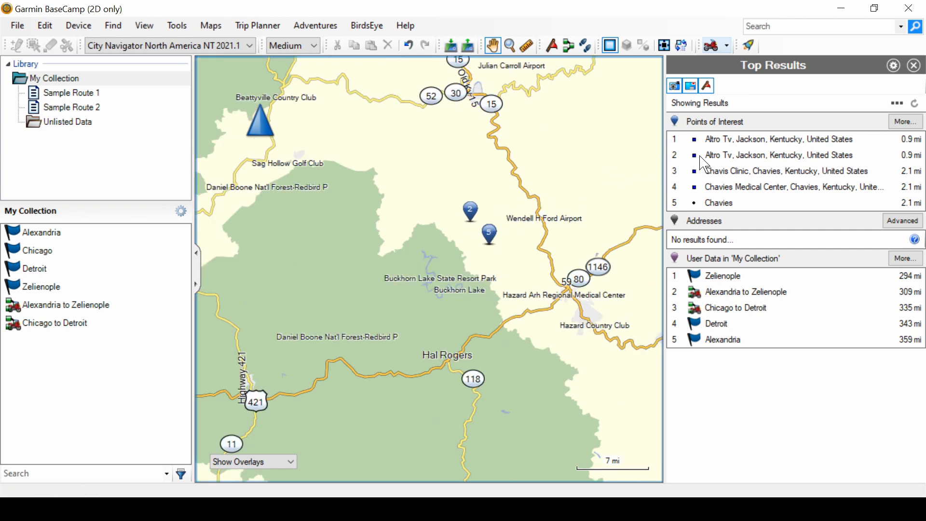
{"action": "mouse_move", "coordinate": [735, 146]}
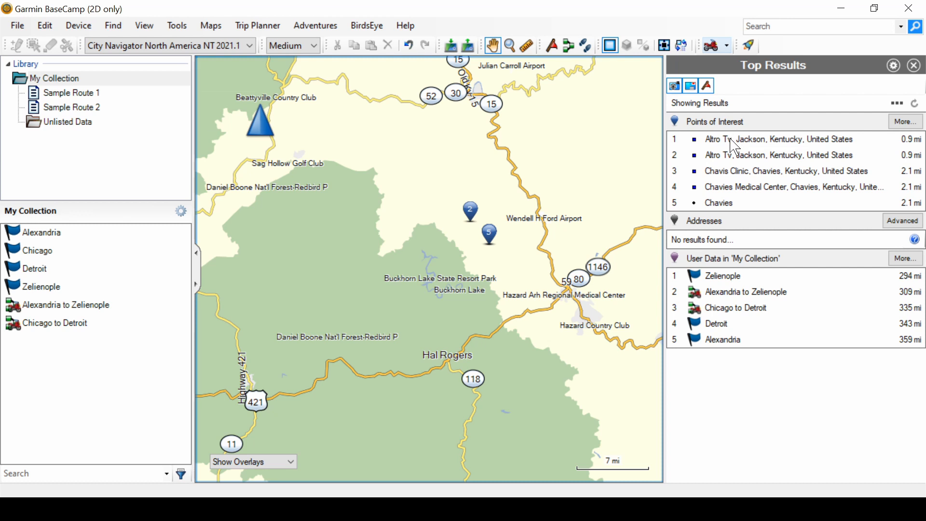
Step: View map details for Altro Tv, Chavis Clinic, Chavies Medical Center and Chavies, ending on Altro Tv
{"action": "left_click", "coordinate": [777, 139]}
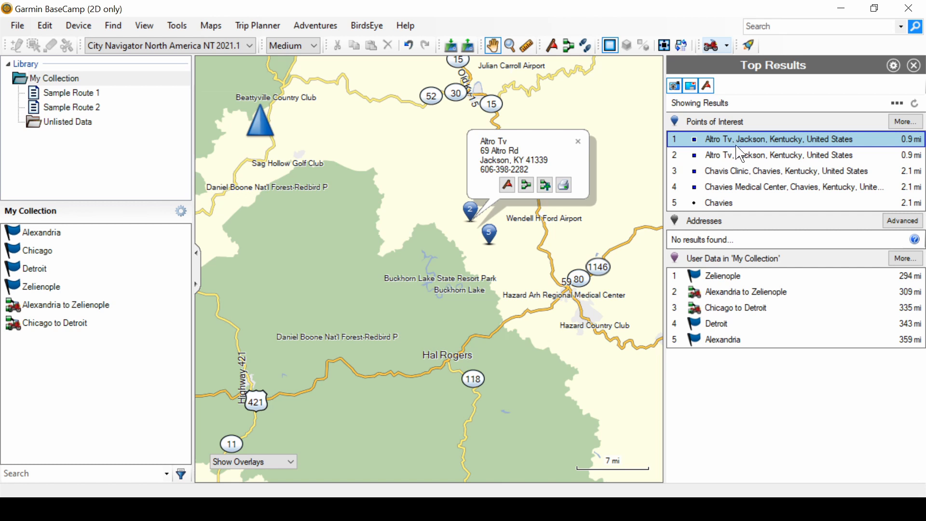
{"action": "left_click", "coordinate": [780, 155]}
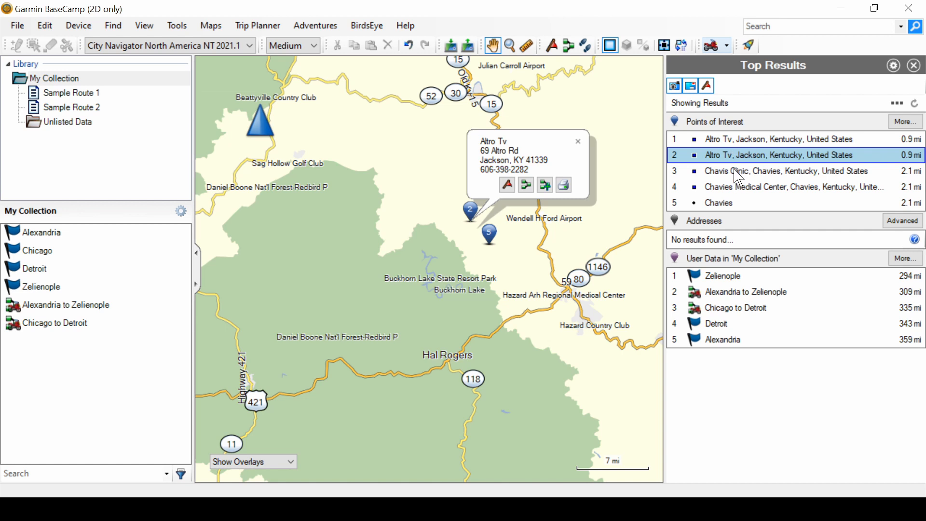
{"action": "left_click", "coordinate": [786, 170]}
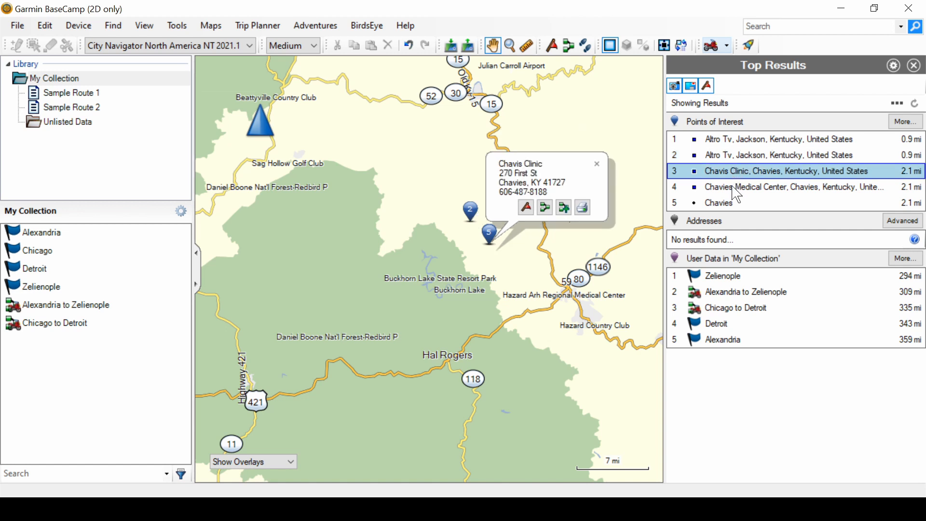
{"action": "left_click", "coordinate": [792, 187]}
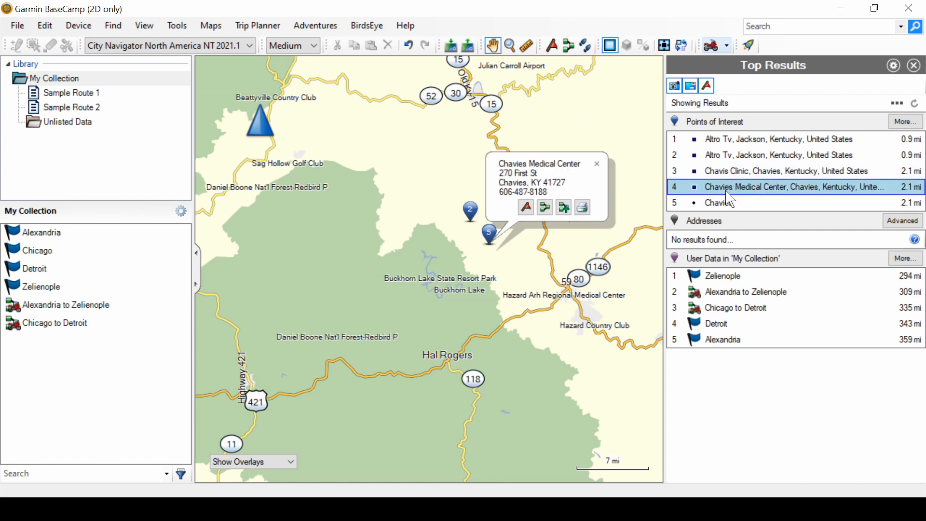
{"action": "left_click", "coordinate": [718, 203]}
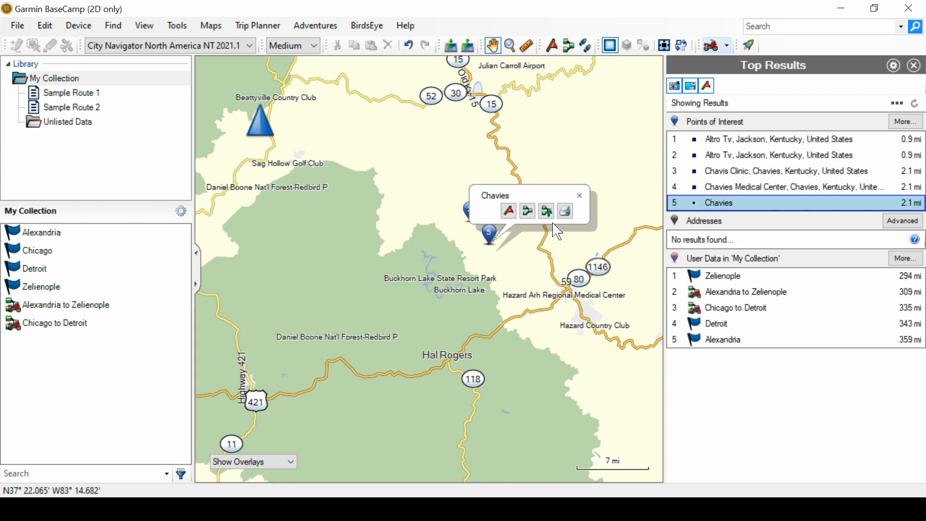
{"action": "left_click", "coordinate": [580, 196]}
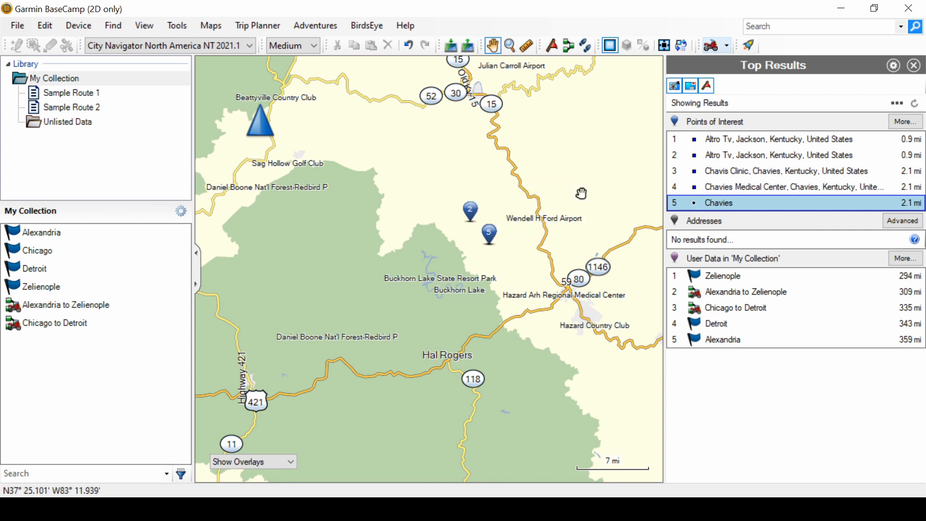
{"action": "mouse_move", "coordinate": [489, 235]}
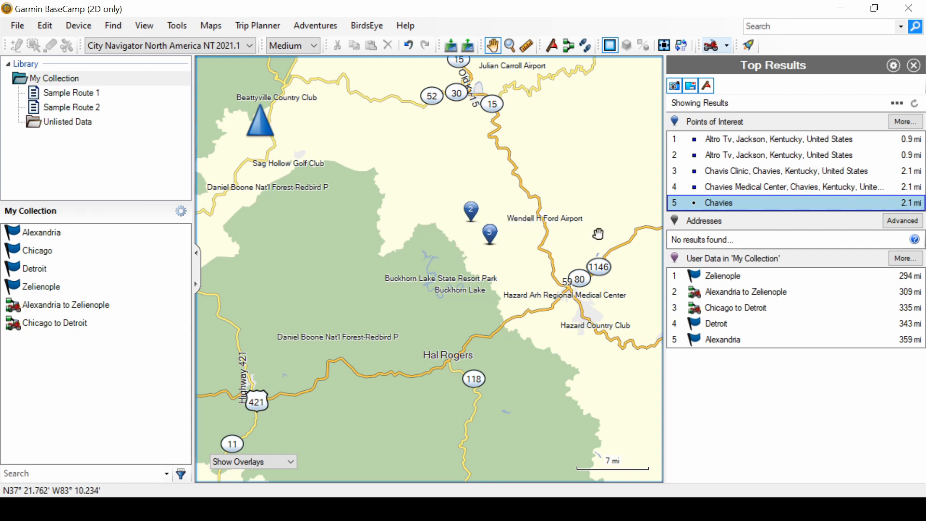
{"action": "left_click", "coordinate": [786, 171]}
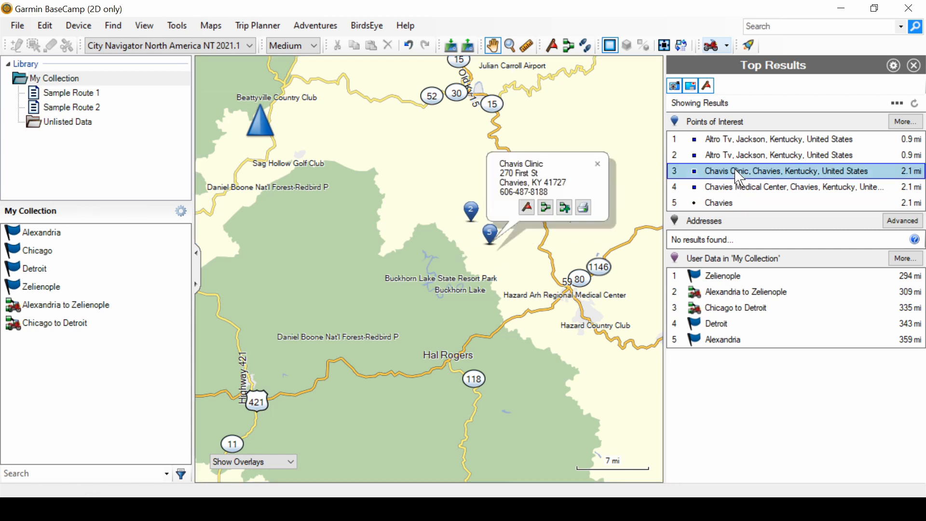
{"action": "left_click", "coordinate": [780, 155]}
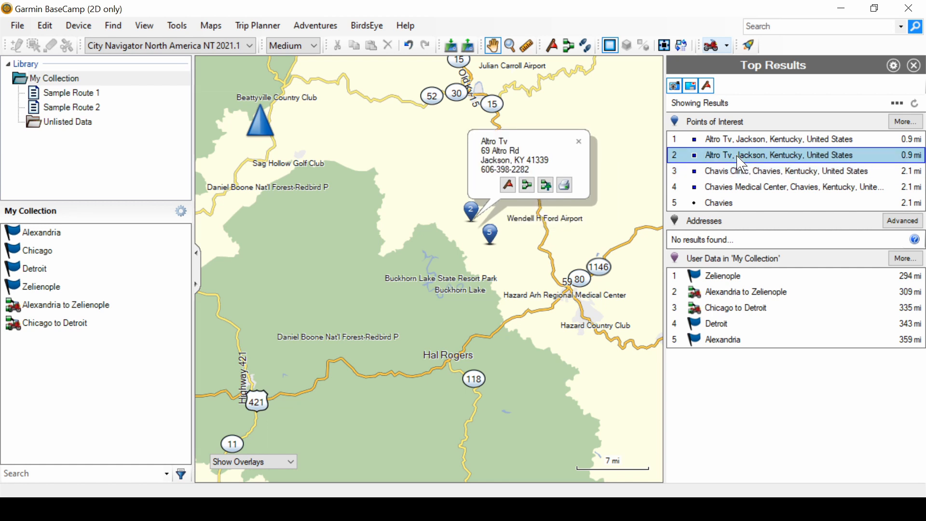
{"action": "mouse_move", "coordinate": [576, 153]}
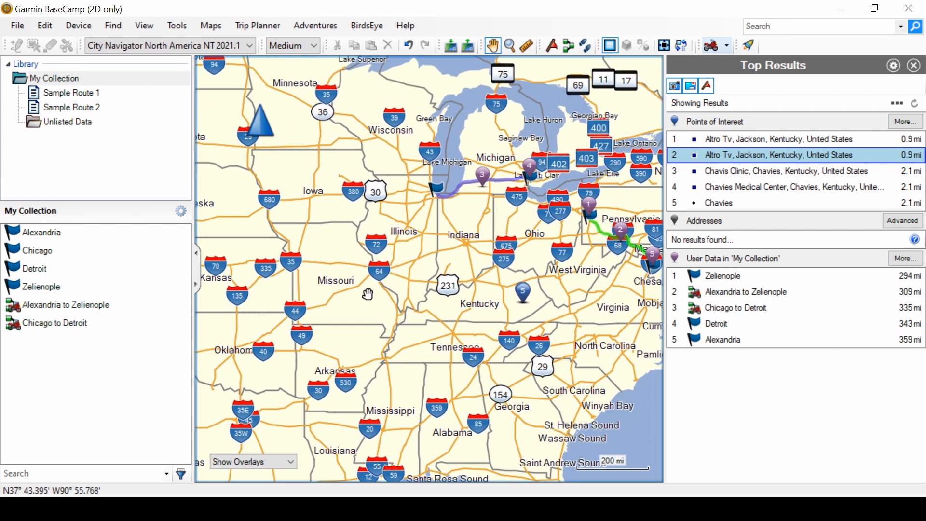
{"action": "mouse_move", "coordinate": [740, 152]}
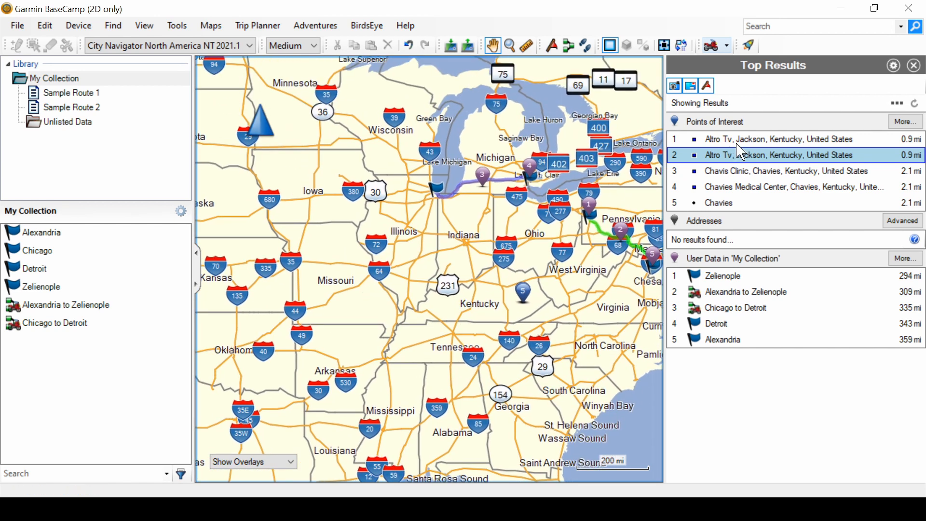
{"action": "mouse_move", "coordinate": [846, 93]}
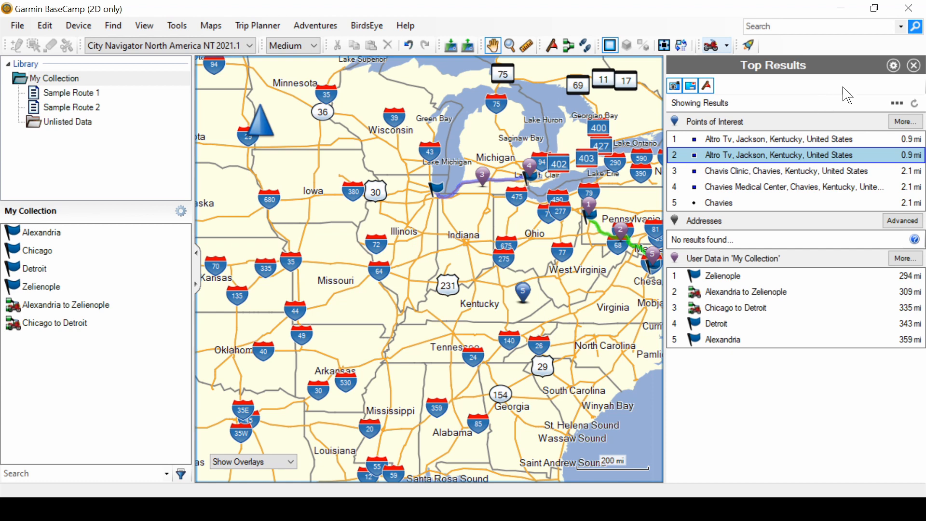
{"action": "mouse_move", "coordinate": [915, 68]}
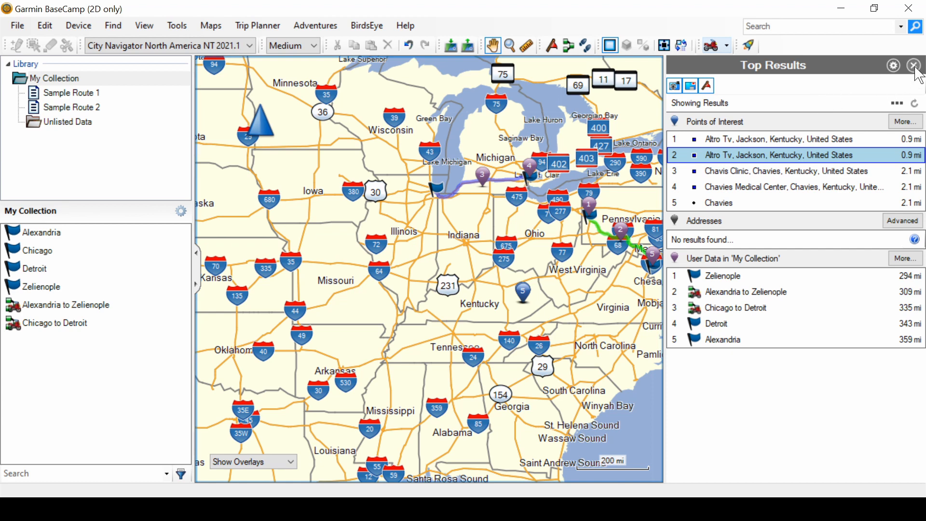
Step: Close the Top Results panel, leaving the wider US map view
{"action": "left_click", "coordinate": [918, 66]}
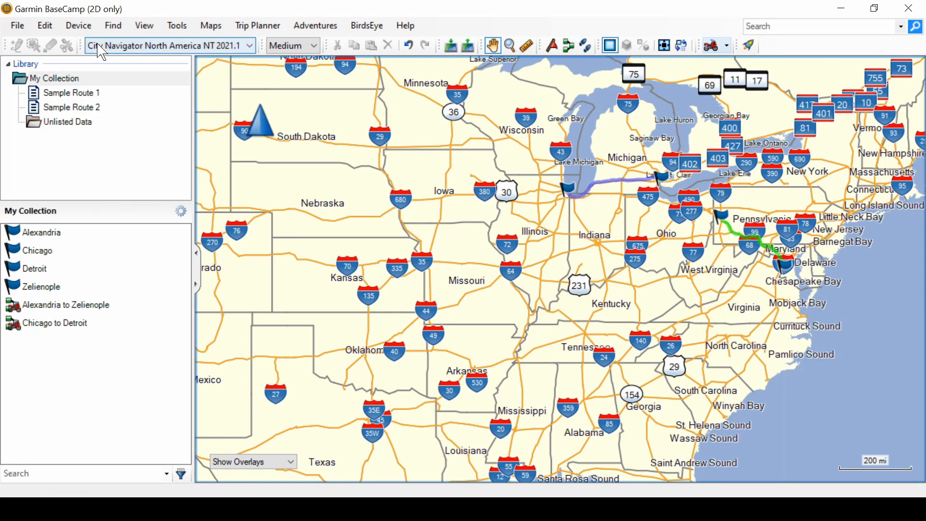
{"action": "left_click", "coordinate": [113, 25]}
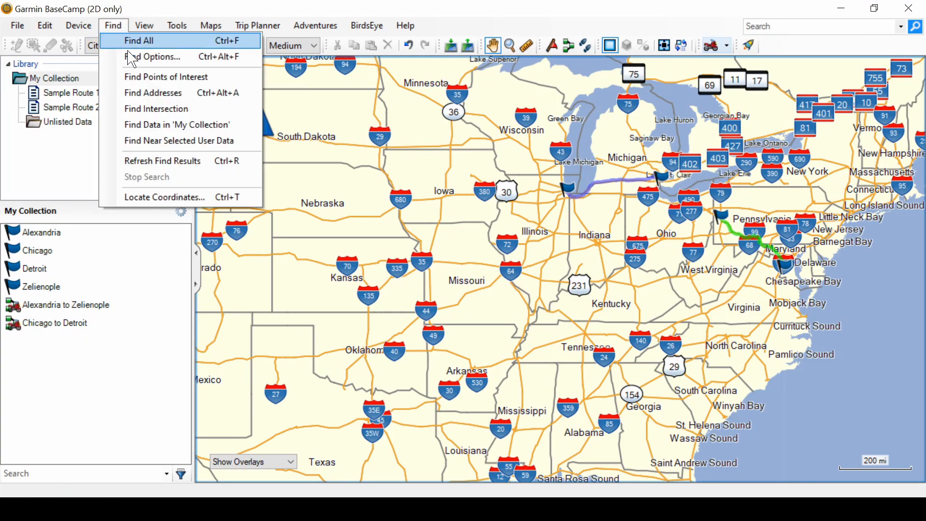
{"action": "left_click", "coordinate": [158, 57]}
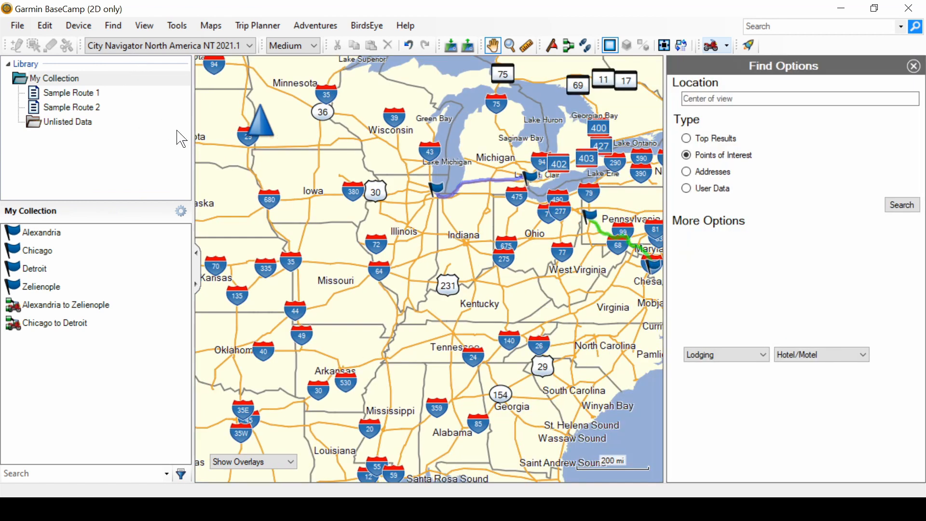
{"action": "mouse_move", "coordinate": [824, 176]}
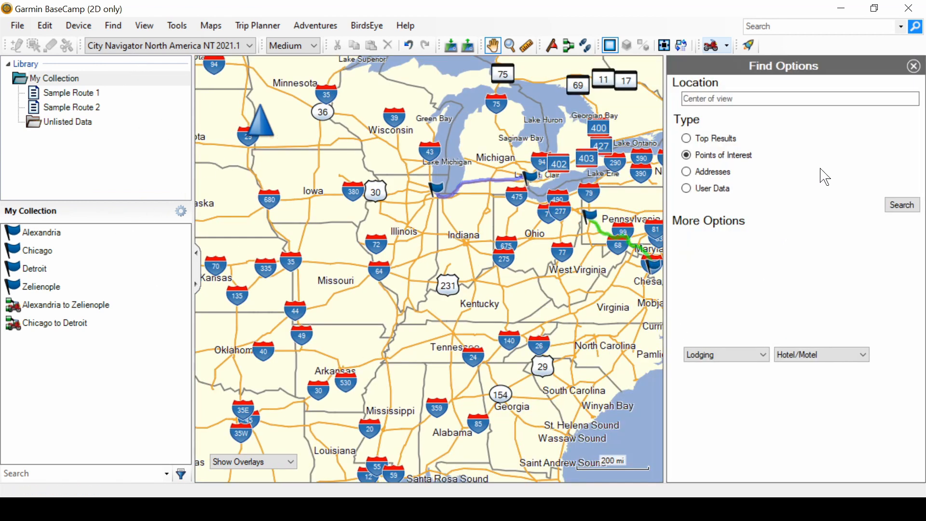
{"action": "mouse_move", "coordinate": [841, 177]}
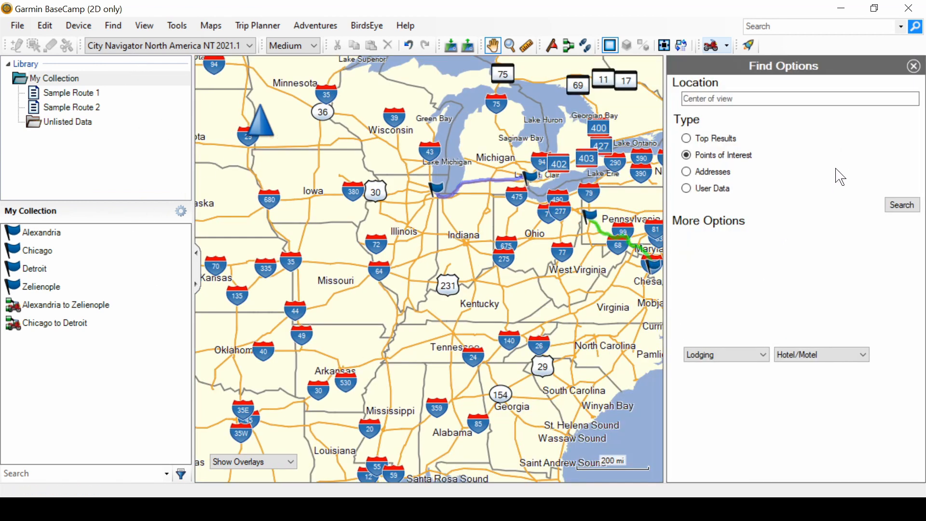
{"action": "mouse_move", "coordinate": [831, 171]}
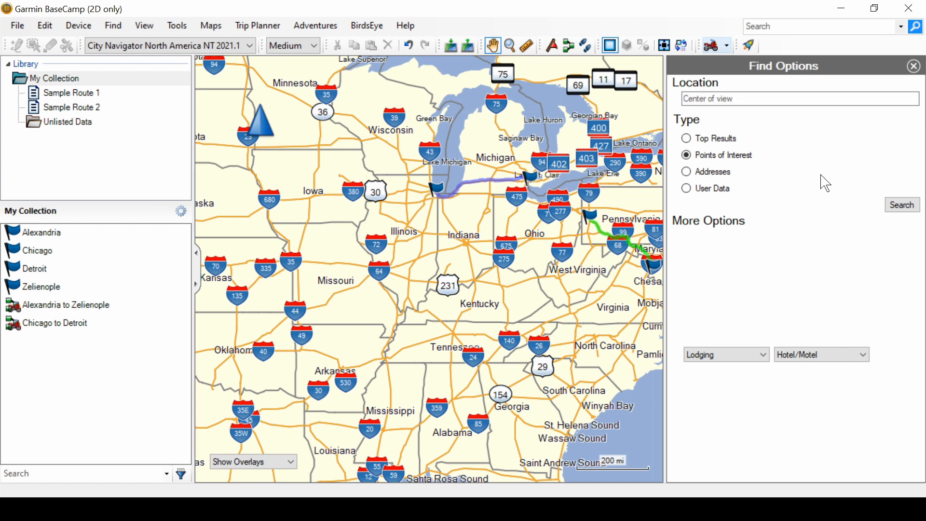
{"action": "mouse_move", "coordinate": [793, 133]}
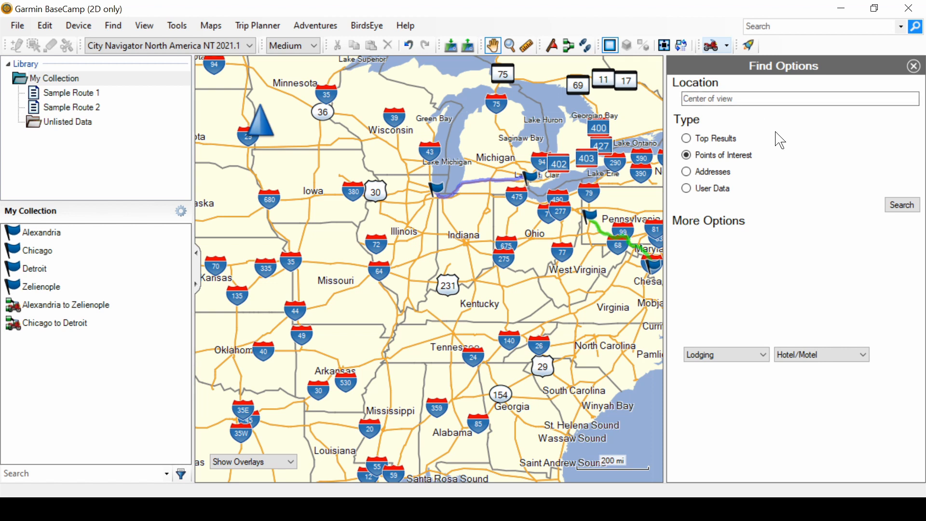
{"action": "mouse_move", "coordinate": [766, 129]}
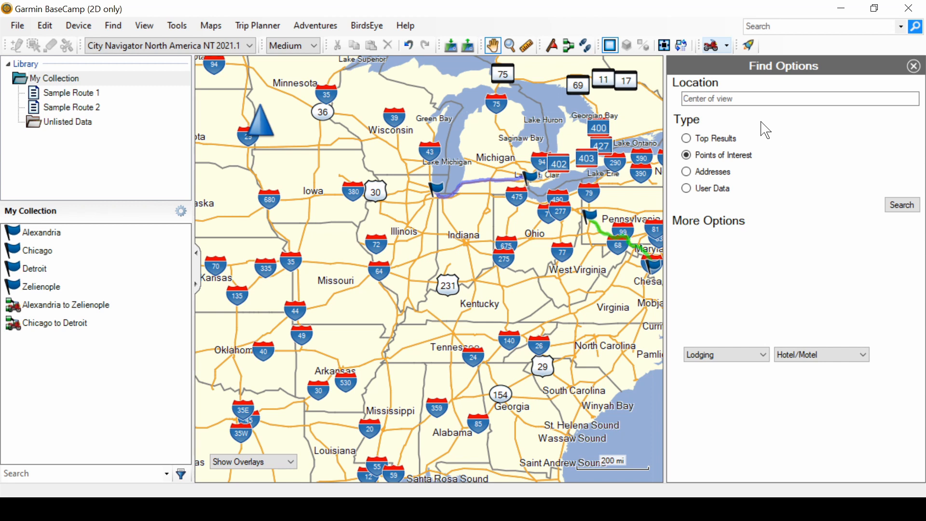
{"action": "mouse_move", "coordinate": [768, 149]}
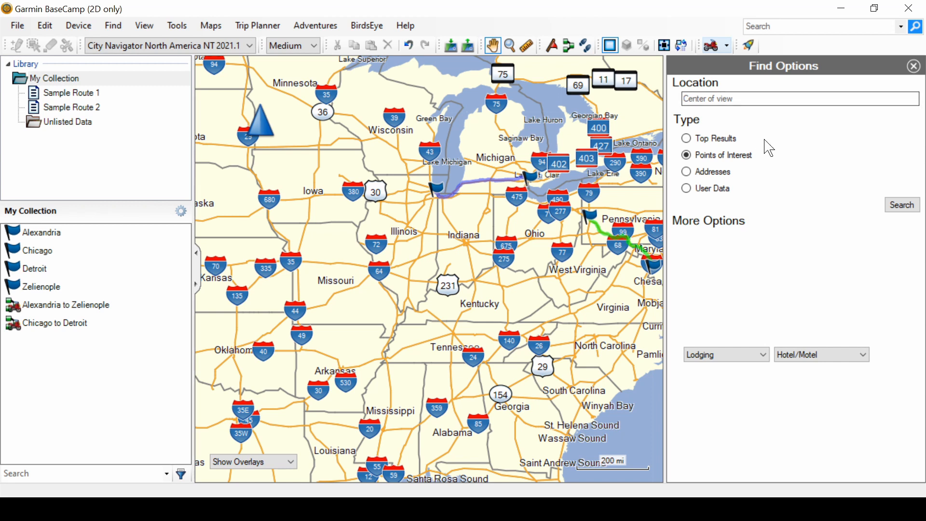
{"action": "mouse_move", "coordinate": [715, 149]}
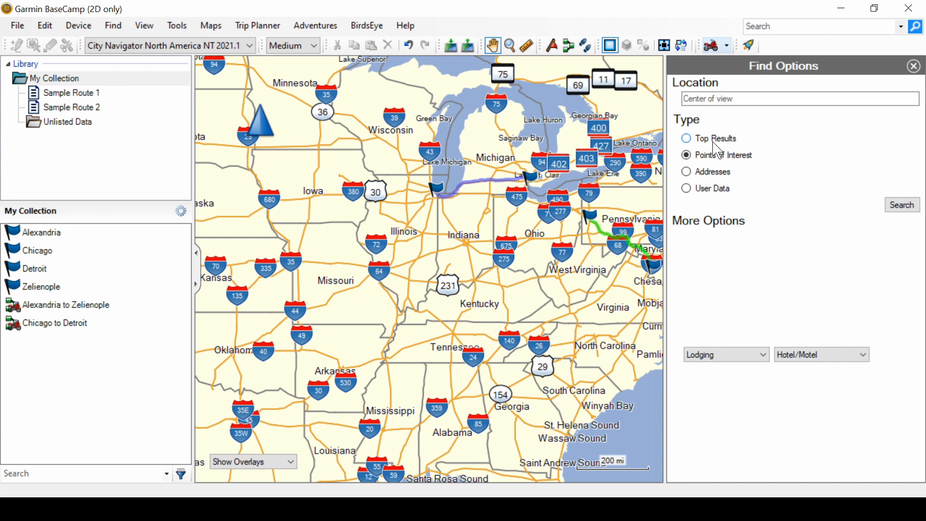
{"action": "left_click", "coordinate": [687, 138]}
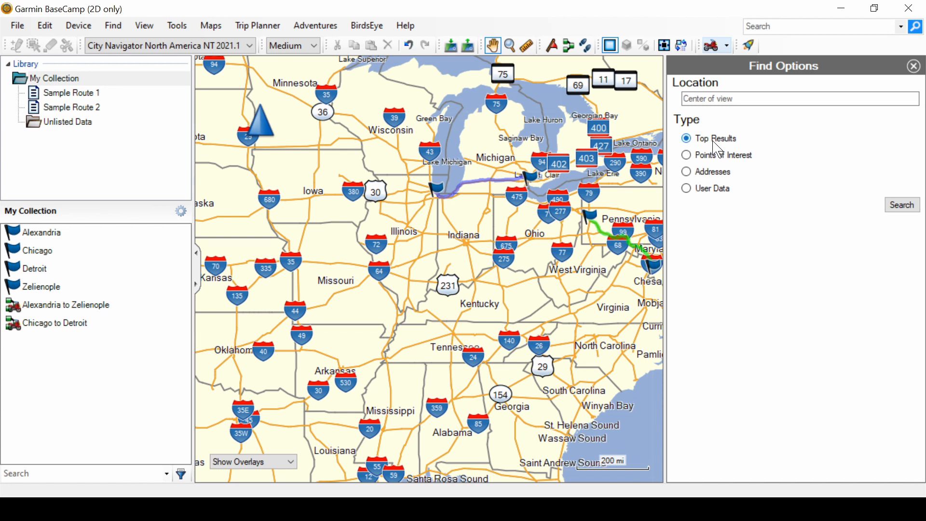
{"action": "mouse_move", "coordinate": [765, 261]}
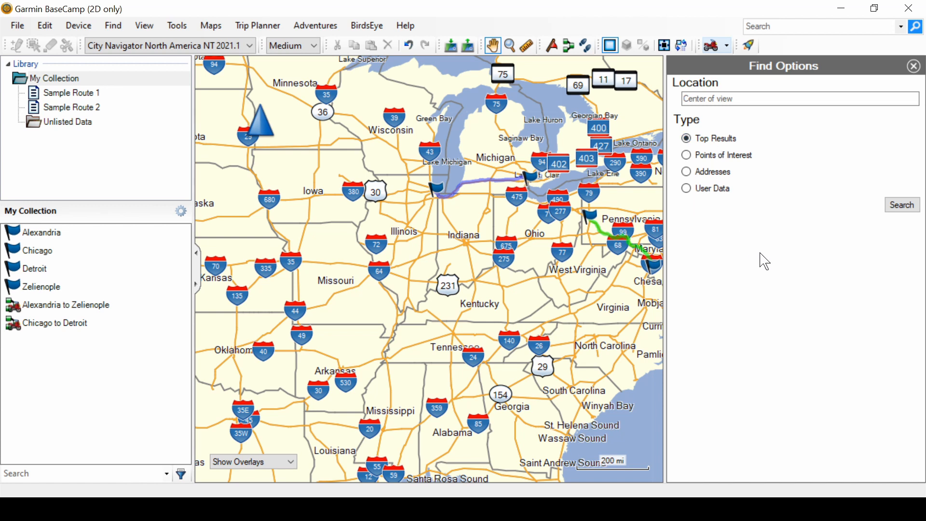
{"action": "mouse_move", "coordinate": [759, 261]}
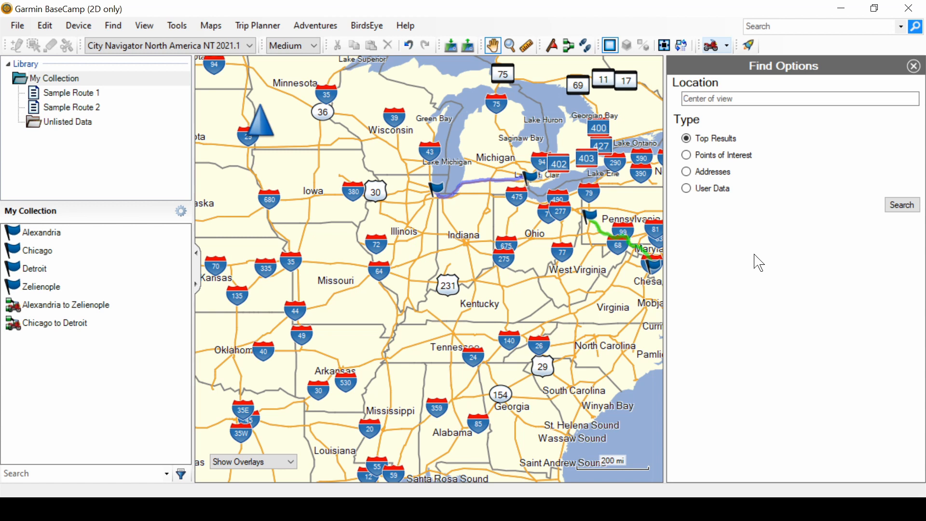
{"action": "mouse_move", "coordinate": [792, 274]}
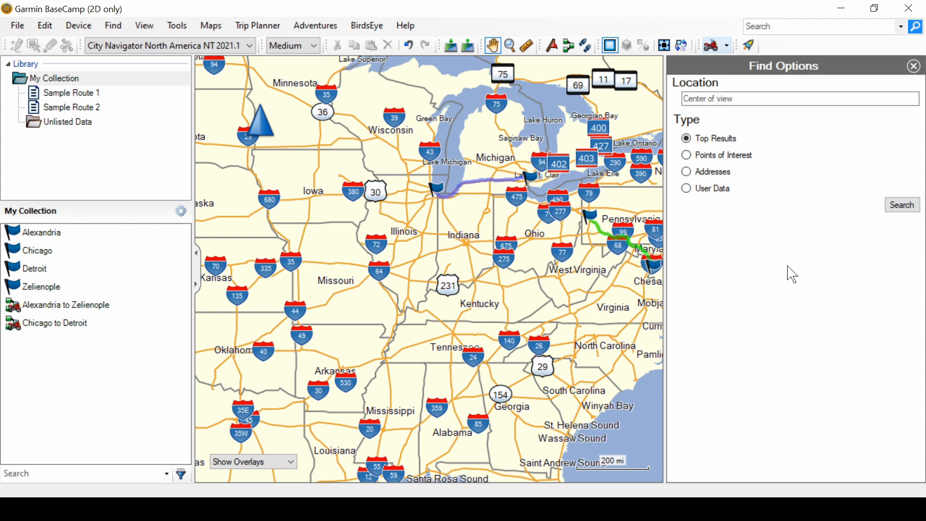
{"action": "mouse_move", "coordinate": [782, 276]}
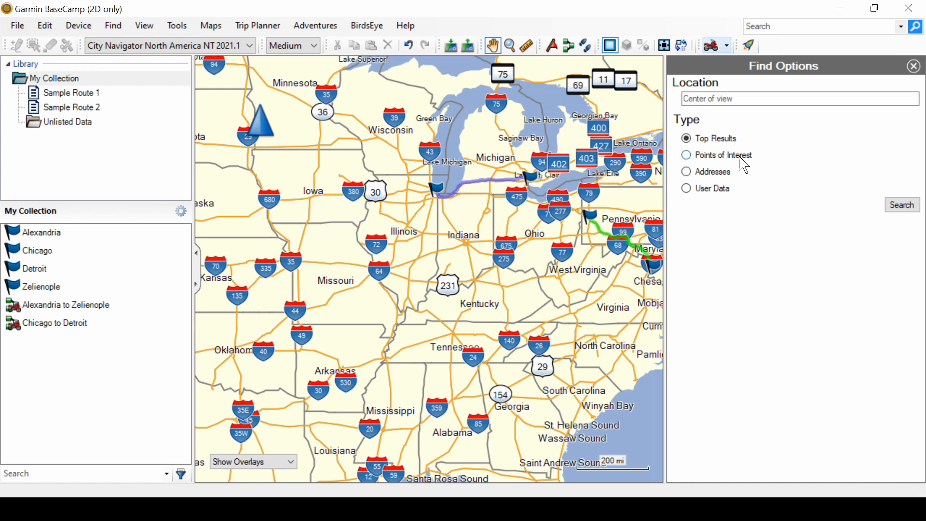
Step: Target Points of Interest with category Lodging and subcategory Hotel/Motel
{"action": "left_click", "coordinate": [687, 155]}
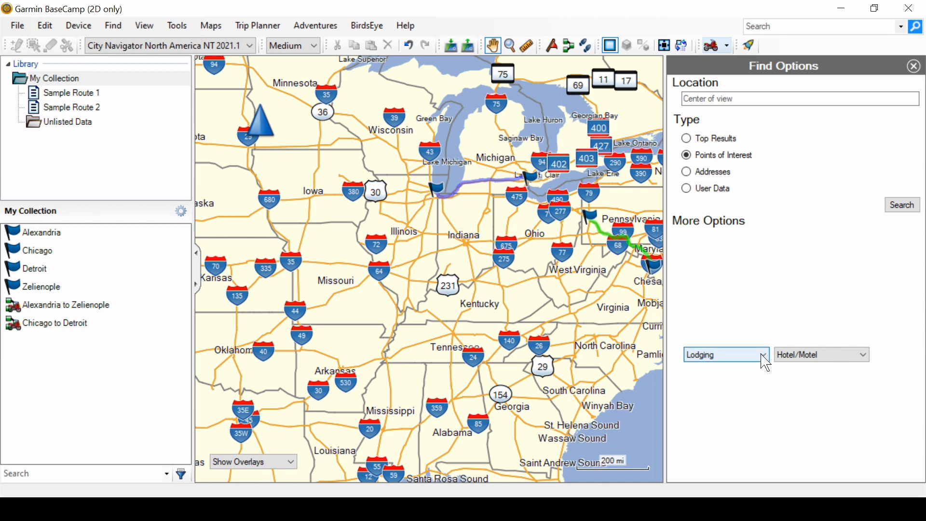
{"action": "left_click", "coordinate": [763, 355]}
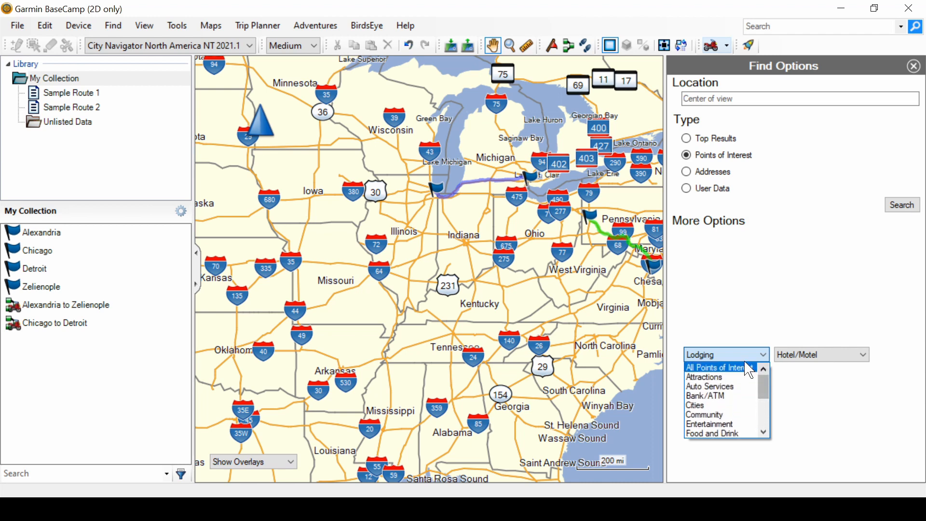
{"action": "left_click", "coordinate": [716, 367]}
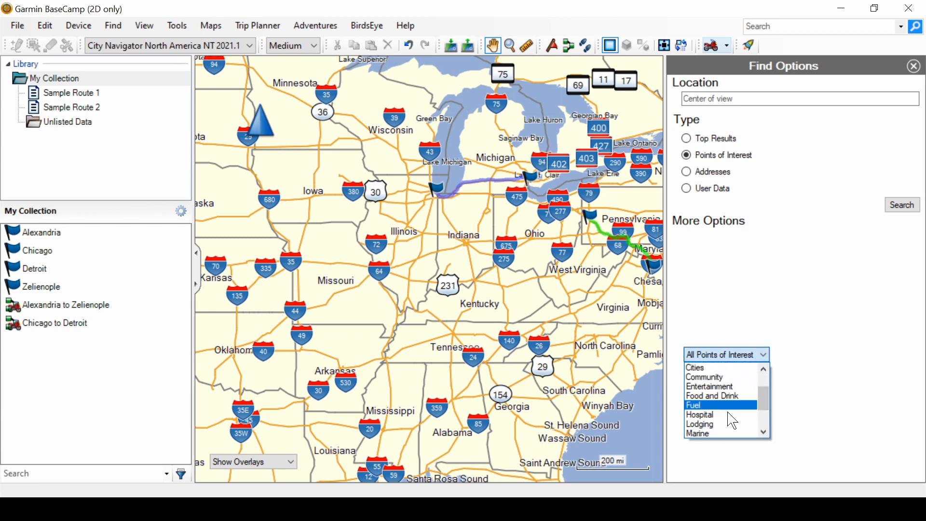
{"action": "left_click", "coordinate": [700, 425]}
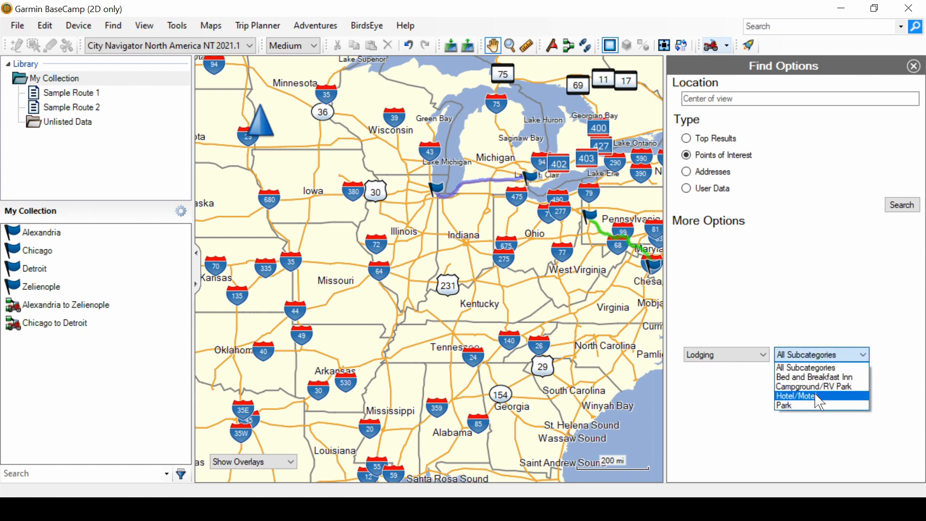
{"action": "left_click", "coordinate": [800, 395]}
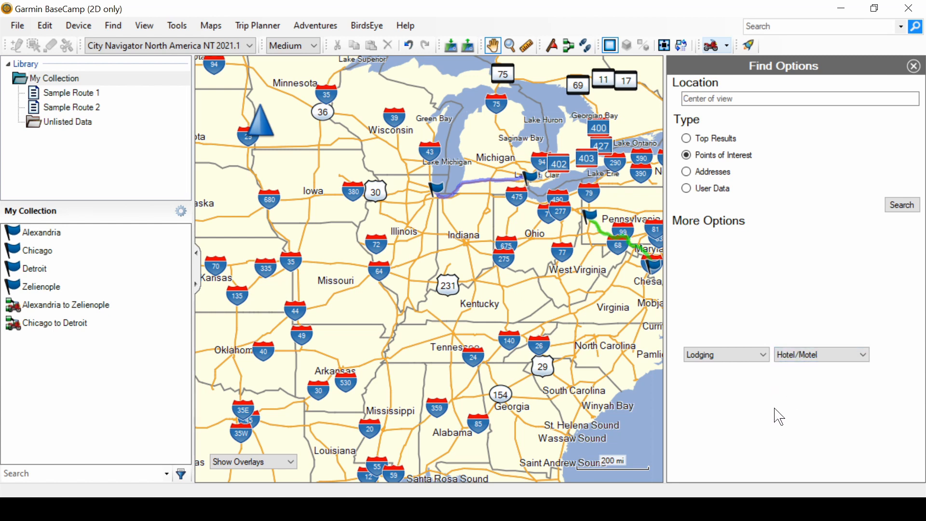
{"action": "mouse_move", "coordinate": [811, 251]}
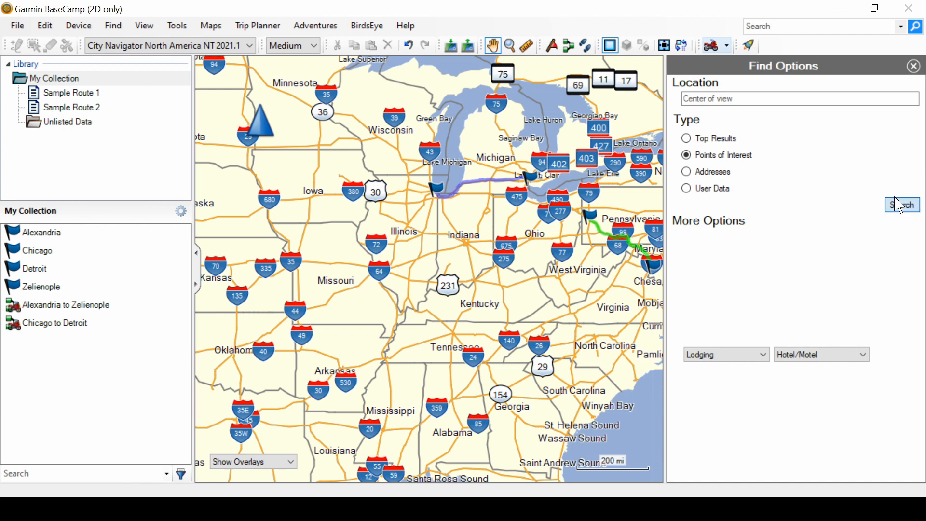
Step: Run the Hotel/Motel search and scroll through the 50 nearby results
{"action": "left_click", "coordinate": [903, 205]}
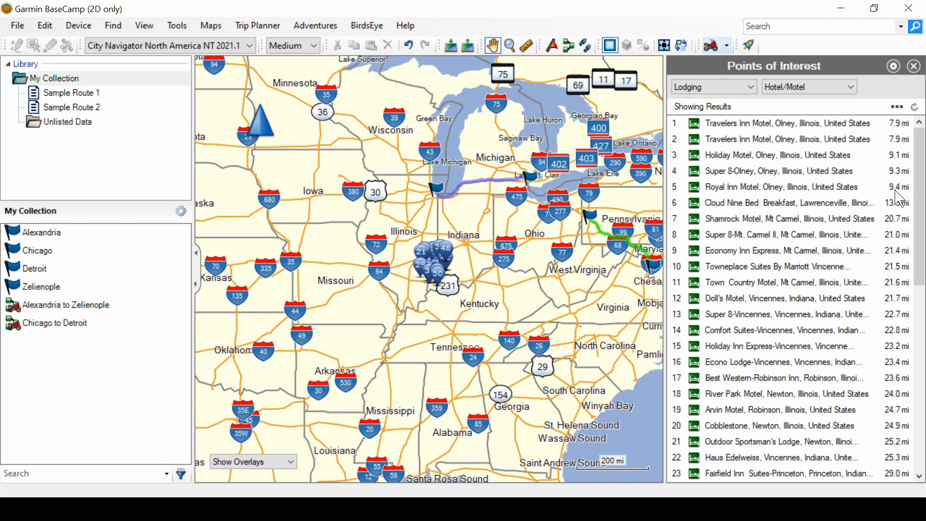
{"action": "mouse_move", "coordinate": [833, 229]}
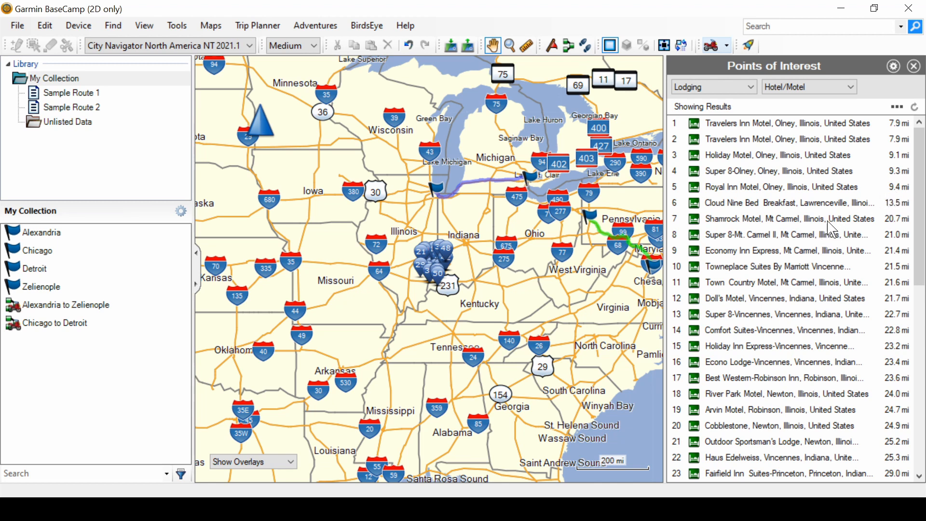
{"action": "mouse_move", "coordinate": [768, 198]}
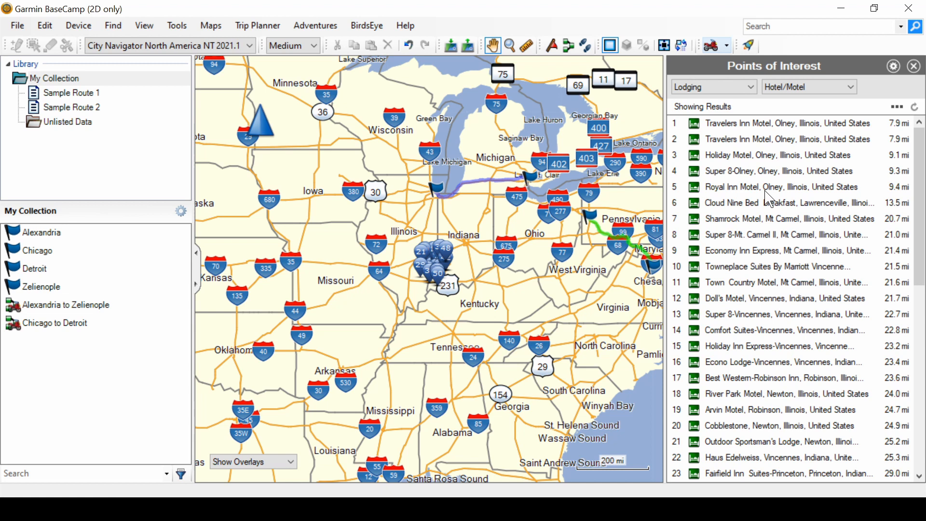
{"action": "scroll", "scroll_direction": "down", "scroll_amount": 3}
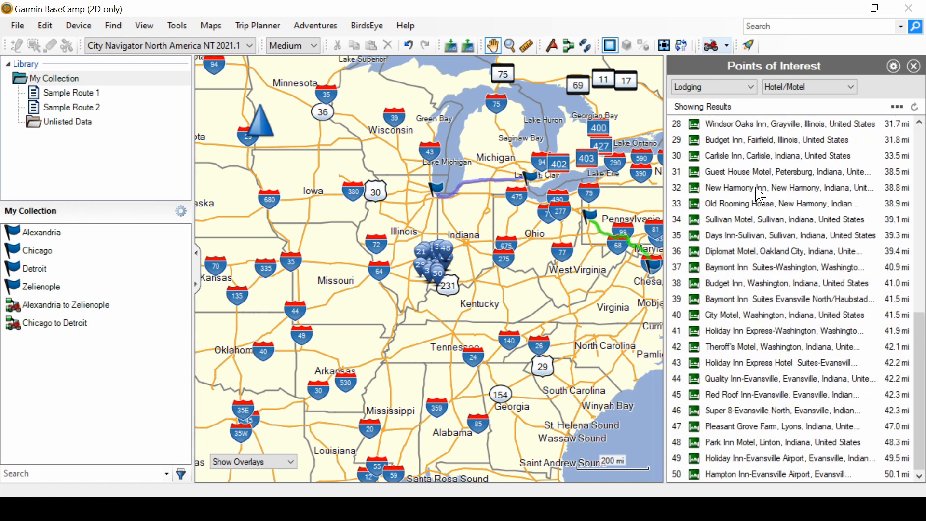
{"action": "mouse_move", "coordinate": [897, 107]}
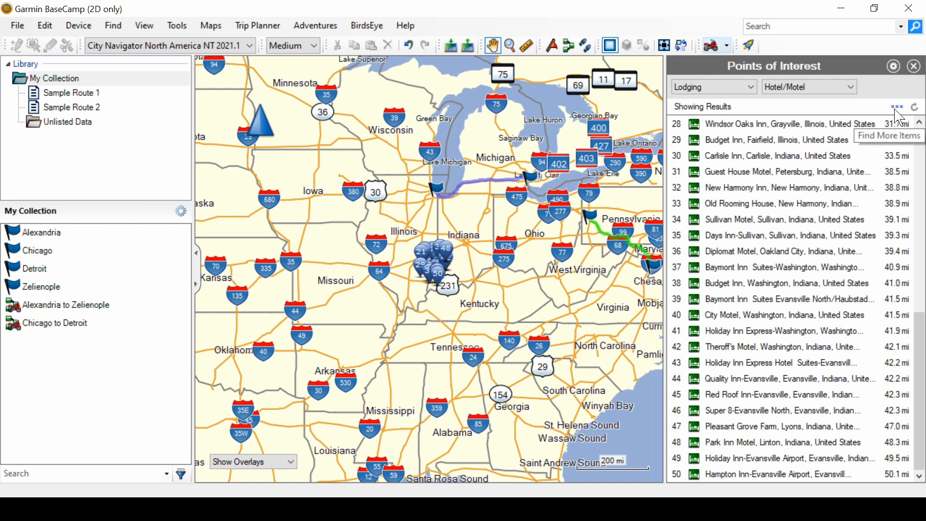
Step: Expand the Hotel/Motel results to 500 entries reaching about 99 miles and browse them
{"action": "left_click", "coordinate": [897, 107]}
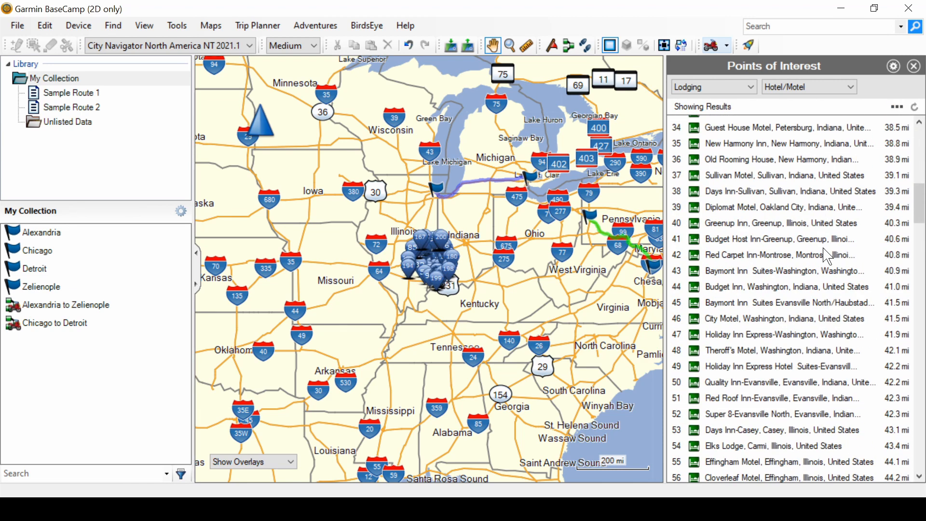
{"action": "scroll", "scroll_direction": "down", "scroll_amount": 3}
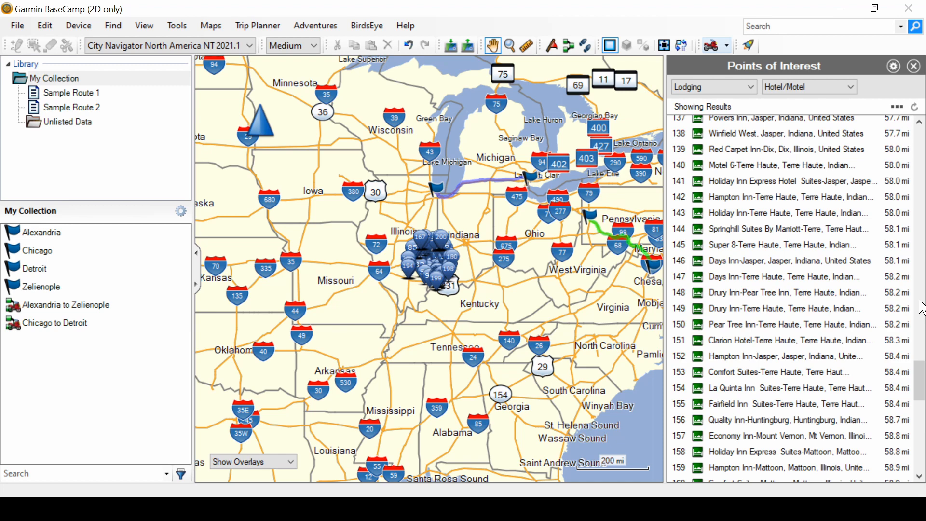
{"action": "scroll", "scroll_direction": "down", "scroll_amount": 3}
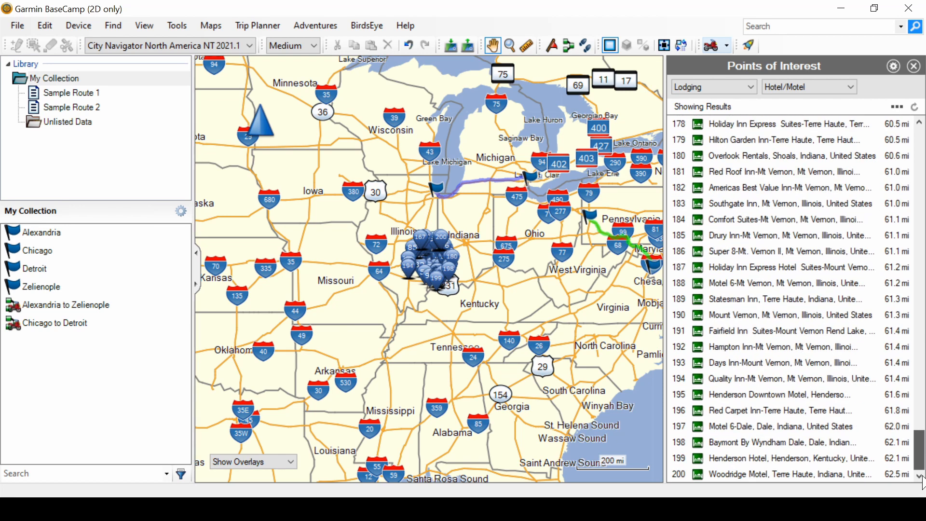
{"action": "scroll", "scroll_direction": "up", "scroll_amount": 3}
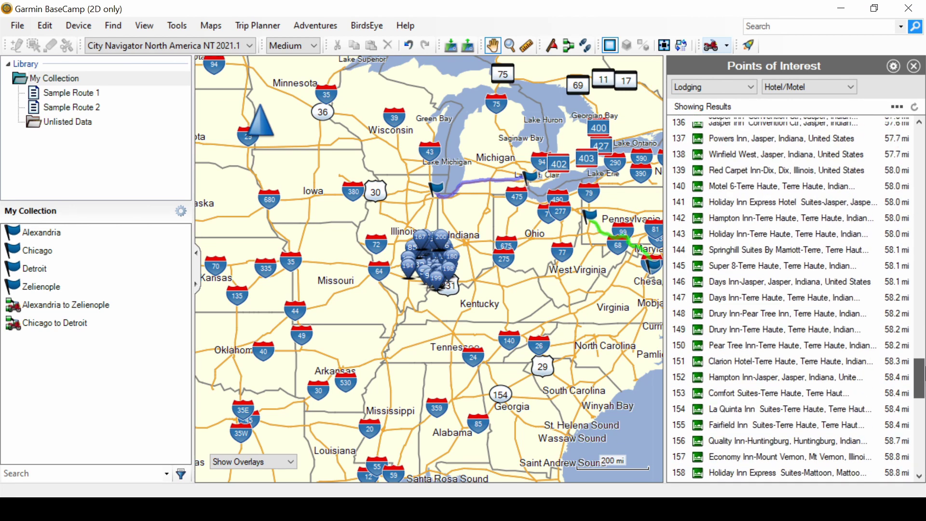
{"action": "scroll", "scroll_direction": "up", "scroll_amount": 3}
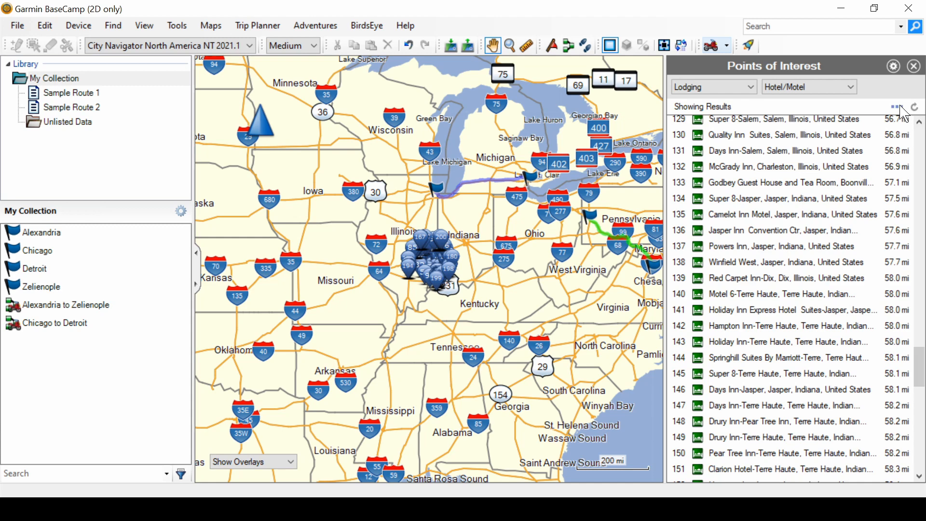
{"action": "scroll", "scroll_direction": "up", "scroll_amount": 3}
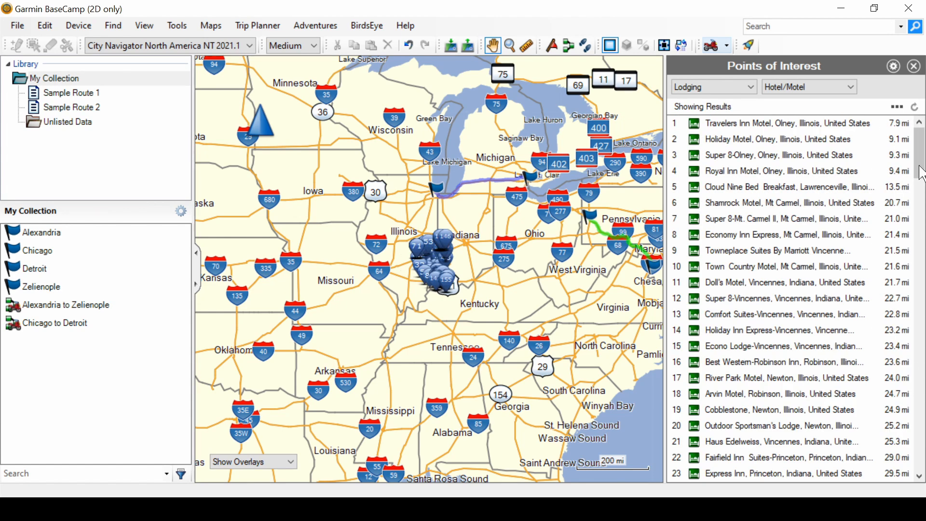
{"action": "scroll", "scroll_direction": "down", "scroll_amount": 3}
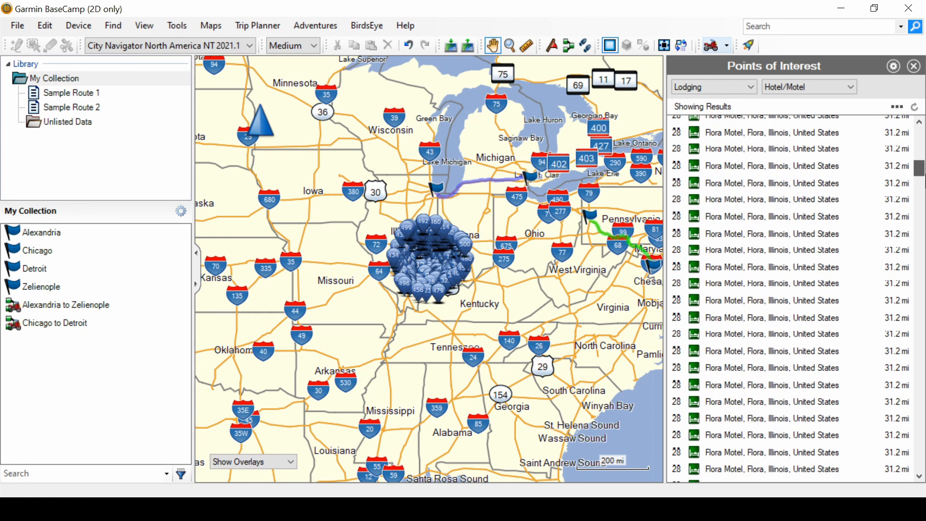
{"action": "scroll", "scroll_direction": "down", "scroll_amount": 3}
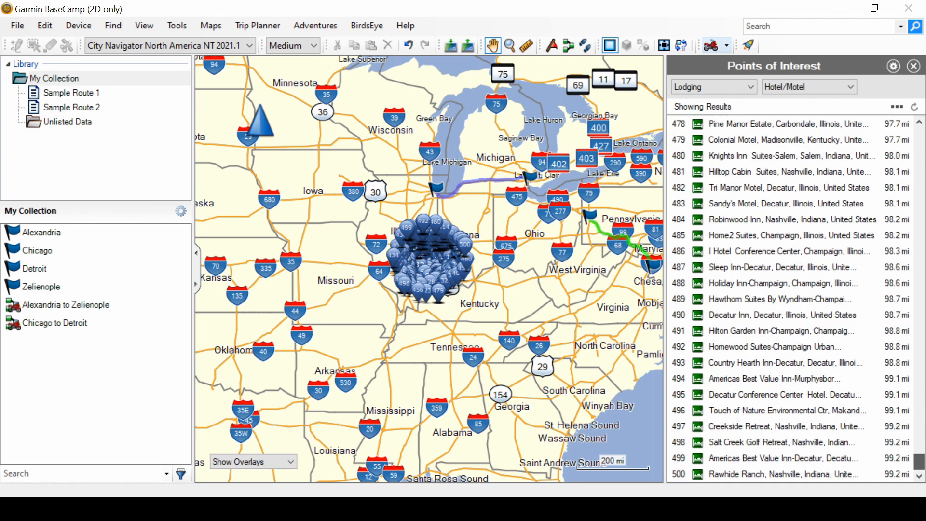
{"action": "scroll", "scroll_direction": "up", "scroll_amount": 3}
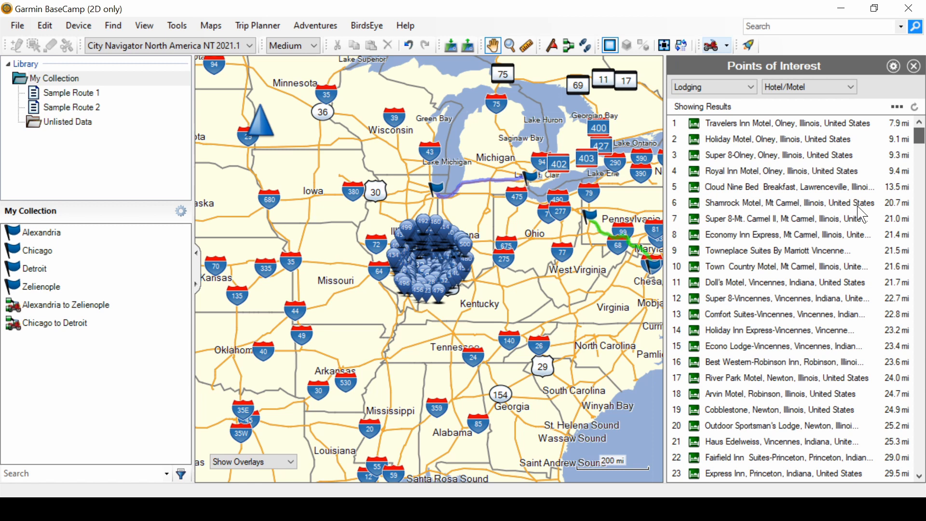
{"action": "mouse_move", "coordinate": [446, 352]}
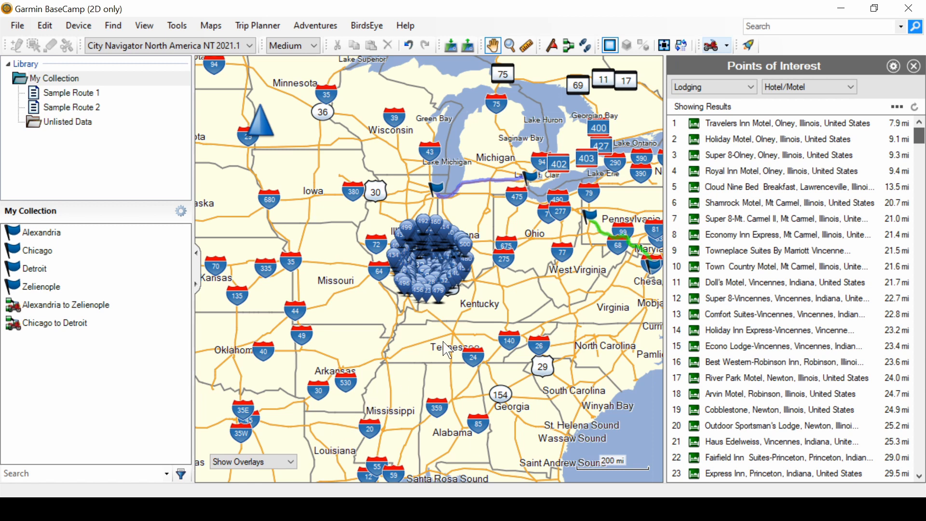
{"action": "mouse_move", "coordinate": [517, 298]}
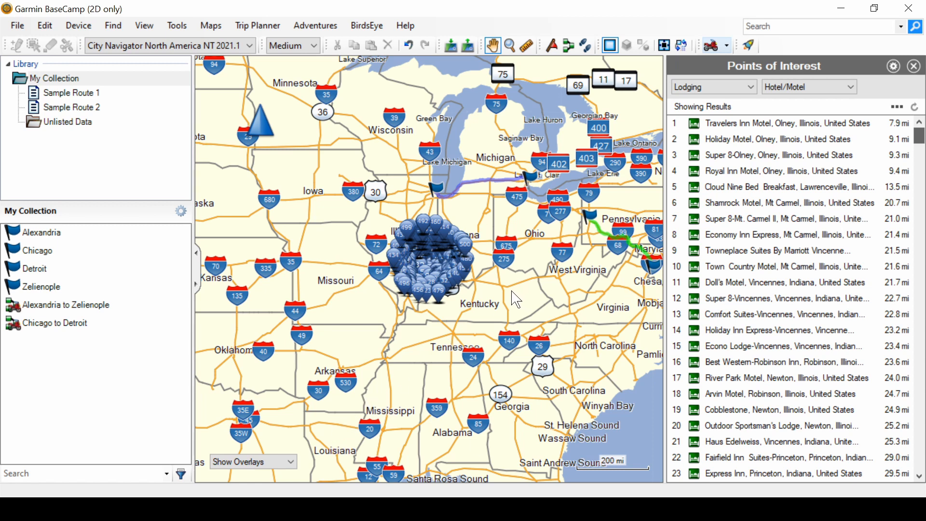
{"action": "mouse_move", "coordinate": [455, 293]}
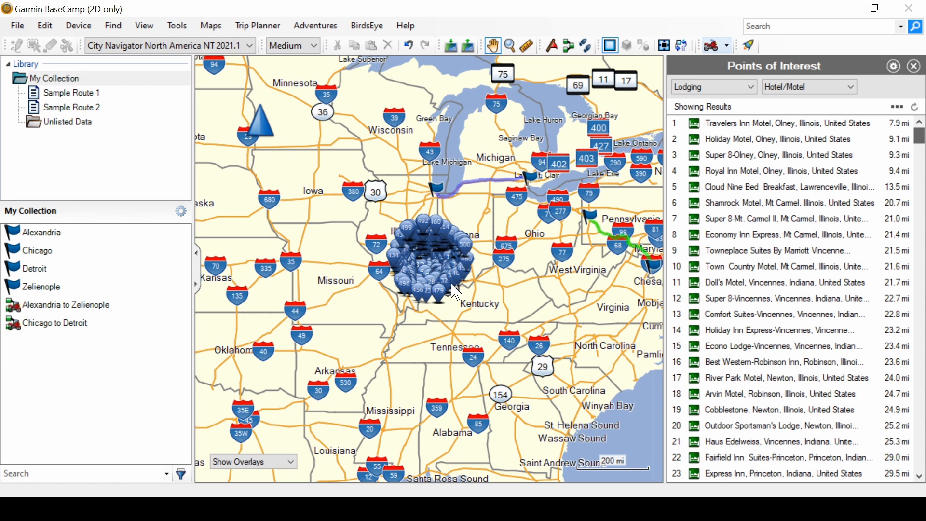
{"action": "mouse_move", "coordinate": [196, 248]}
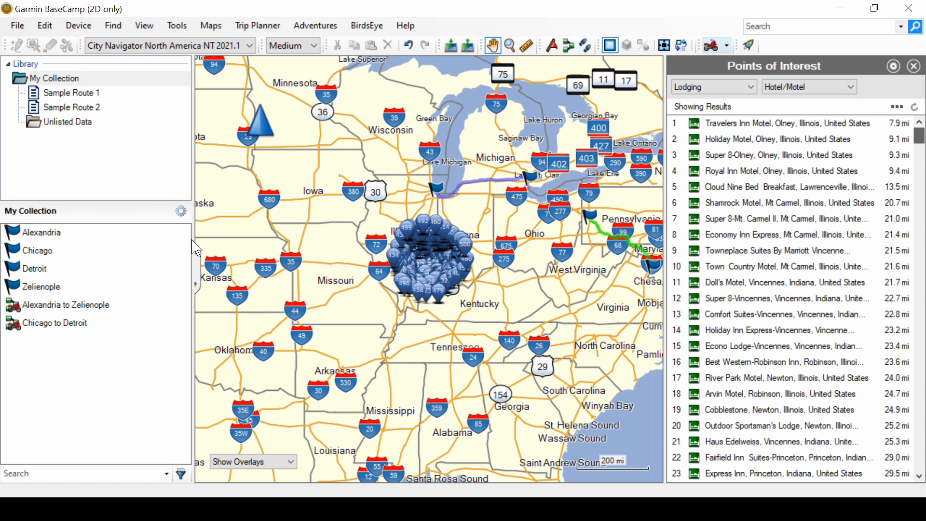
{"action": "mouse_move", "coordinate": [611, 285]}
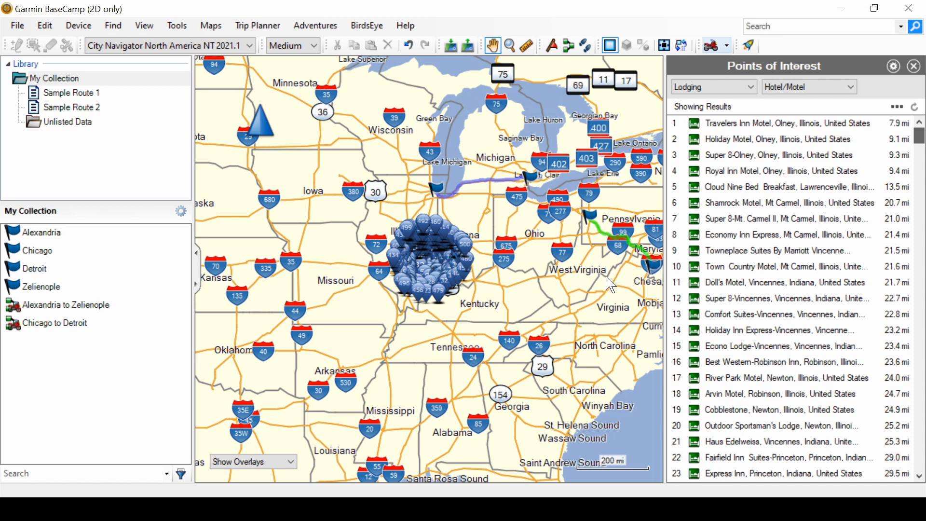
{"action": "mouse_move", "coordinate": [425, 267]}
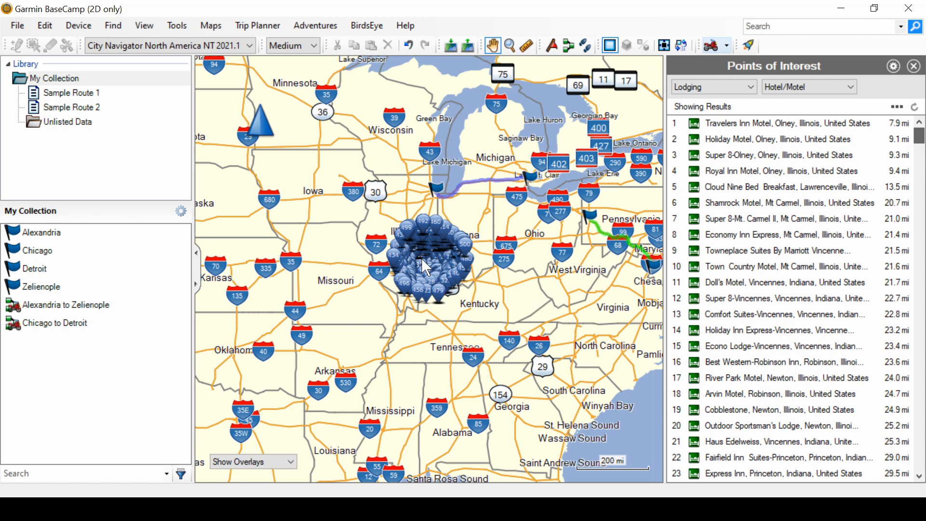
{"action": "mouse_move", "coordinate": [547, 300]}
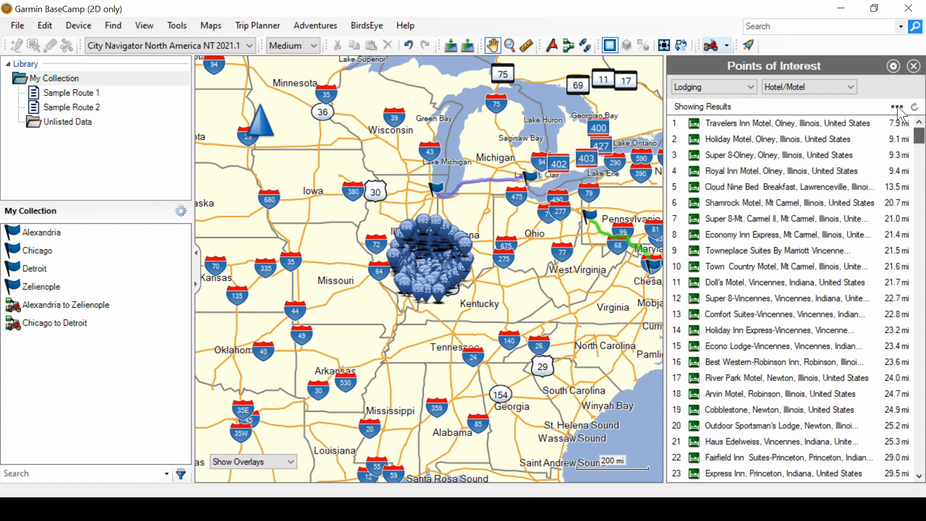
{"action": "mouse_move", "coordinate": [880, 138]}
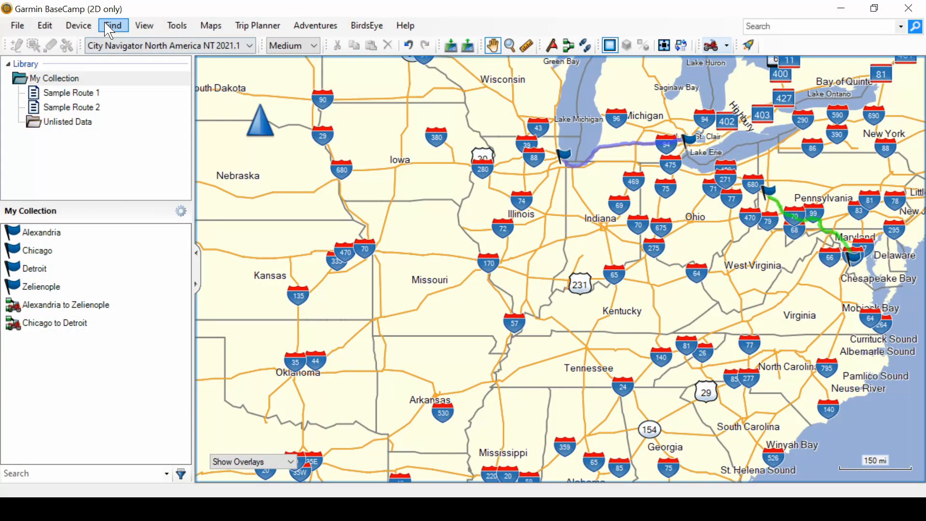
Step: Reopen Find Options and set the search location to Little Rock, AR, USA
{"action": "left_click", "coordinate": [112, 25]}
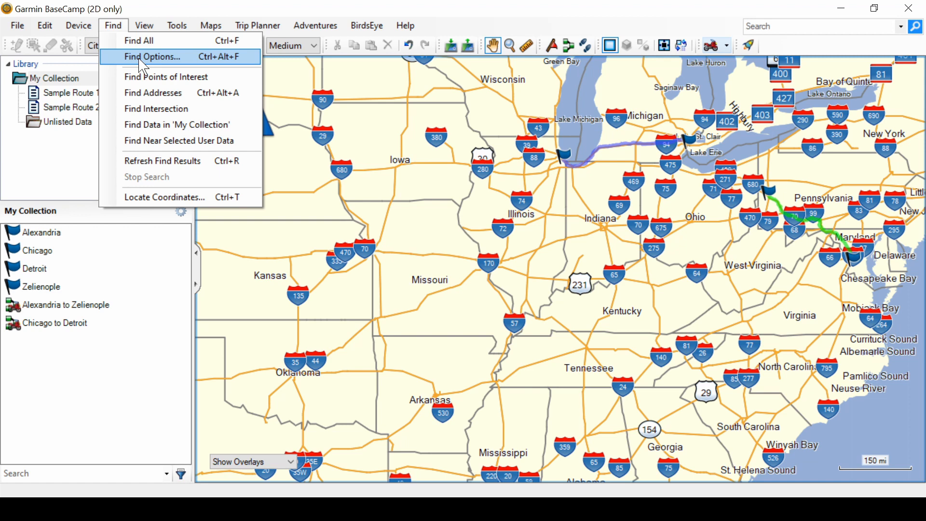
{"action": "left_click", "coordinate": [153, 57]}
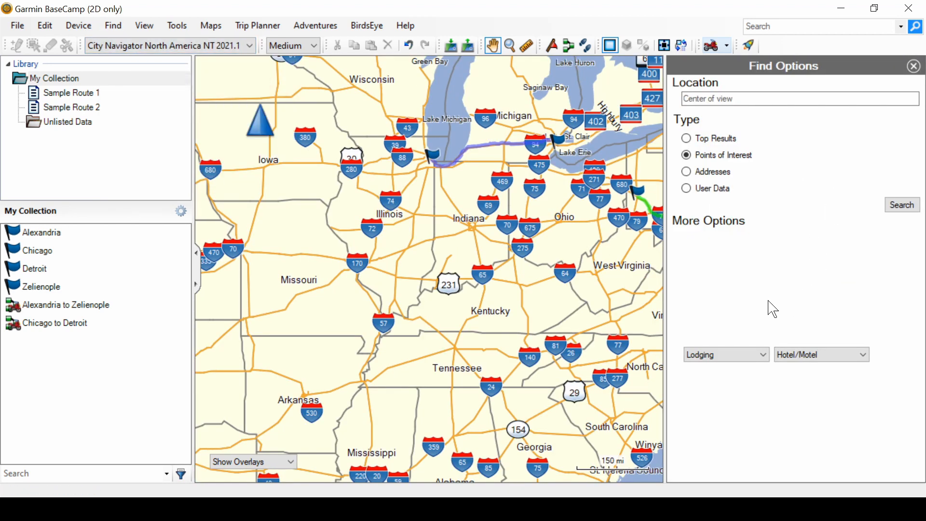
{"action": "mouse_move", "coordinate": [750, 312]}
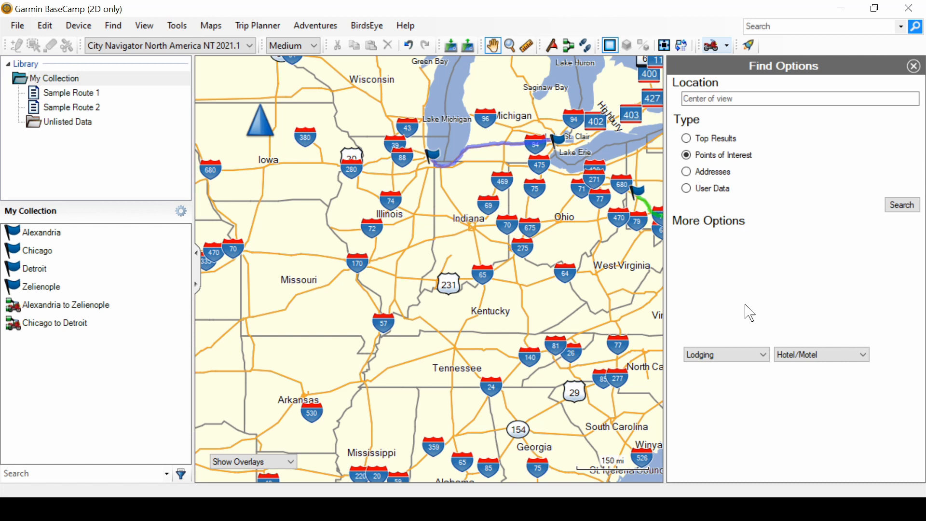
{"action": "mouse_move", "coordinate": [758, 309]}
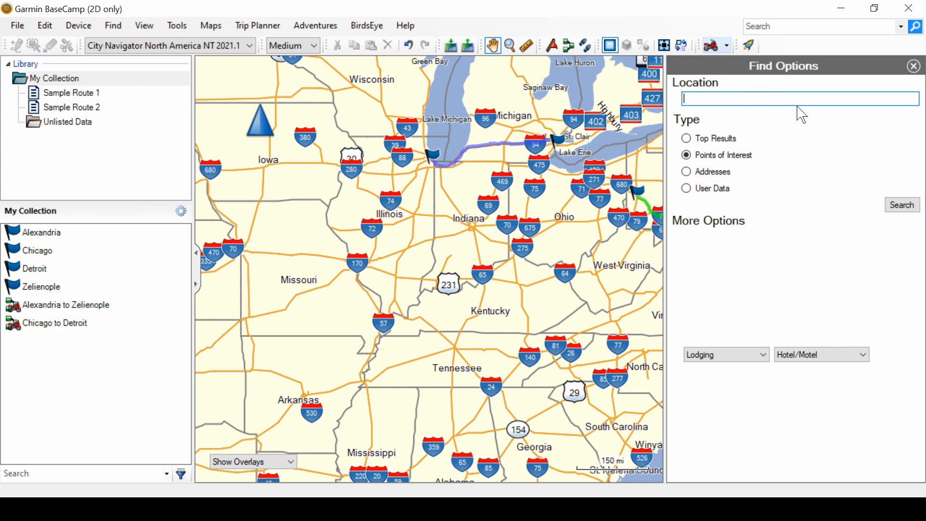
{"action": "type", "text": "Little"}
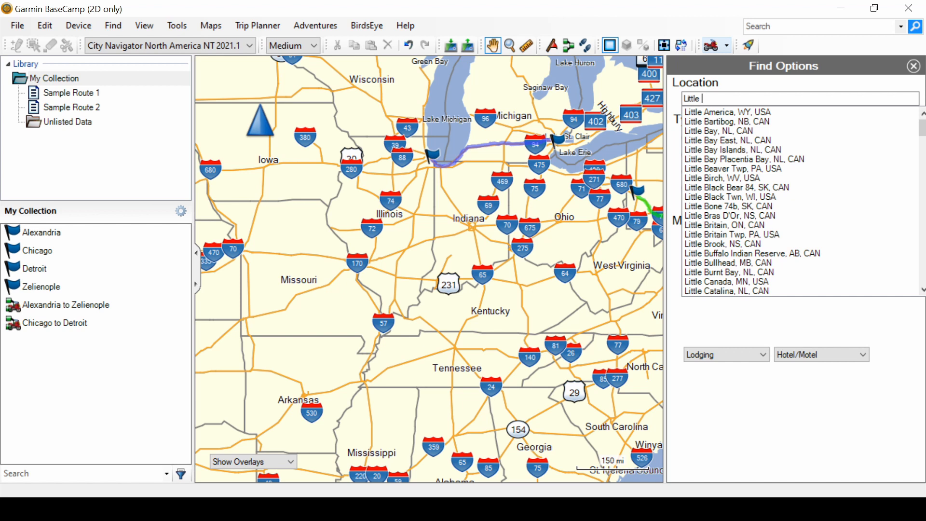
{"action": "type", "text": "Rock"}
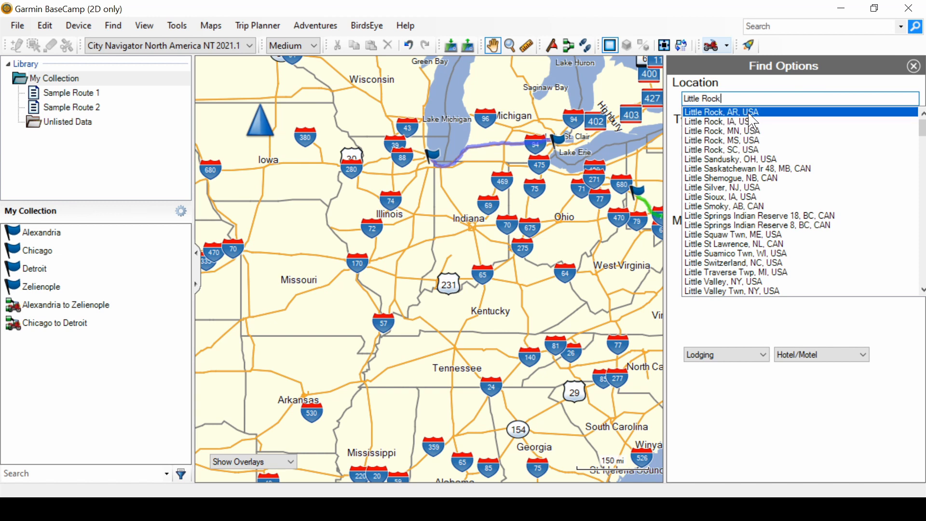
{"action": "left_click", "coordinate": [722, 111]}
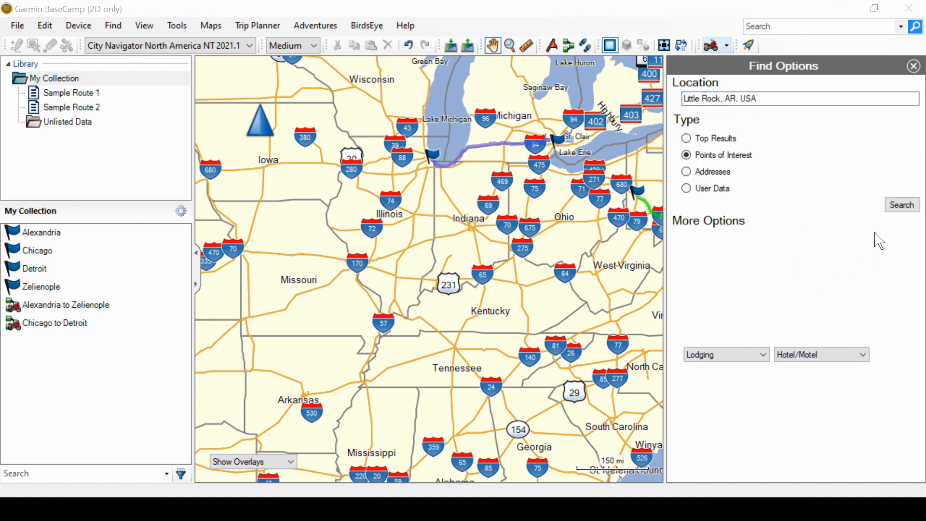
Step: Search Little Rock hotels, preview Hampton Inn & Suites on the map, then dismiss its popup
{"action": "left_click", "coordinate": [902, 205]}
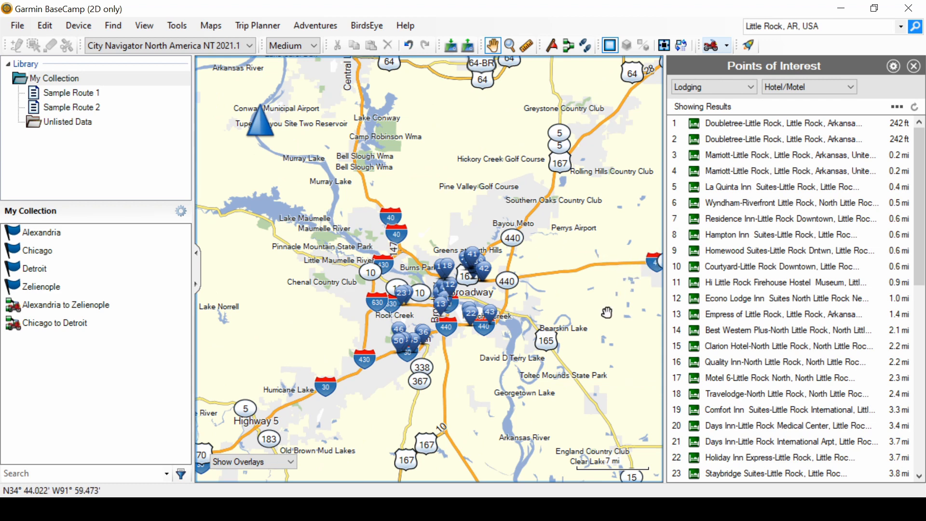
{"action": "left_click", "coordinate": [789, 234]}
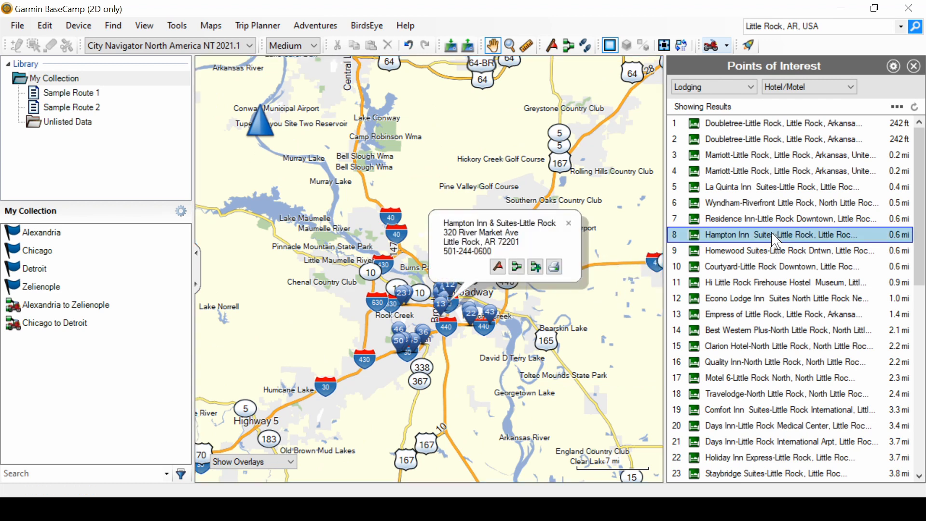
{"action": "mouse_move", "coordinate": [573, 237]}
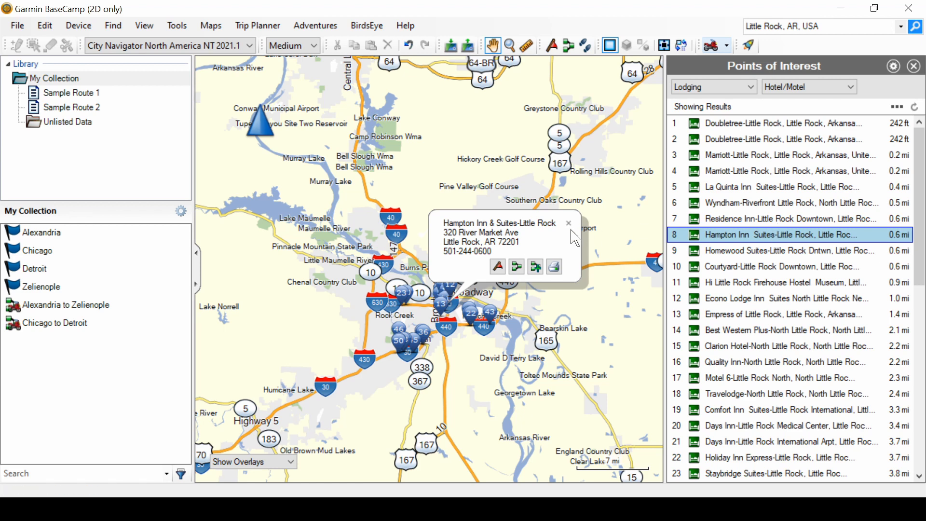
{"action": "left_click", "coordinate": [569, 224]}
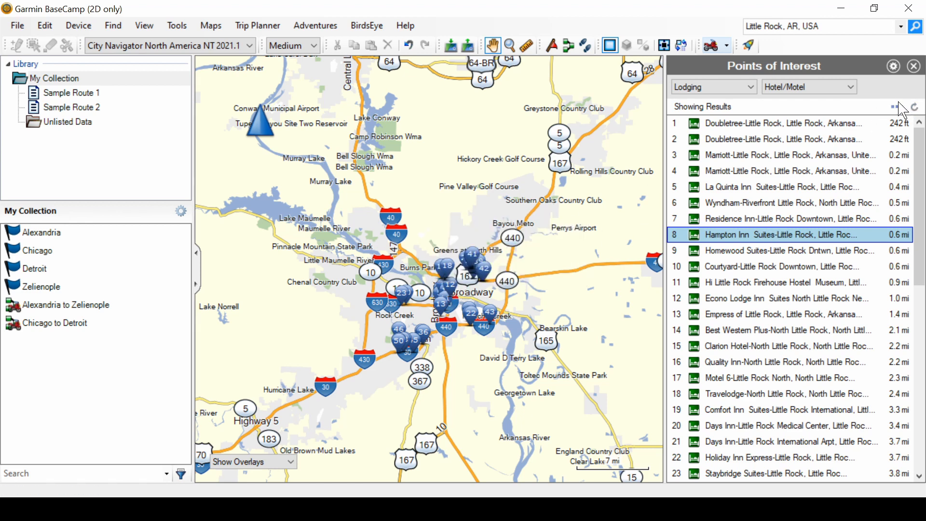
Step: Load more lodging results and scroll through all 81 Little Rock hotels and motels
{"action": "left_click", "coordinate": [914, 107]}
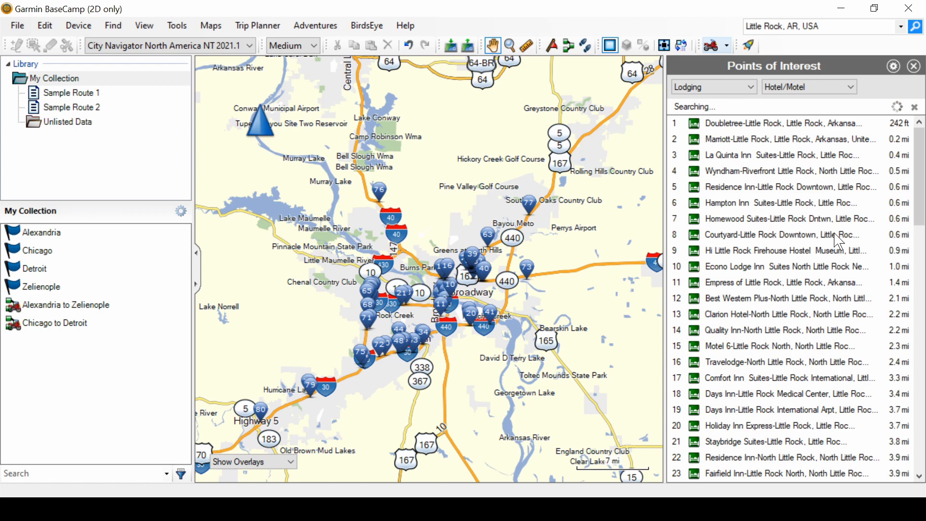
{"action": "scroll", "scroll_direction": "down", "scroll_amount": 3}
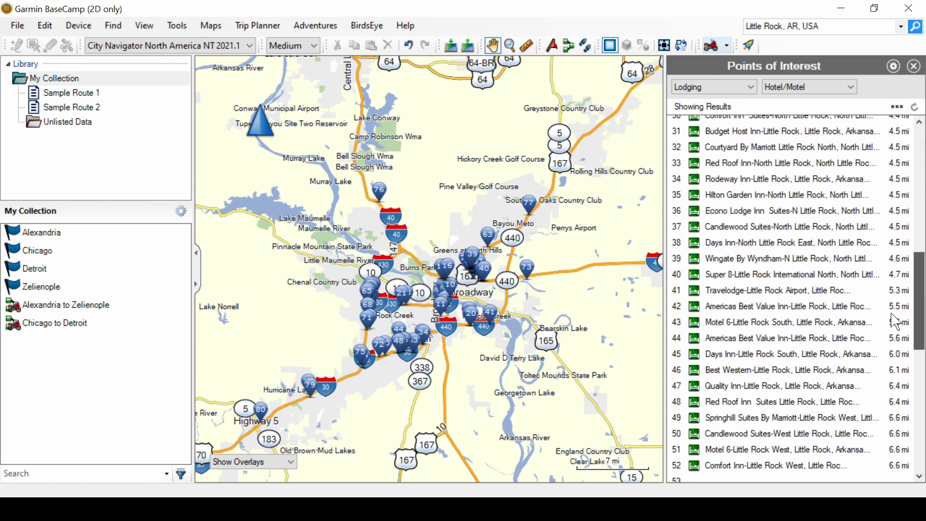
{"action": "scroll", "scroll_direction": "down", "scroll_amount": 3}
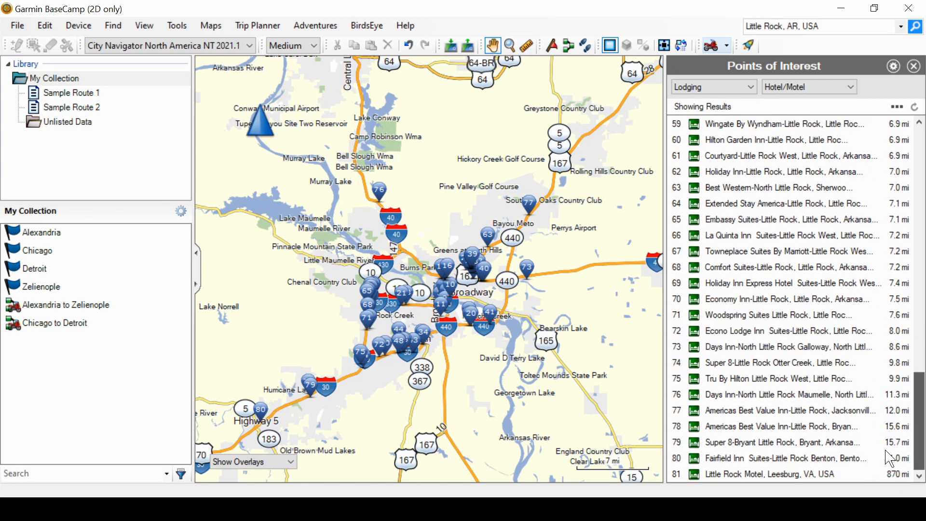
{"action": "mouse_move", "coordinate": [757, 434]}
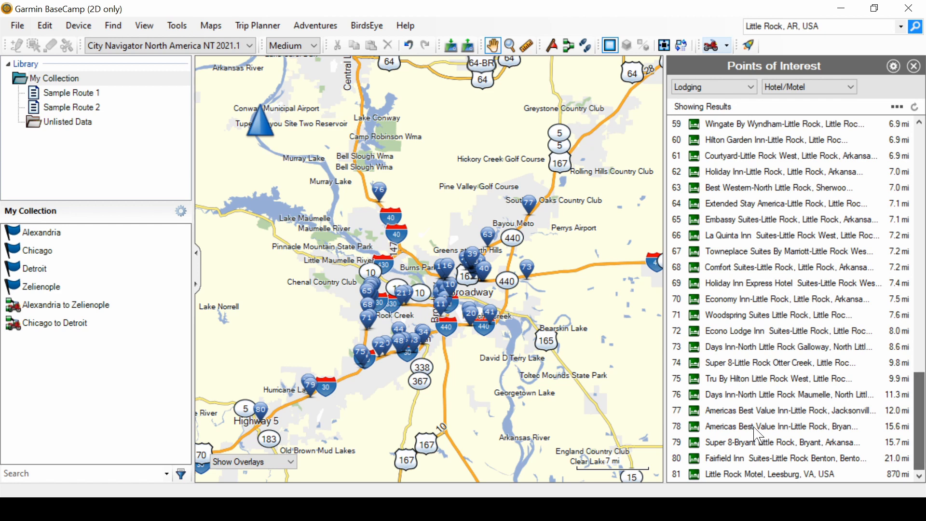
{"action": "mouse_move", "coordinate": [530, 397]}
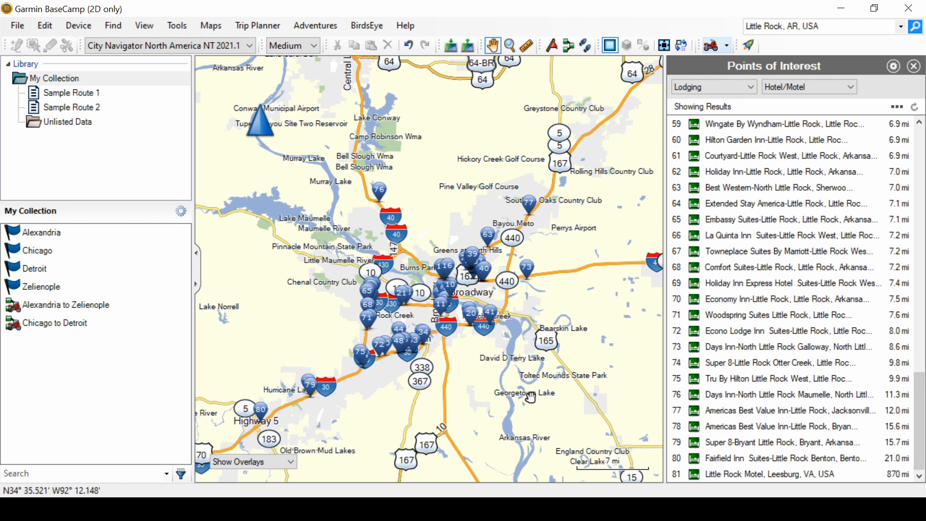
{"action": "mouse_move", "coordinate": [573, 359]}
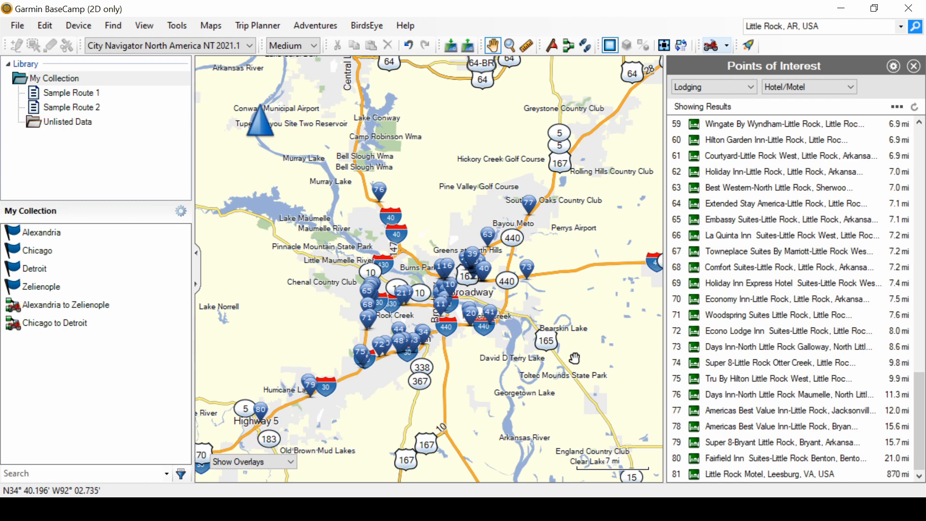
{"action": "mouse_move", "coordinate": [240, 298]}
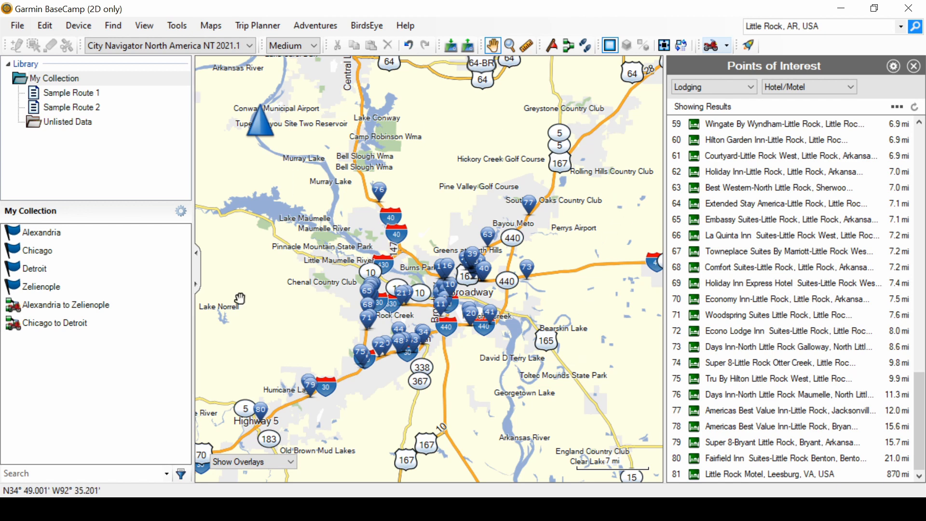
{"action": "mouse_move", "coordinate": [537, 358]}
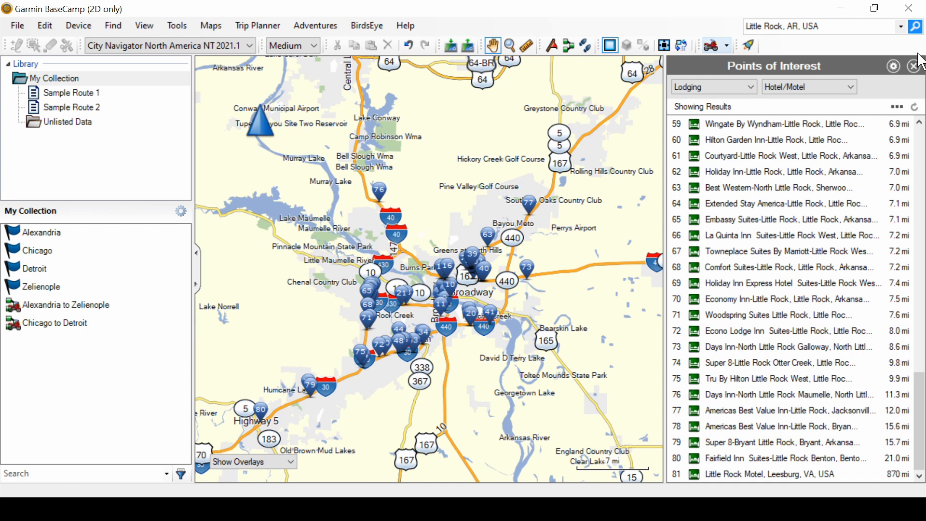
{"action": "mouse_move", "coordinate": [894, 66]}
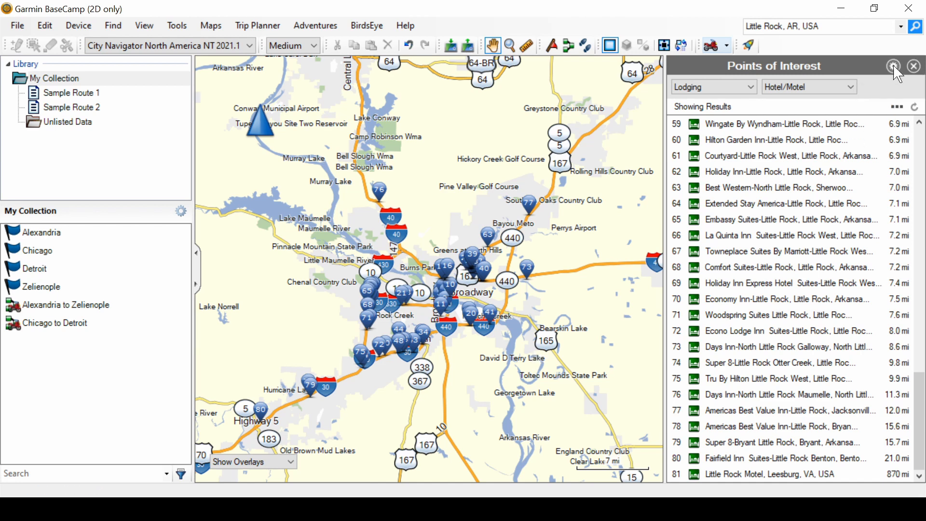
Step: Go back to Find Options and switch the search type to Addresses
{"action": "left_click", "coordinate": [894, 65]}
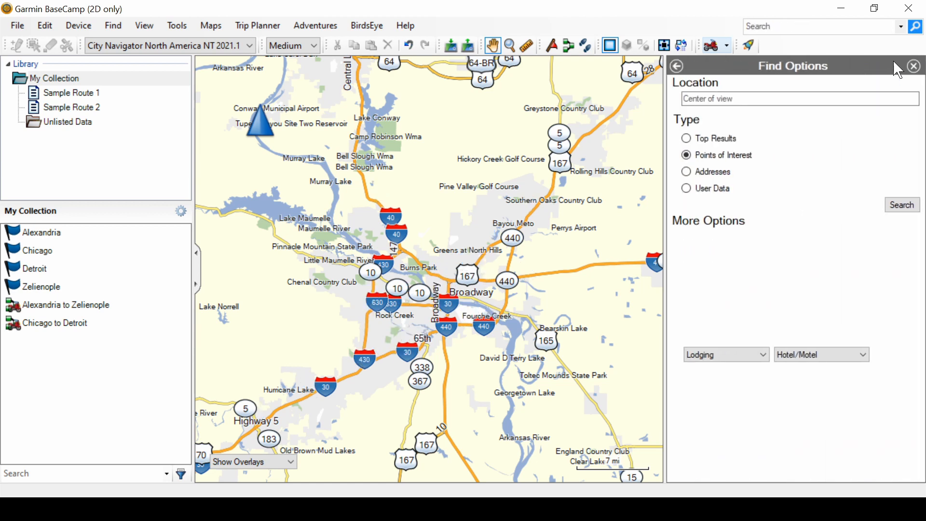
{"action": "mouse_move", "coordinate": [747, 268]}
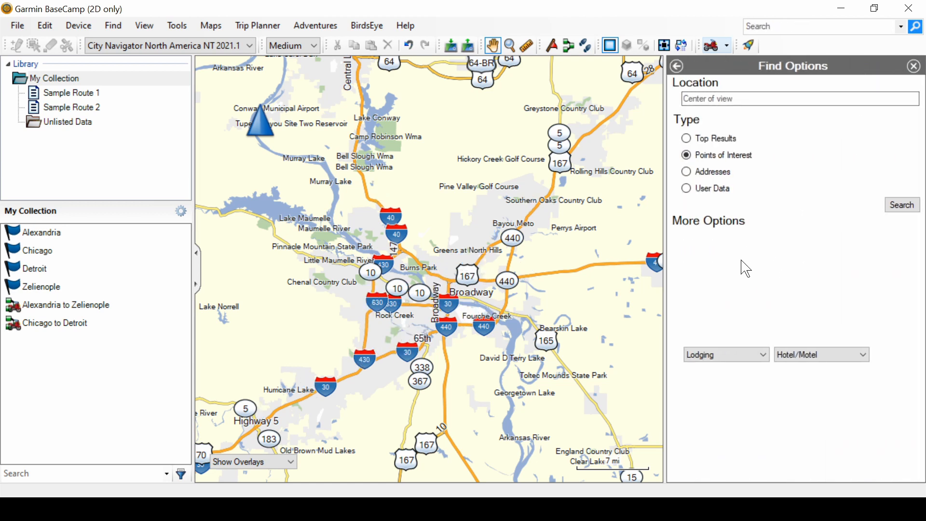
{"action": "mouse_move", "coordinate": [724, 235]}
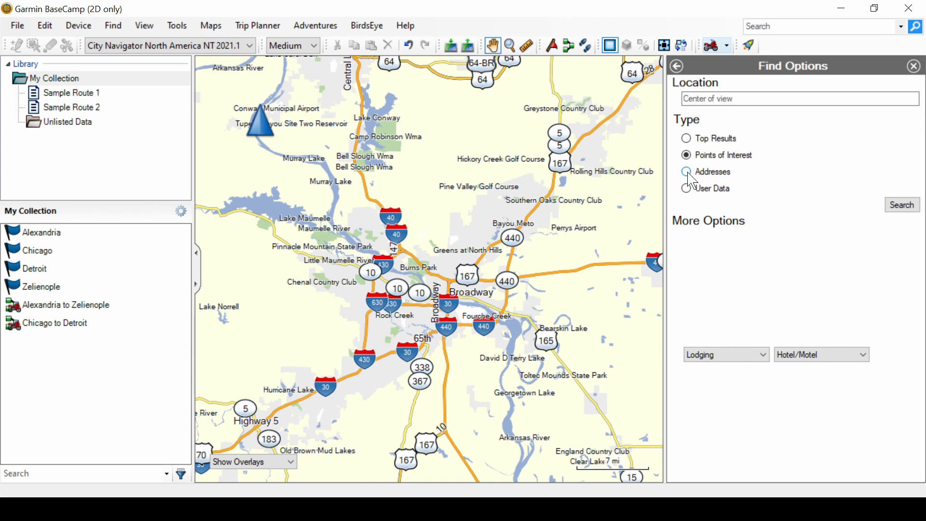
{"action": "left_click", "coordinate": [687, 171]}
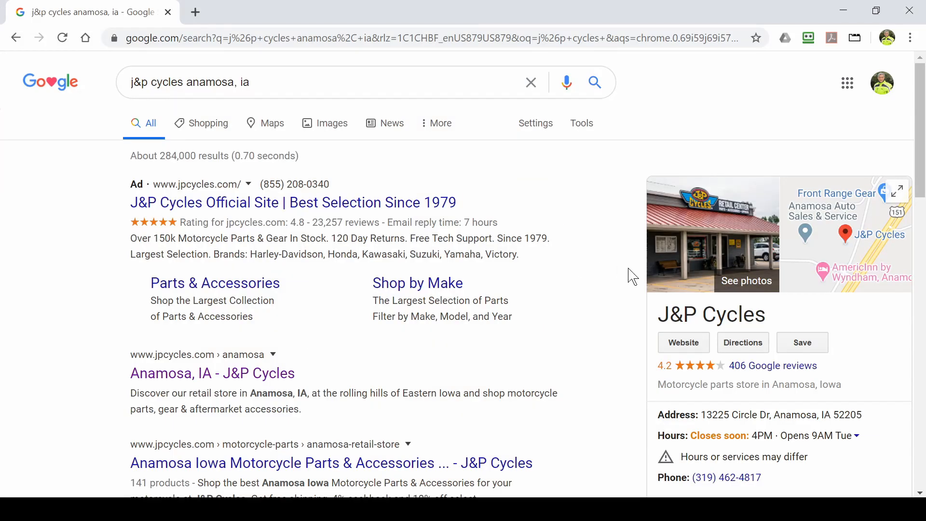
{"action": "mouse_move", "coordinate": [584, 325]}
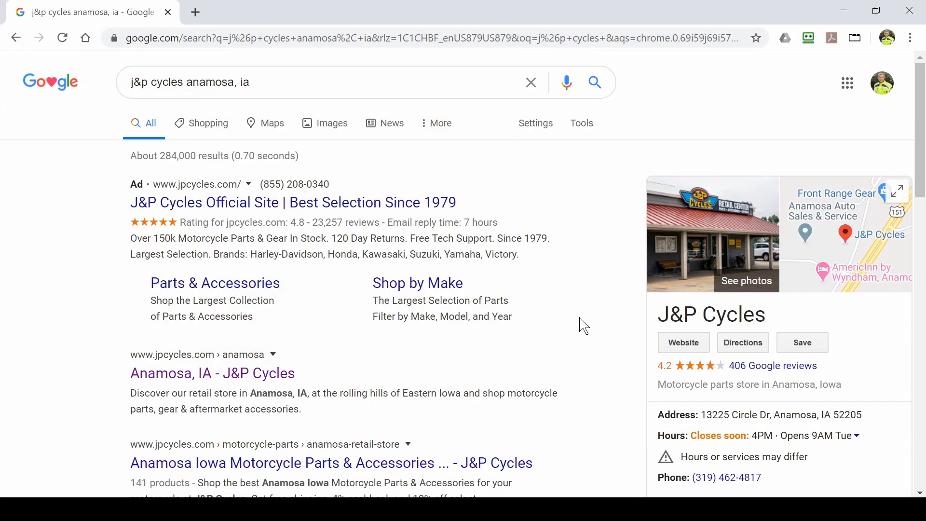
{"action": "mouse_move", "coordinate": [600, 431]}
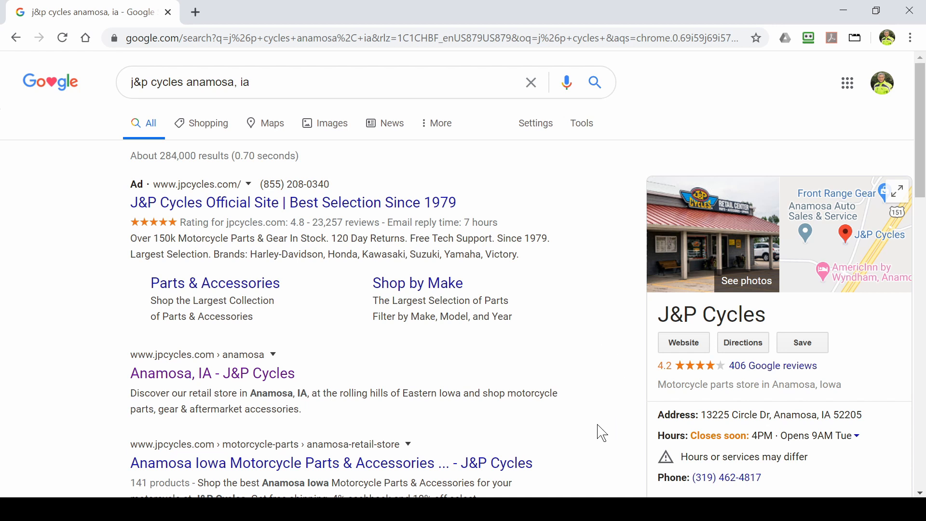
{"action": "mouse_move", "coordinate": [704, 421]}
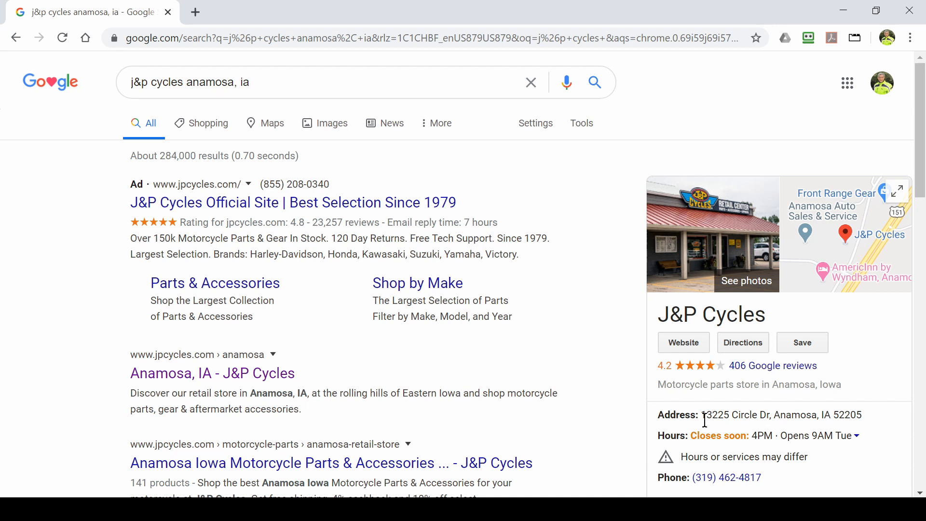
{"action": "mouse_move", "coordinate": [847, 319]}
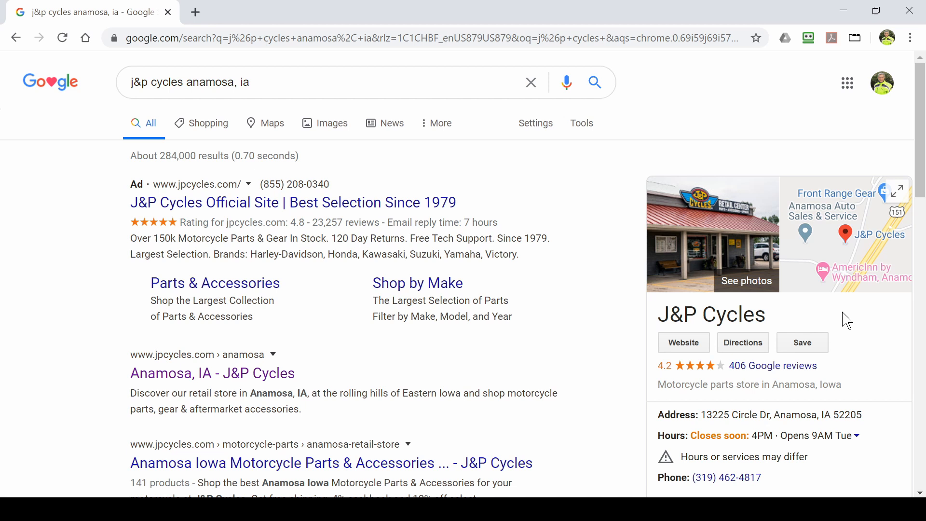
{"action": "mouse_move", "coordinate": [874, 355]}
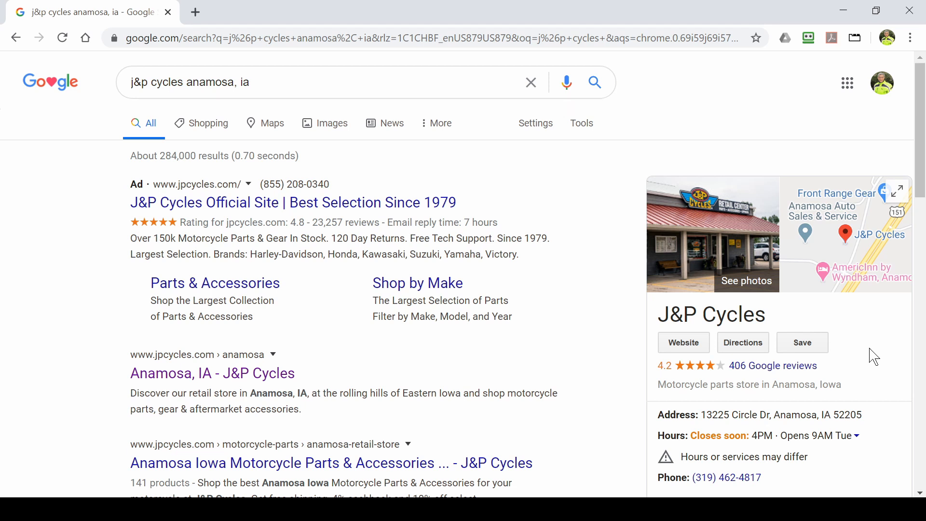
{"action": "mouse_move", "coordinate": [889, 227]}
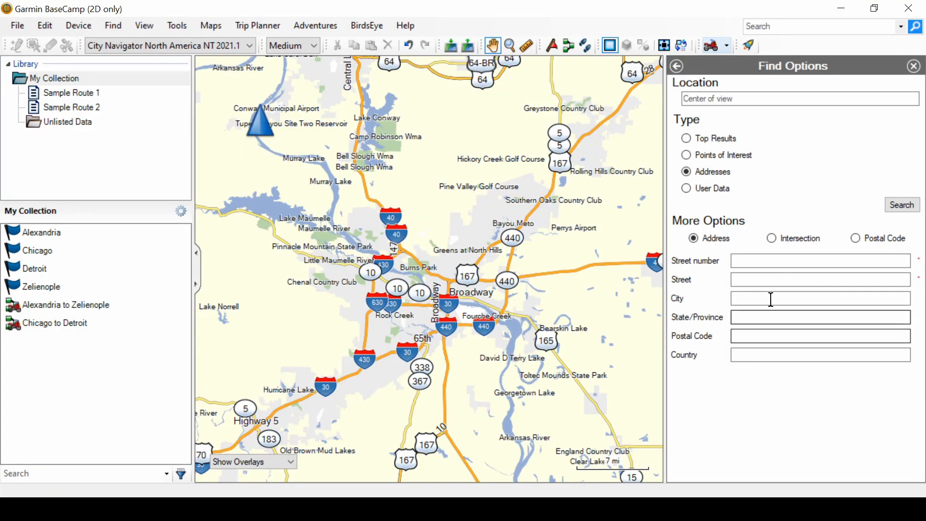
{"action": "left_click", "coordinate": [821, 260]}
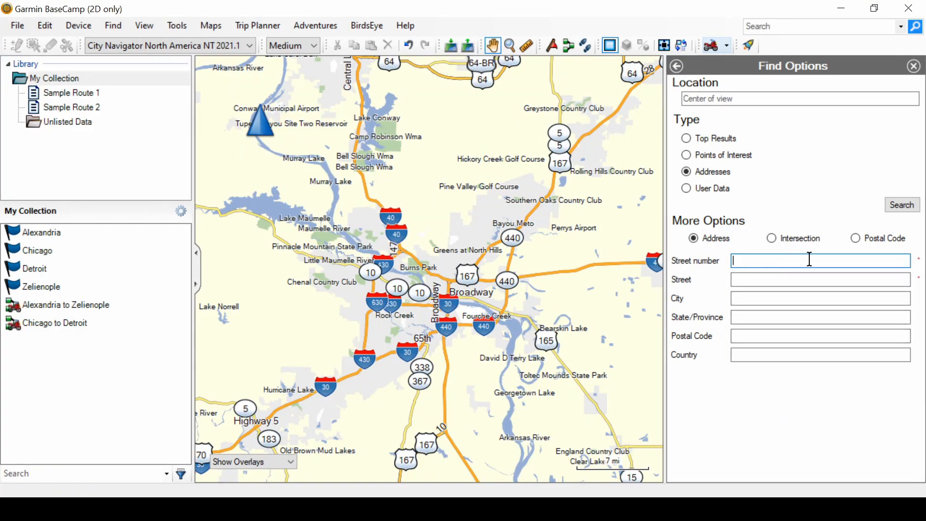
{"action": "type", "text": "1"}
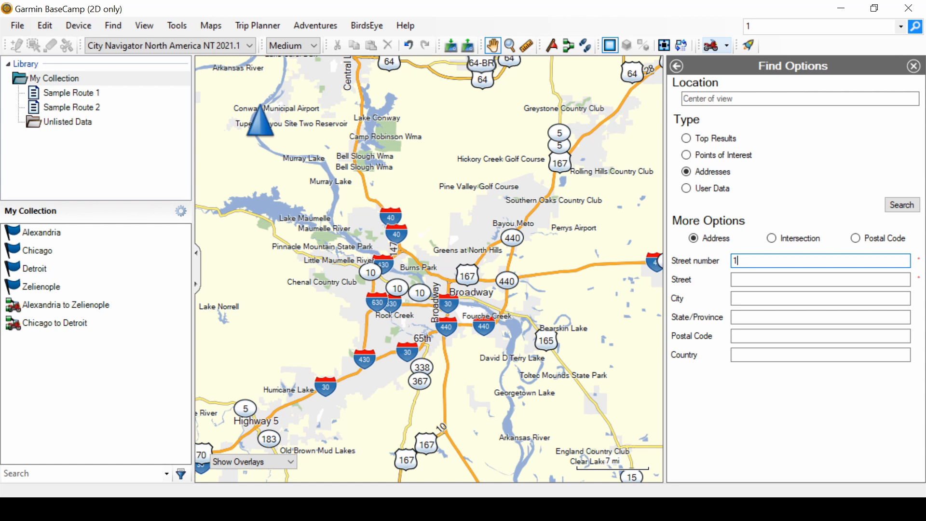
{"action": "type", "text": "322"}
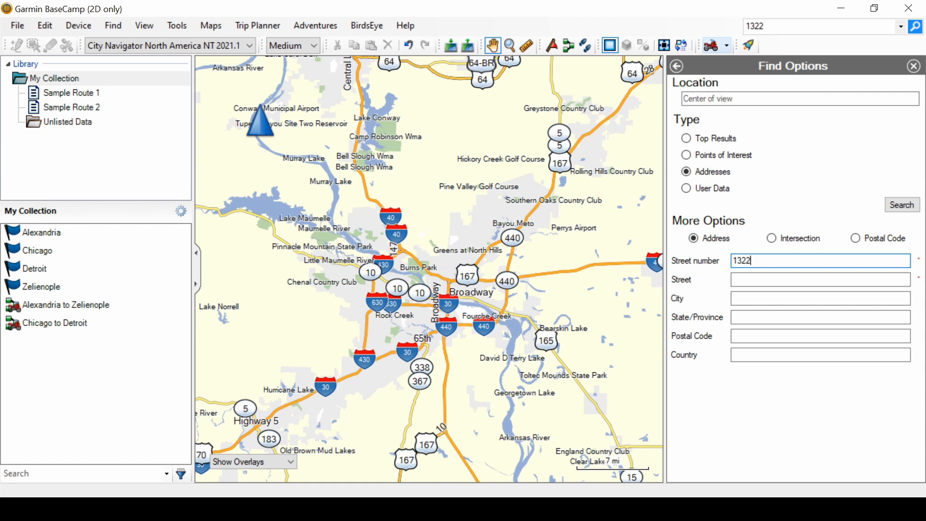
{"action": "type", "text": "5"}
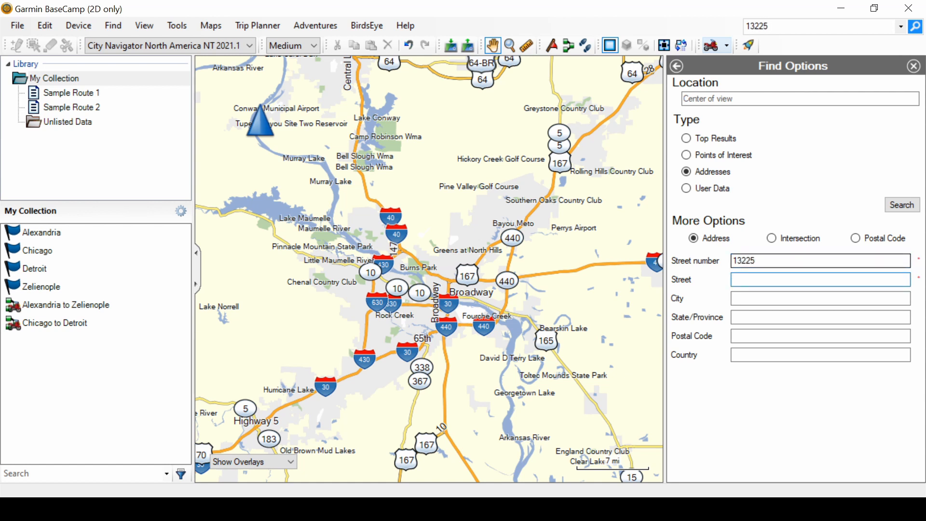
{"action": "type", "text": "Cir"}
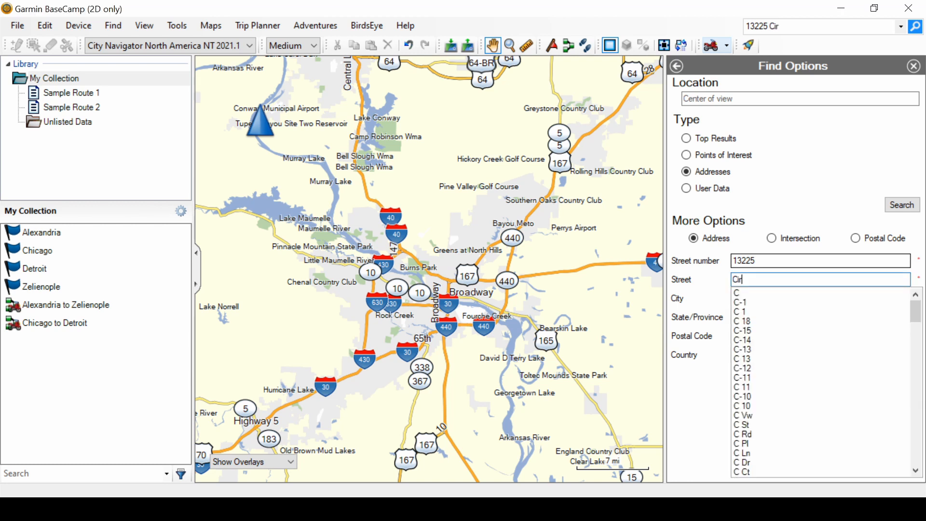
{"action": "type", "text": "ircle R"}
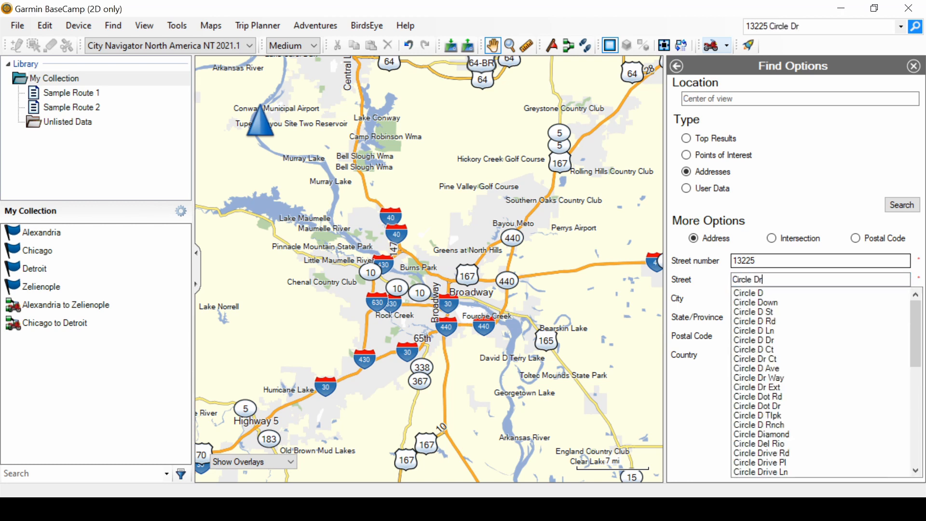
{"action": "scroll", "scroll_direction": "down", "scroll_amount": 3}
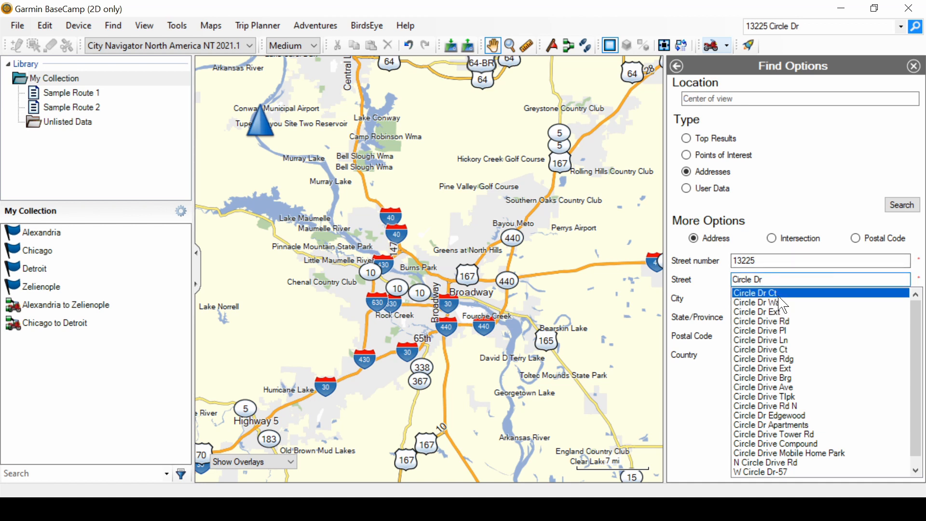
{"action": "left_click", "coordinate": [753, 292]}
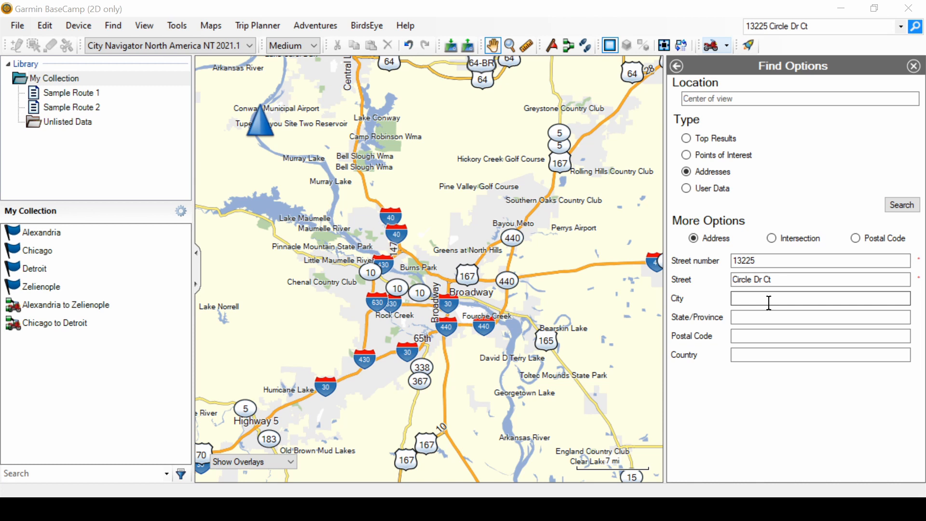
Step: Fill in city Anamosa, state IA and postal code 52205, then search
{"action": "type", "text": "A"}
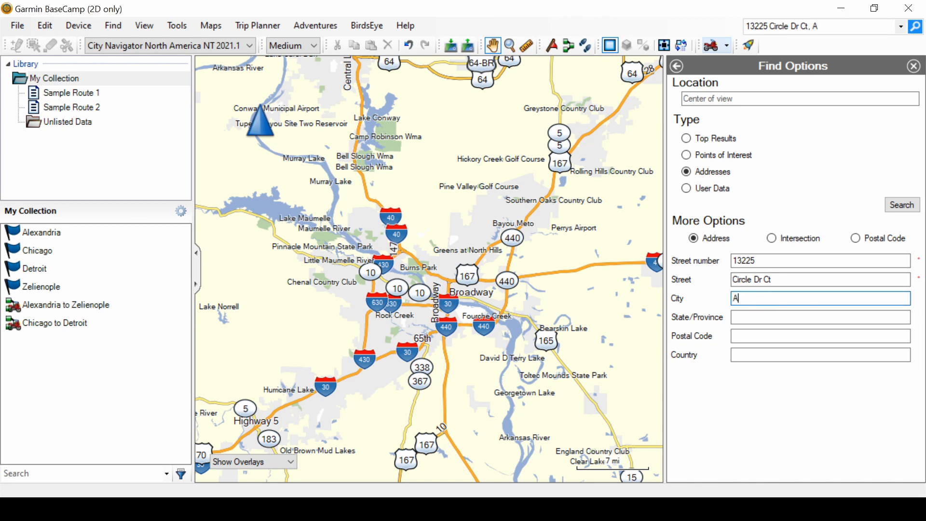
{"action": "type", "text": "namosa"}
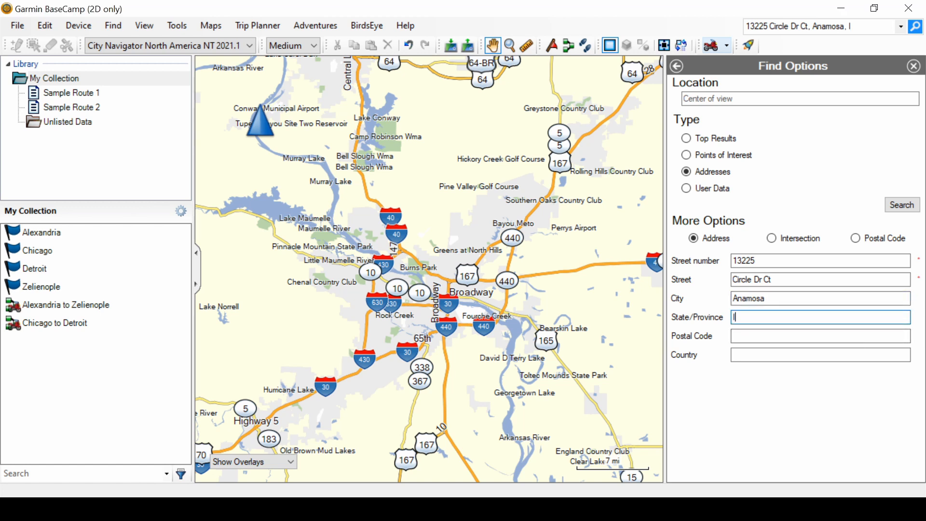
{"action": "type", "text": "IA"}
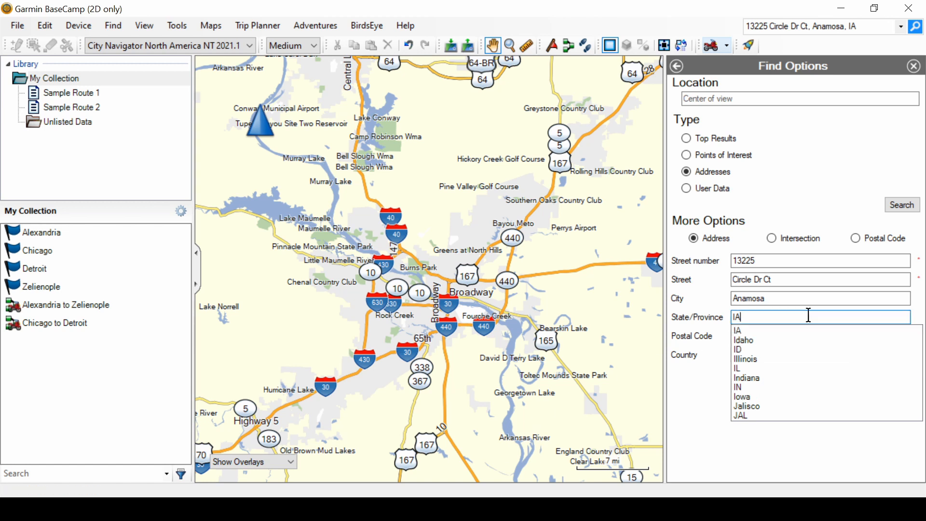
{"action": "left_click", "coordinate": [737, 331]}
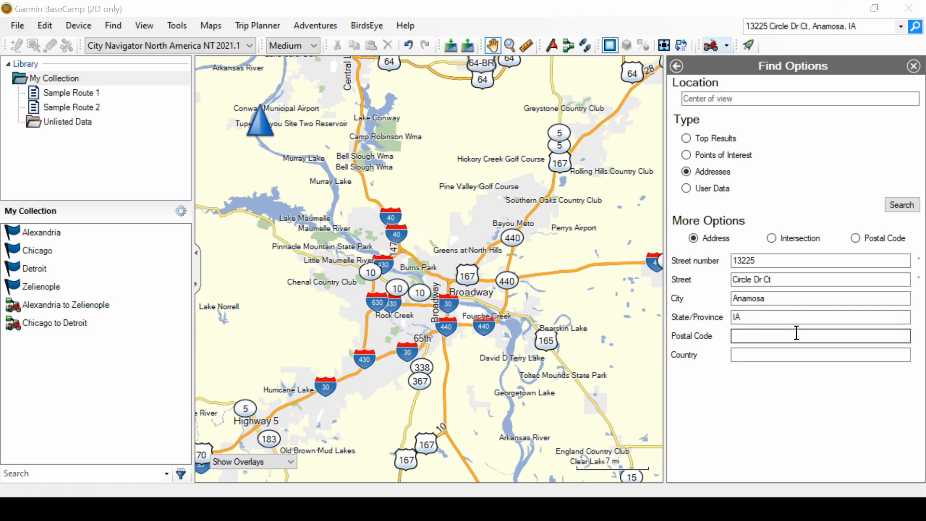
{"action": "left_click", "coordinate": [820, 354]}
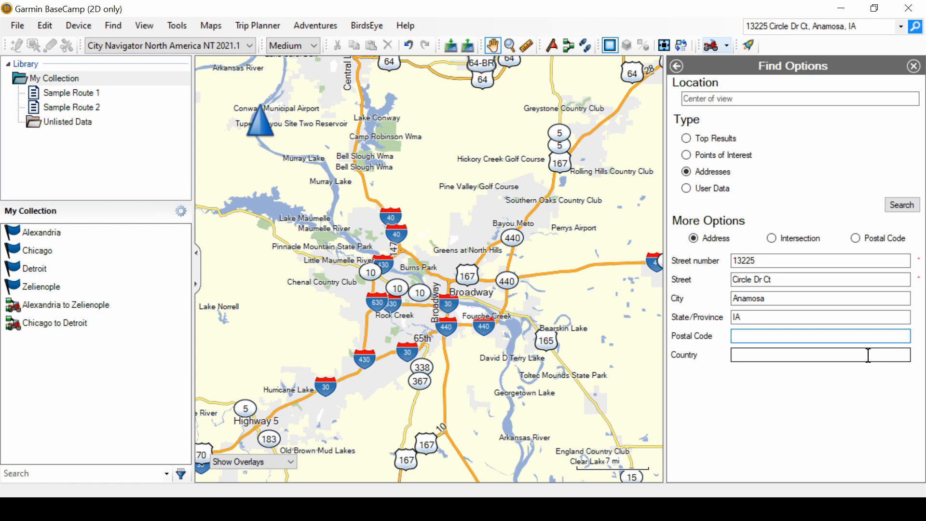
{"action": "type", "text": "52205"}
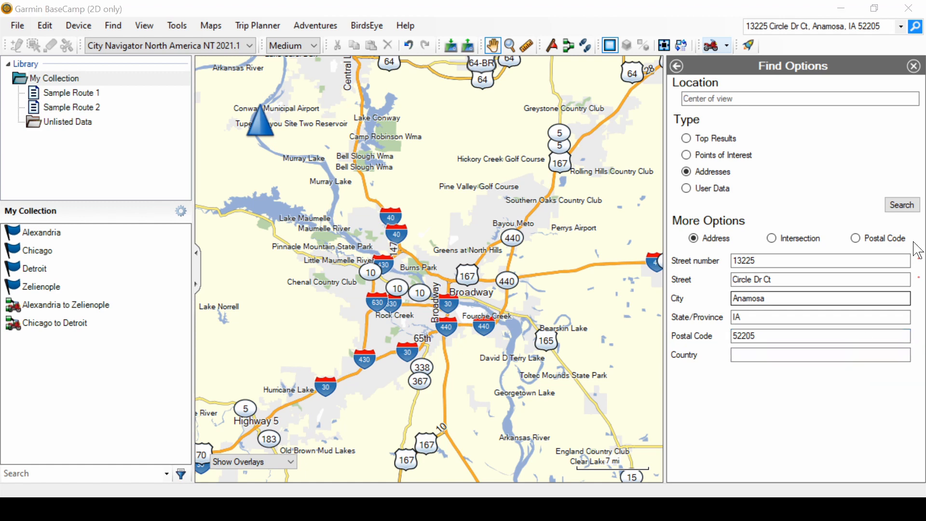
{"action": "left_click", "coordinate": [901, 205]}
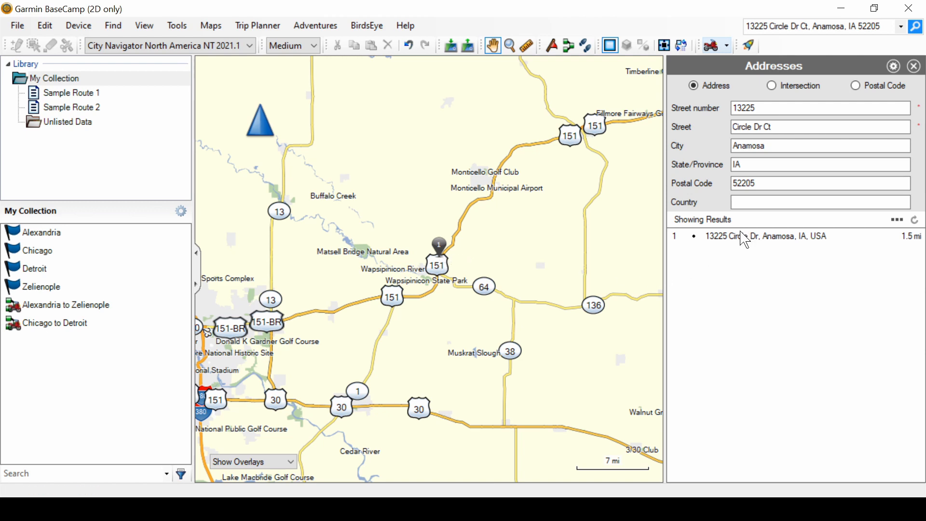
{"action": "left_click", "coordinate": [765, 236]}
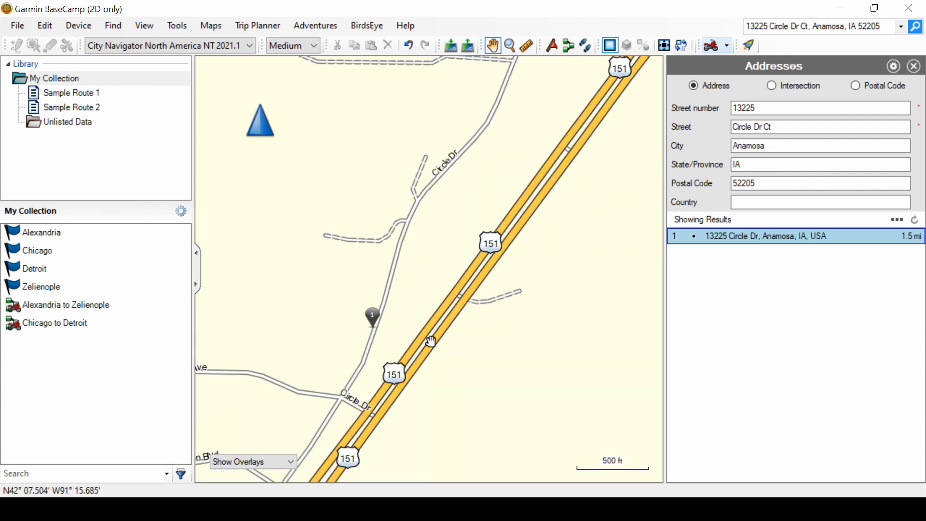
{"action": "scroll", "scroll_direction": "up", "scroll_amount": 3}
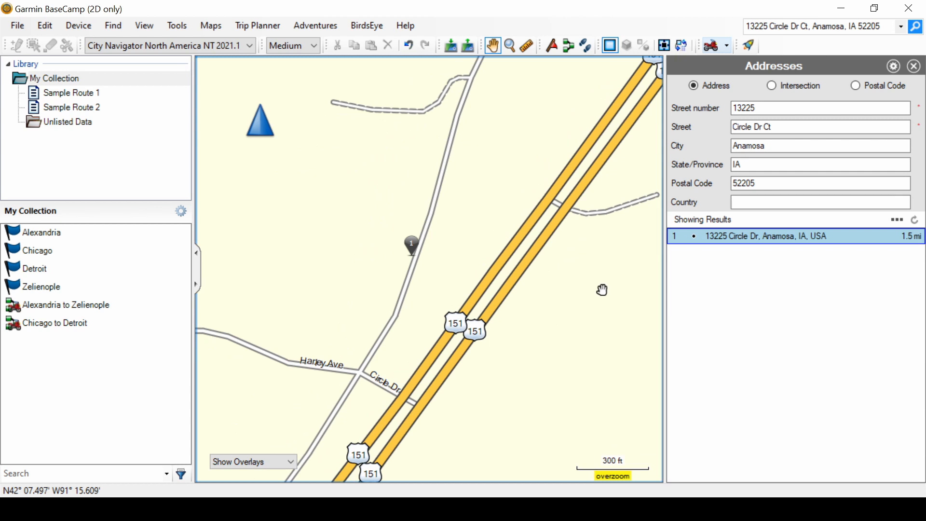
{"action": "mouse_move", "coordinate": [576, 312]}
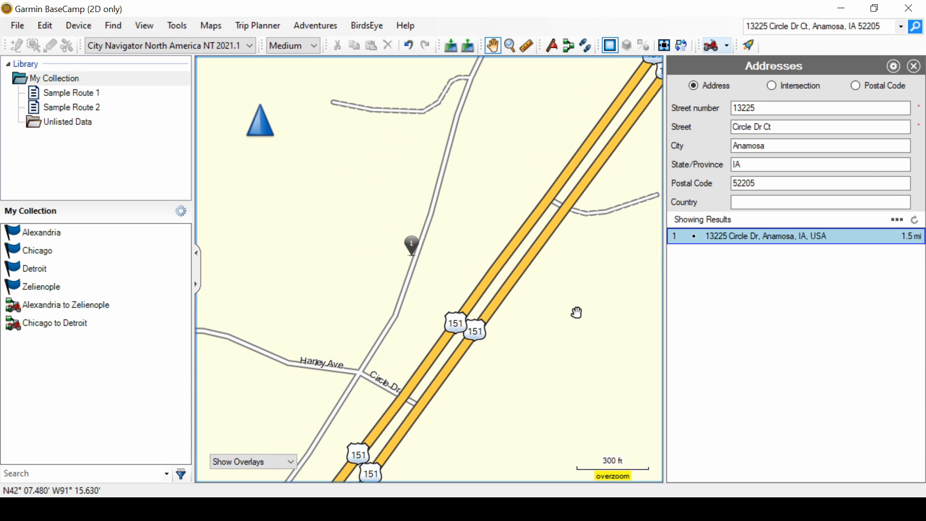
{"action": "mouse_move", "coordinate": [577, 311]}
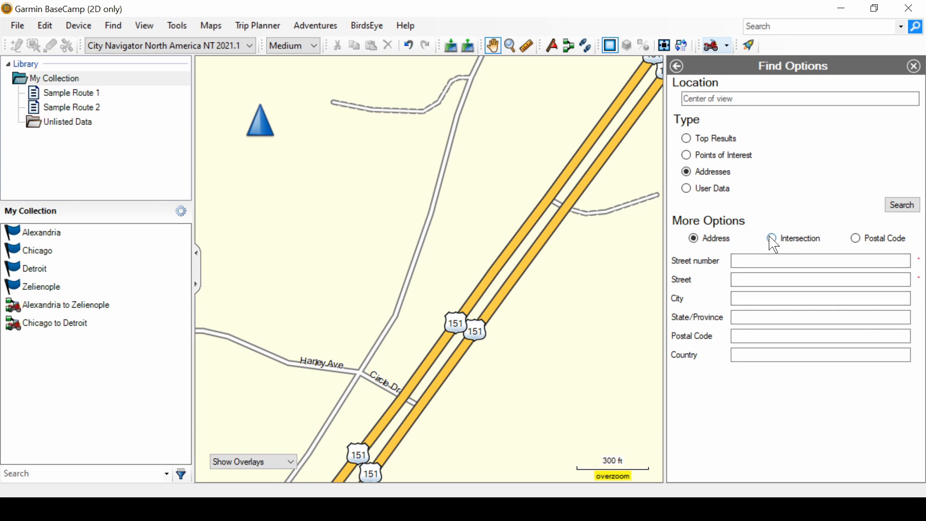
Step: Switch Find Options to Intersection search and select the empty Street field
{"action": "left_click", "coordinate": [773, 237]}
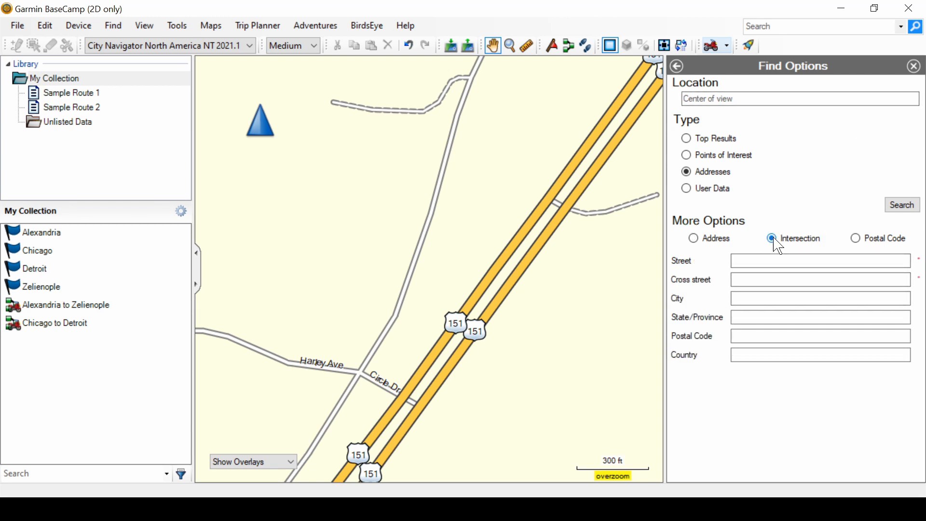
{"action": "left_click", "coordinate": [820, 261]}
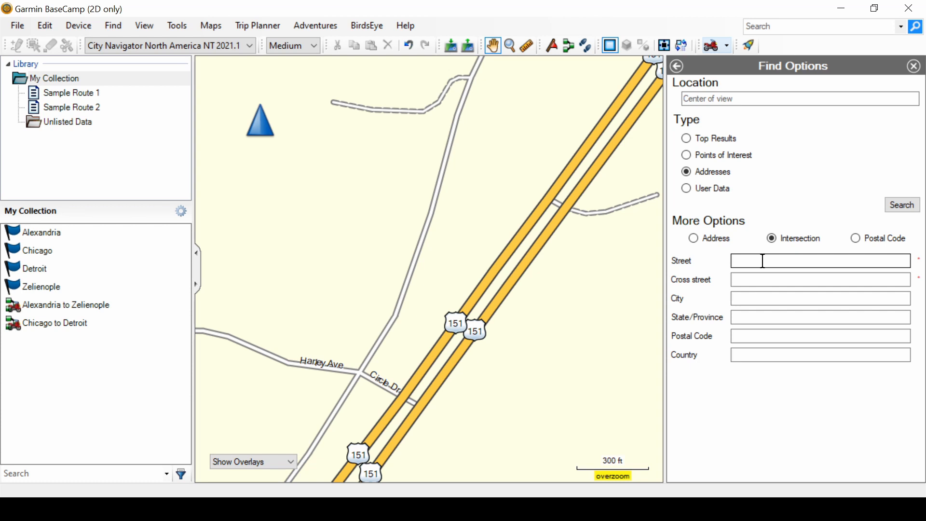
{"action": "left_click", "coordinate": [821, 280]}
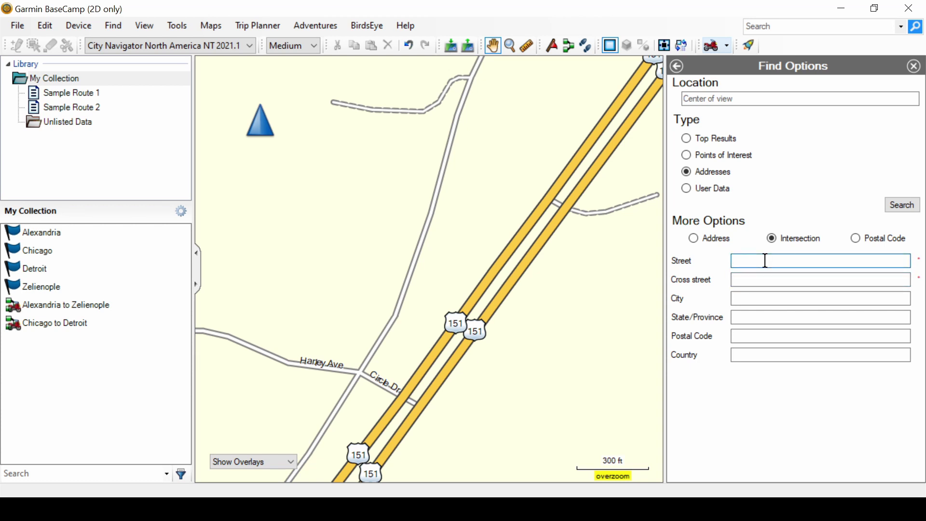
{"action": "mouse_move", "coordinate": [748, 472]}
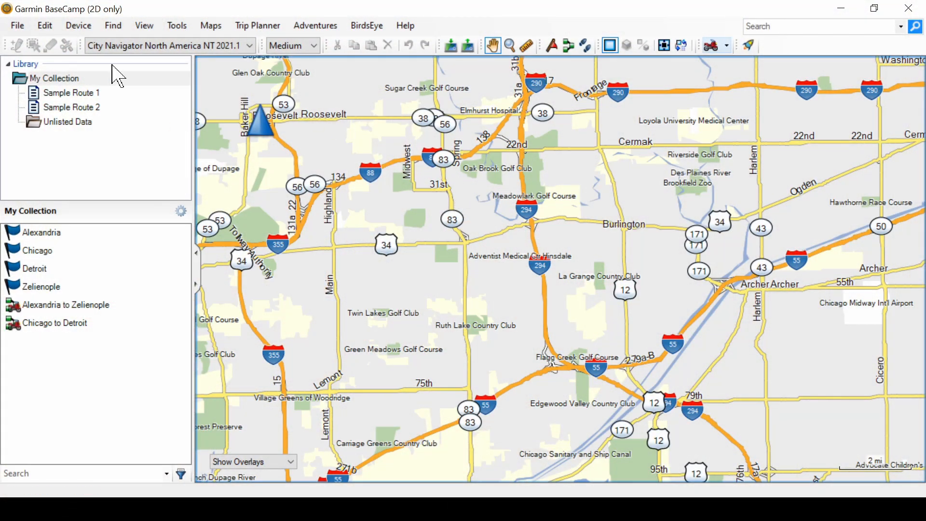
{"action": "left_click", "coordinate": [112, 25]}
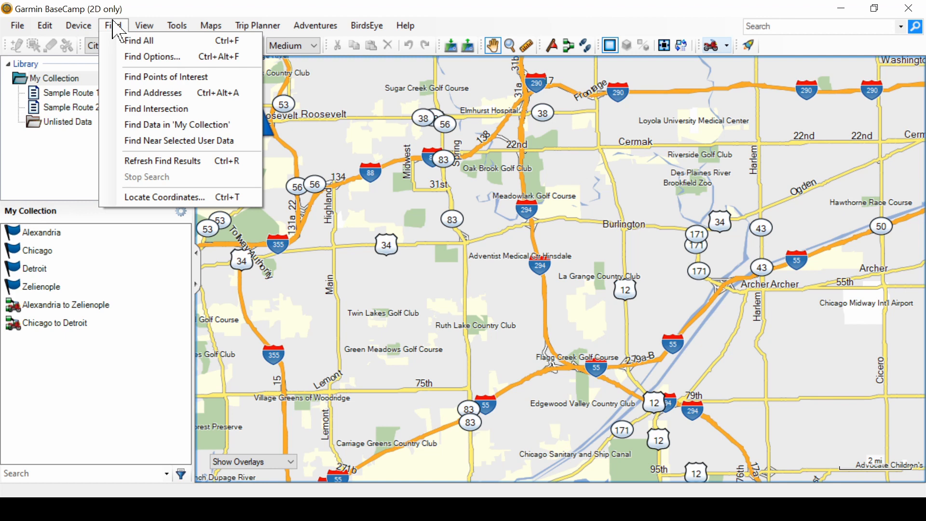
{"action": "mouse_move", "coordinate": [176, 125]}
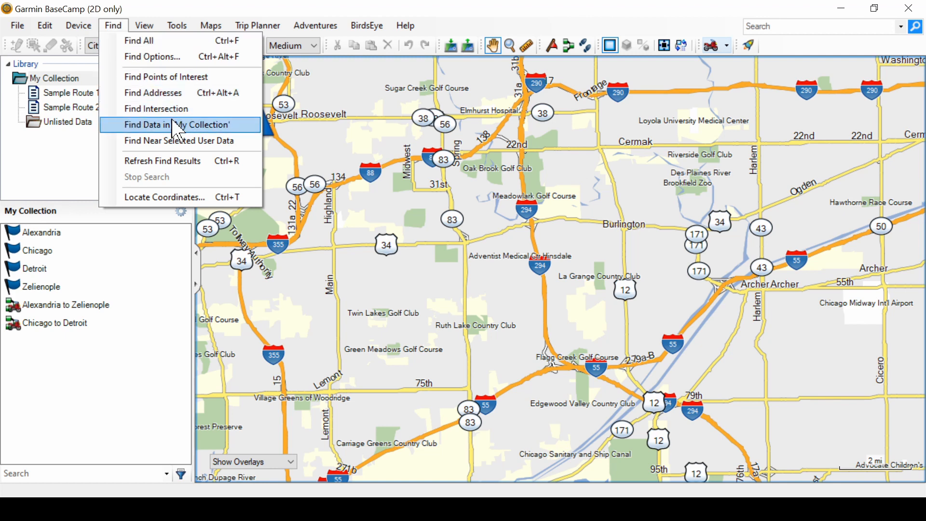
{"action": "left_click", "coordinate": [174, 124]}
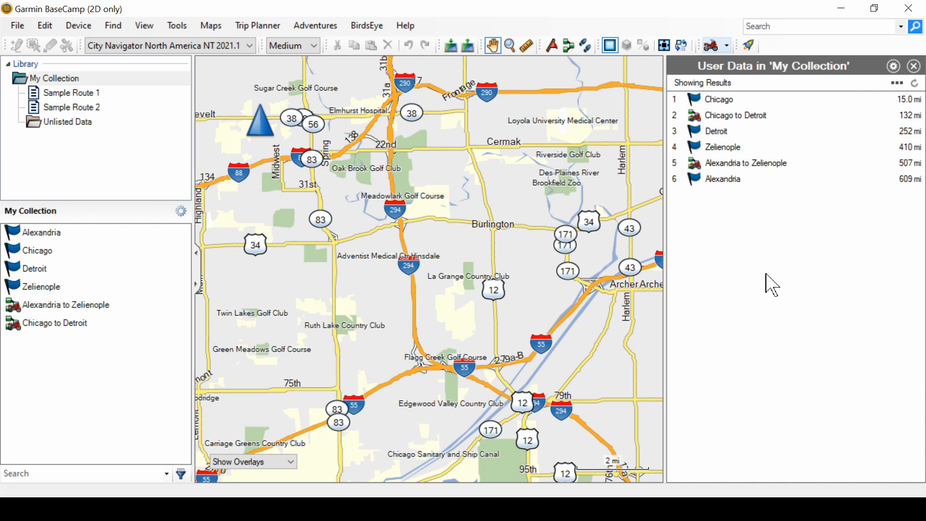
{"action": "mouse_move", "coordinate": [768, 170]}
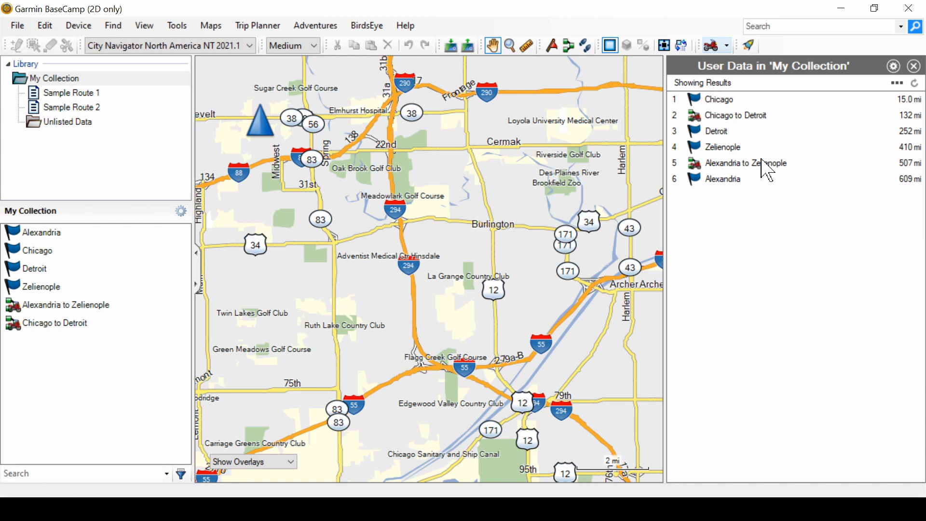
{"action": "mouse_move", "coordinate": [768, 211]}
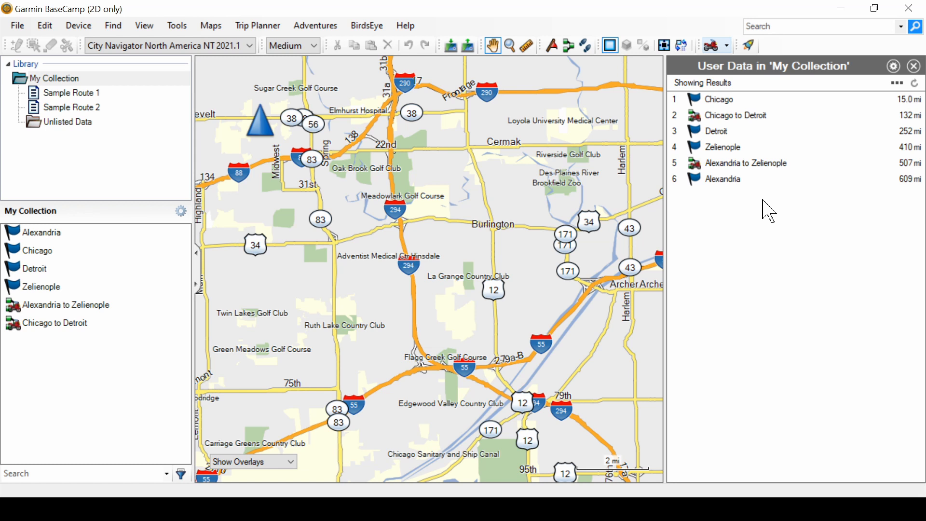
{"action": "mouse_move", "coordinate": [752, 231]}
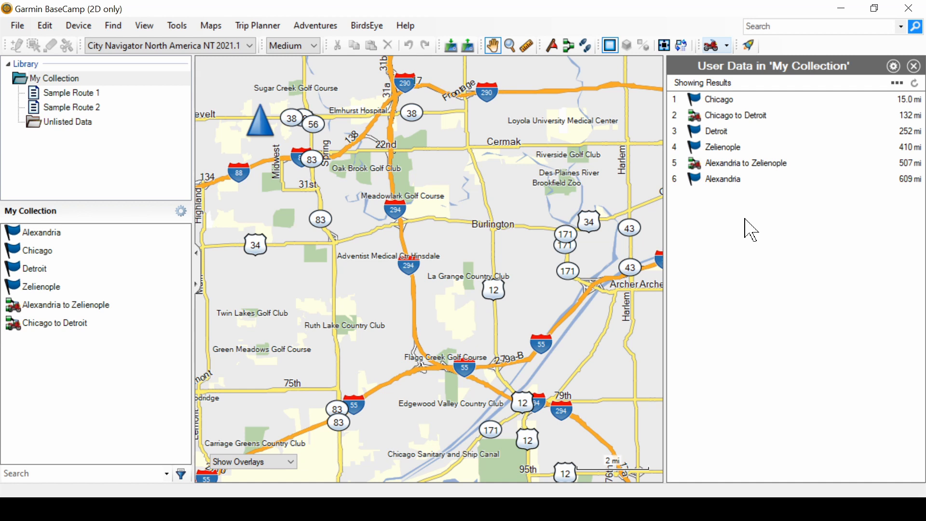
{"action": "mouse_move", "coordinate": [730, 239]}
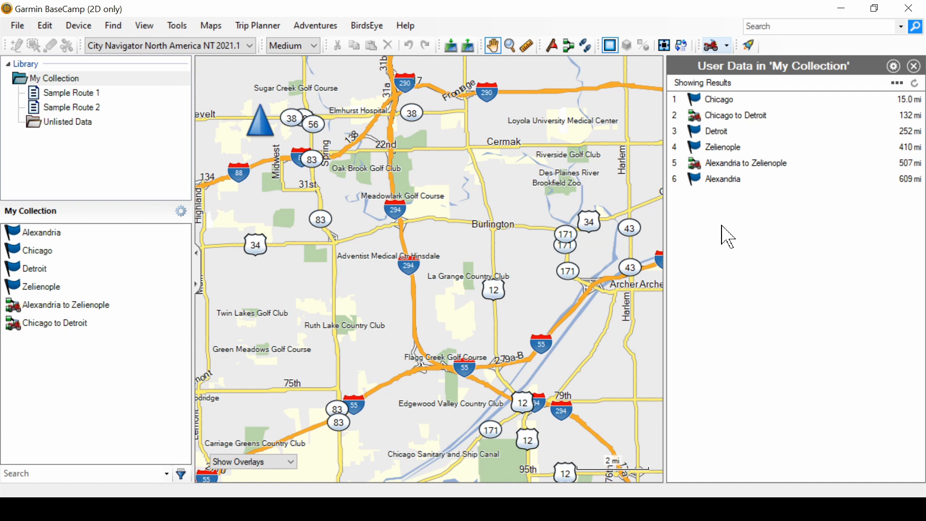
{"action": "mouse_move", "coordinate": [718, 265]}
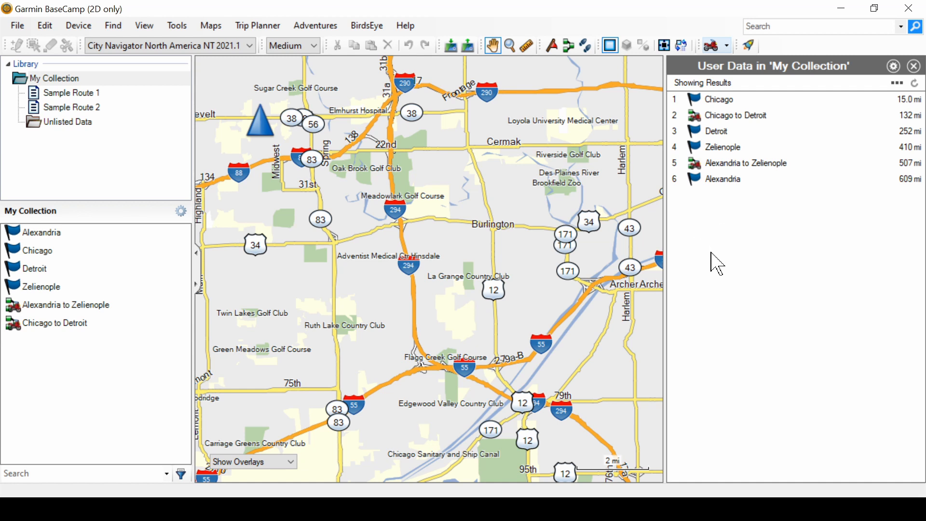
{"action": "mouse_move", "coordinate": [718, 248]}
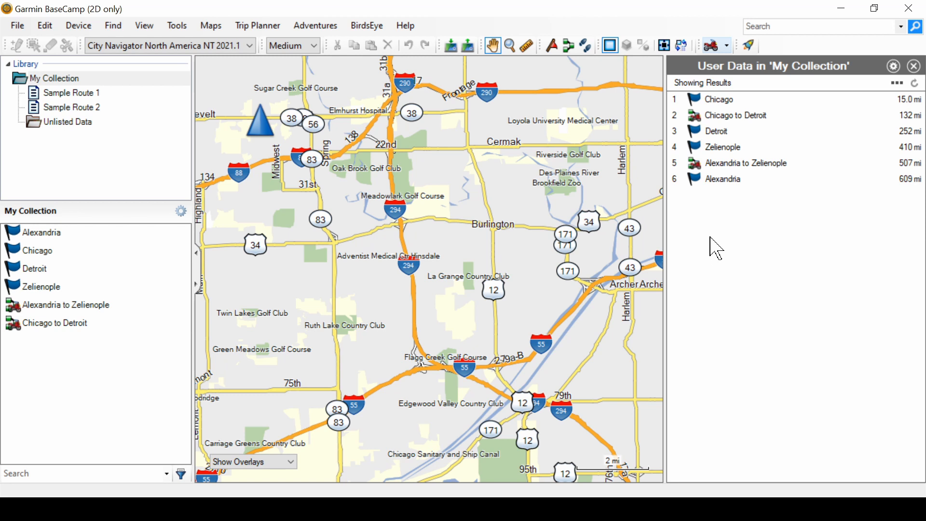
{"action": "mouse_move", "coordinate": [723, 241]}
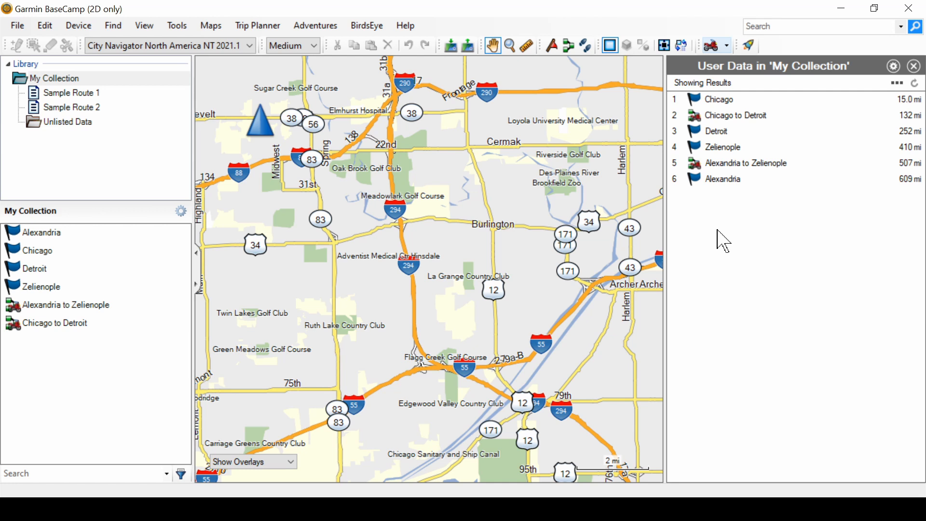
{"action": "mouse_move", "coordinate": [495, 270]}
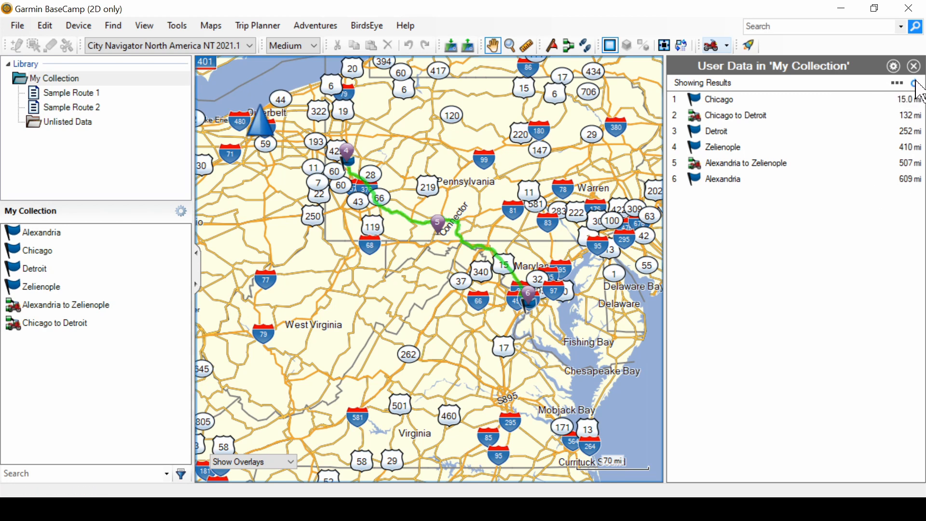
Step: Refresh My Collection results by distance from the Pennsylvania area, then close the find panel
{"action": "left_click", "coordinate": [917, 83]}
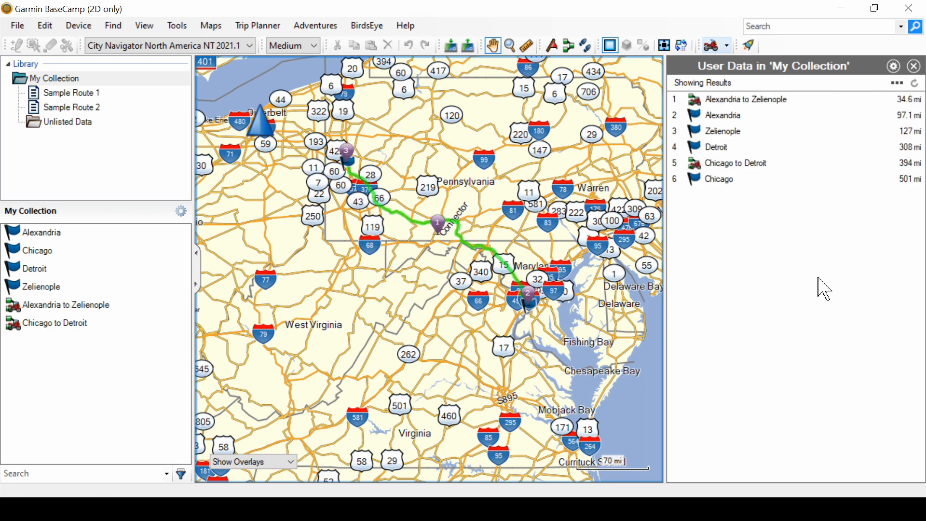
{"action": "mouse_move", "coordinate": [720, 171]}
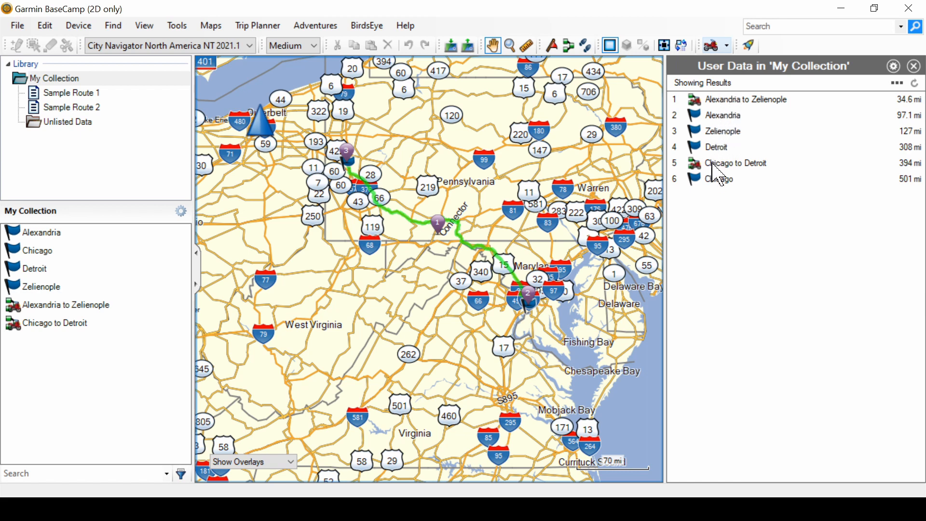
{"action": "mouse_move", "coordinate": [385, 323]}
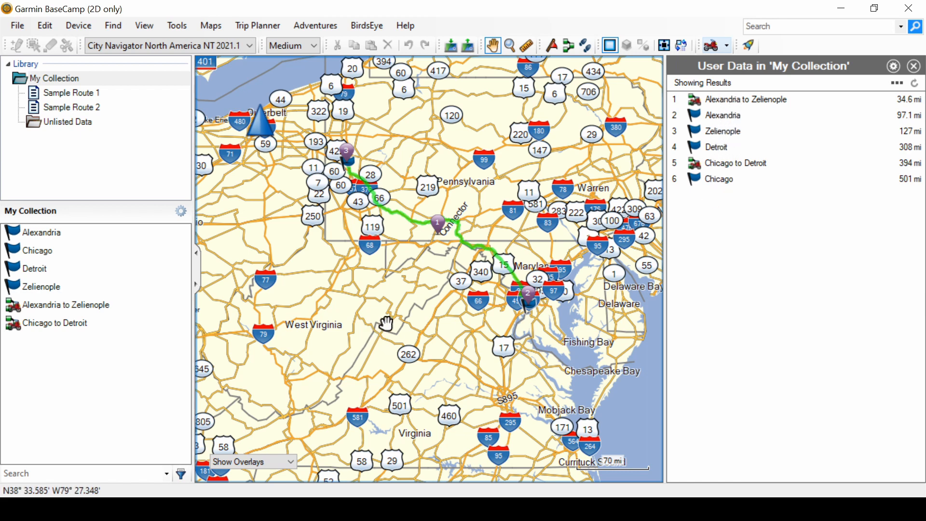
{"action": "mouse_move", "coordinate": [888, 115]}
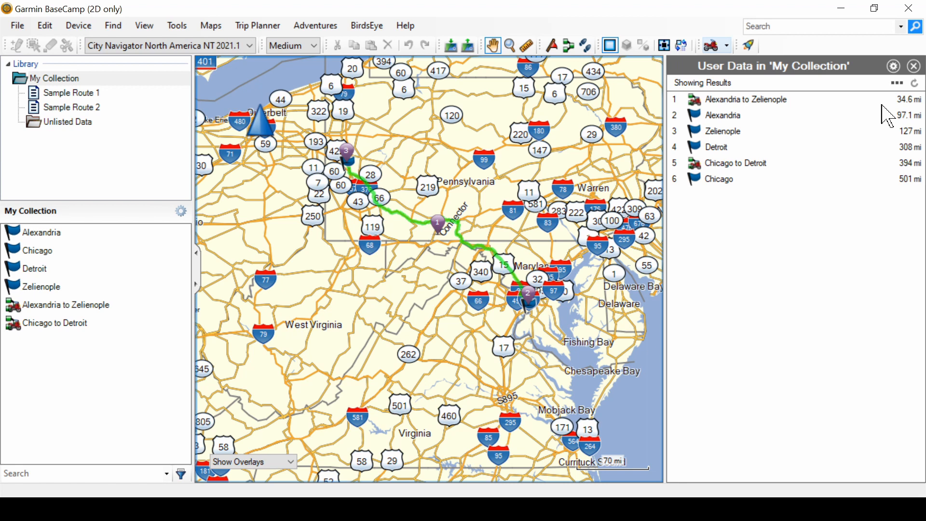
{"action": "mouse_move", "coordinate": [907, 115]}
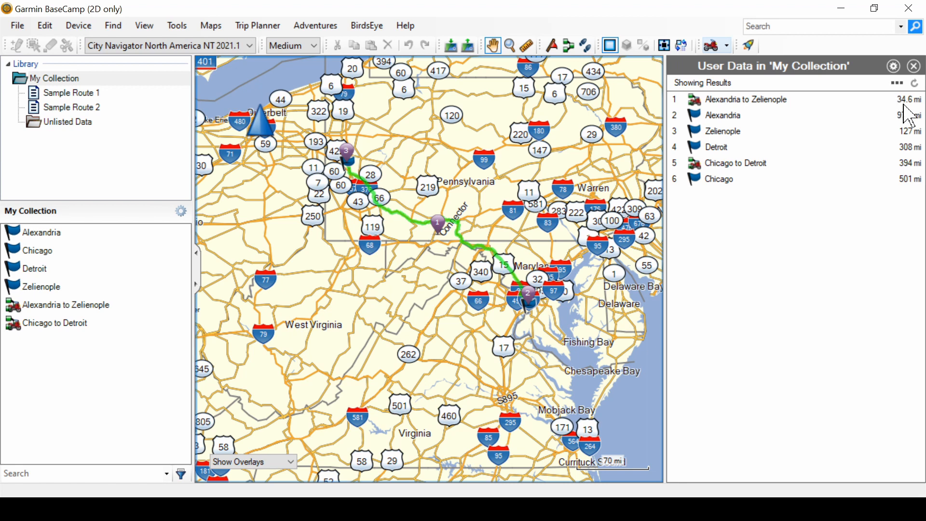
{"action": "mouse_move", "coordinate": [910, 184]}
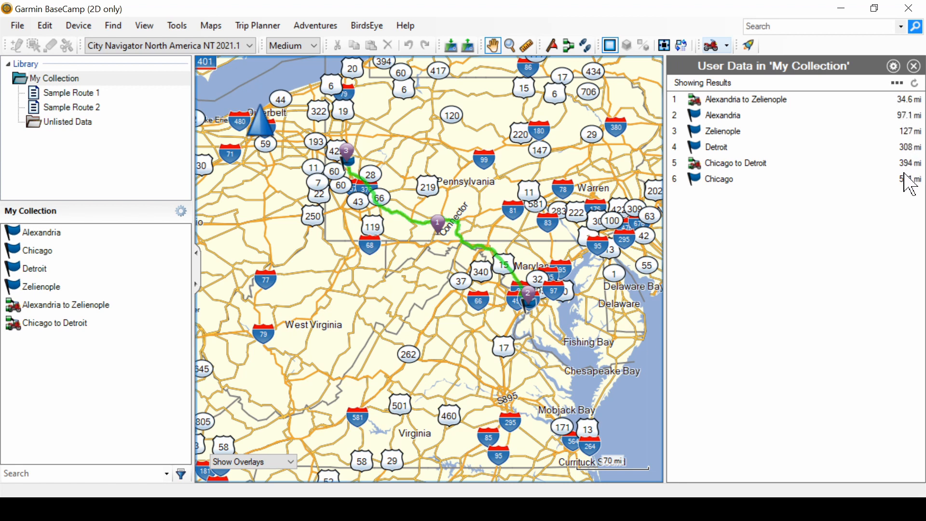
{"action": "mouse_move", "coordinate": [313, 413]}
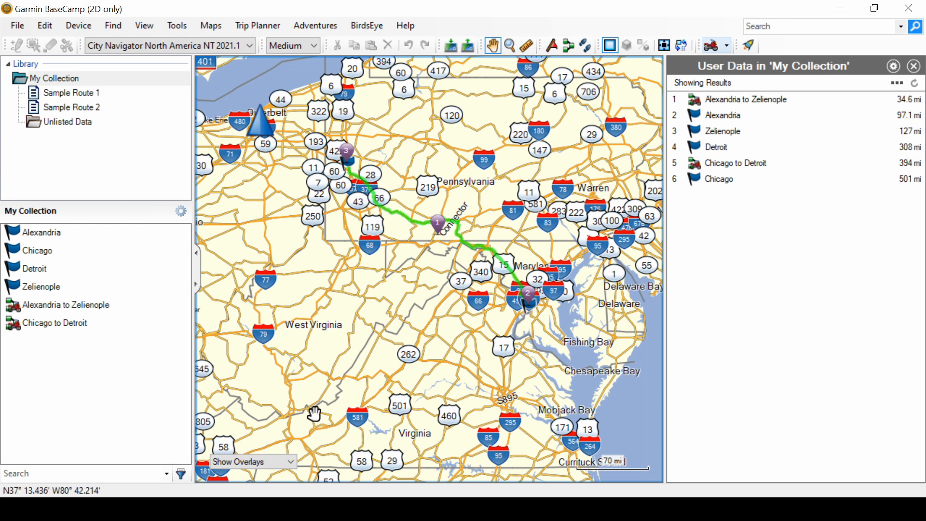
{"action": "mouse_move", "coordinate": [386, 337]}
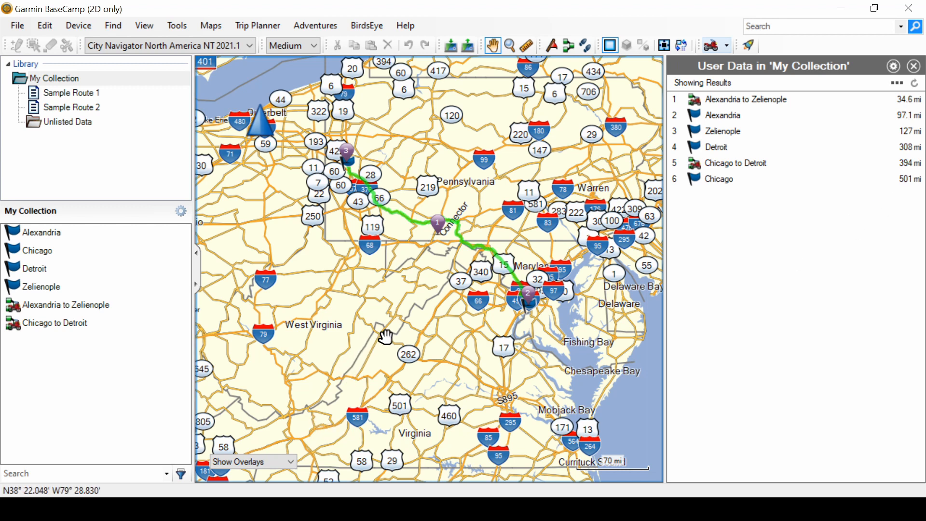
{"action": "mouse_move", "coordinate": [406, 323]}
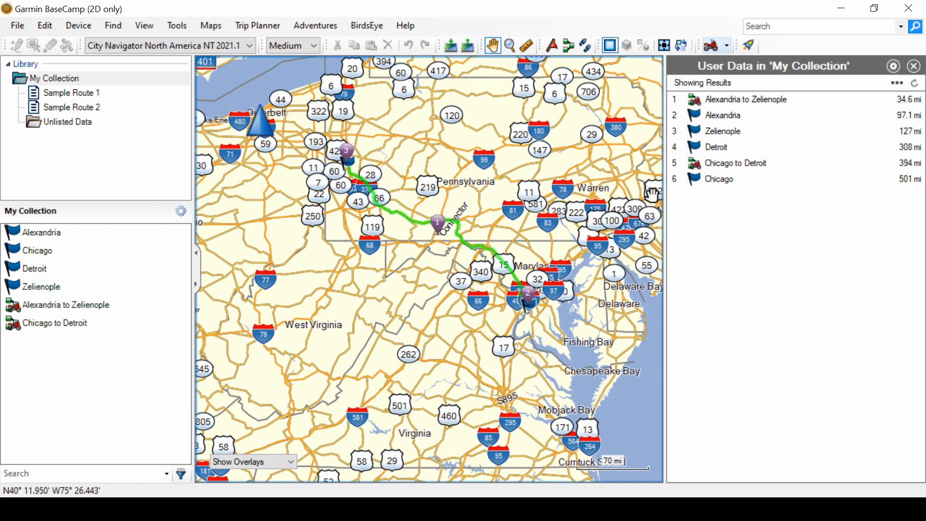
{"action": "mouse_move", "coordinate": [914, 70]}
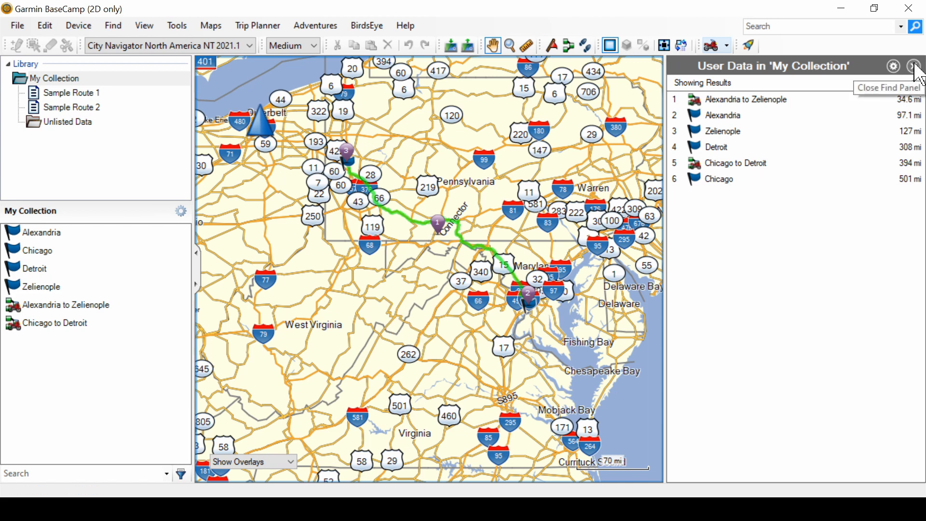
{"action": "left_click", "coordinate": [916, 66]}
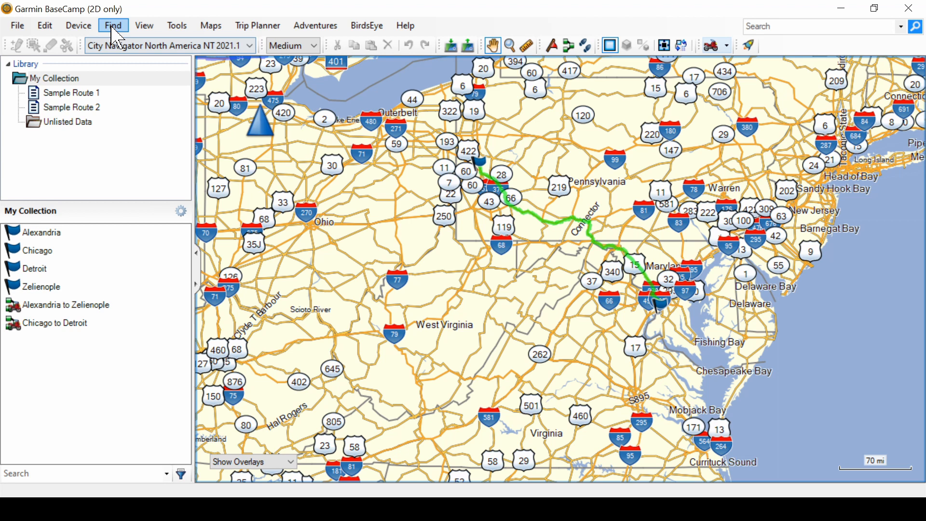
Step: Select the Detroit waypoint and run Find Near Selected User Data
{"action": "left_click", "coordinate": [113, 25]}
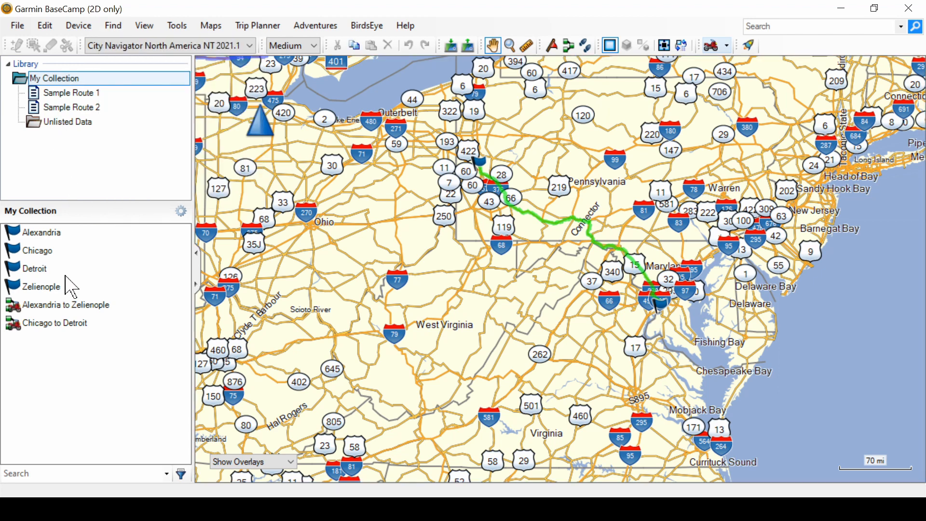
{"action": "left_click", "coordinate": [34, 268]}
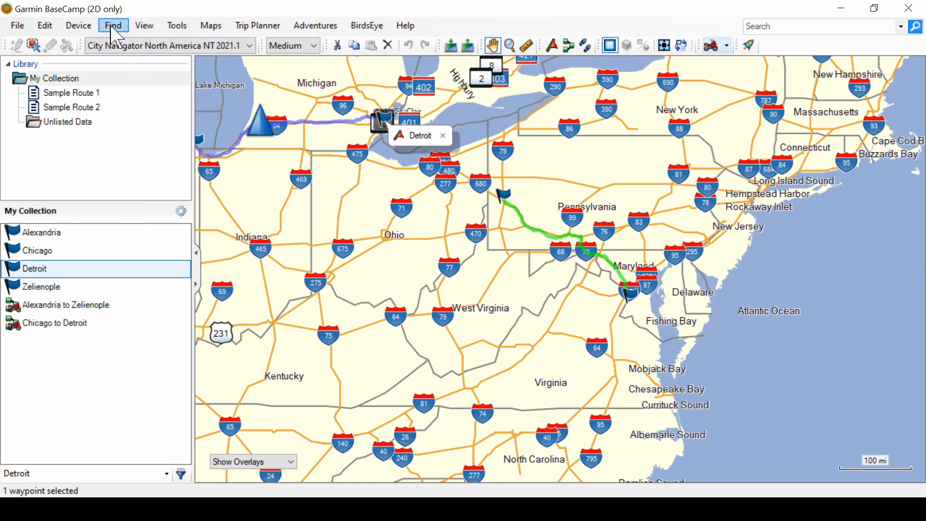
{"action": "left_click", "coordinate": [113, 26]}
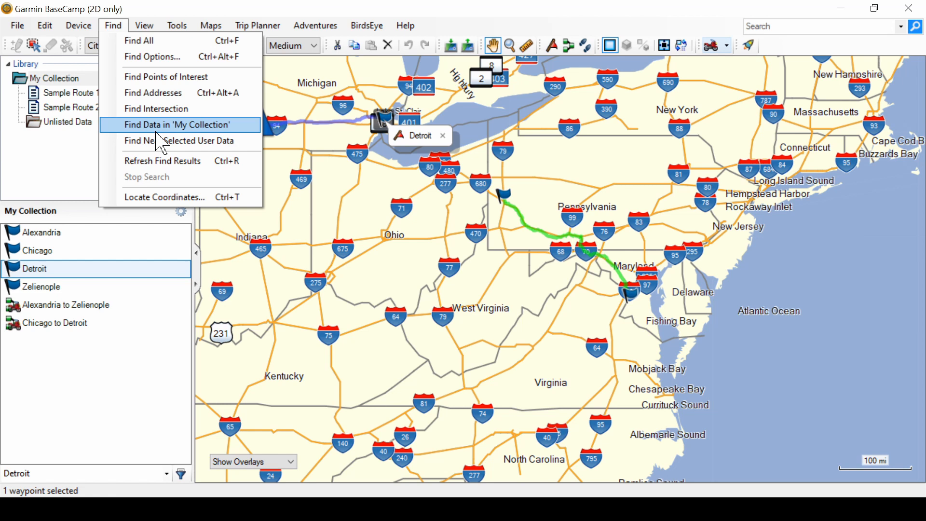
{"action": "mouse_move", "coordinate": [177, 140]}
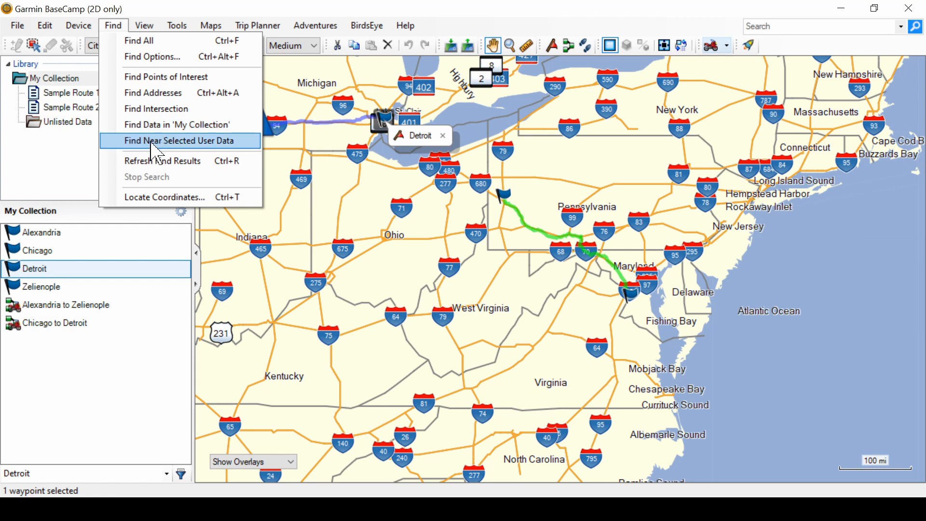
{"action": "left_click", "coordinate": [177, 141]}
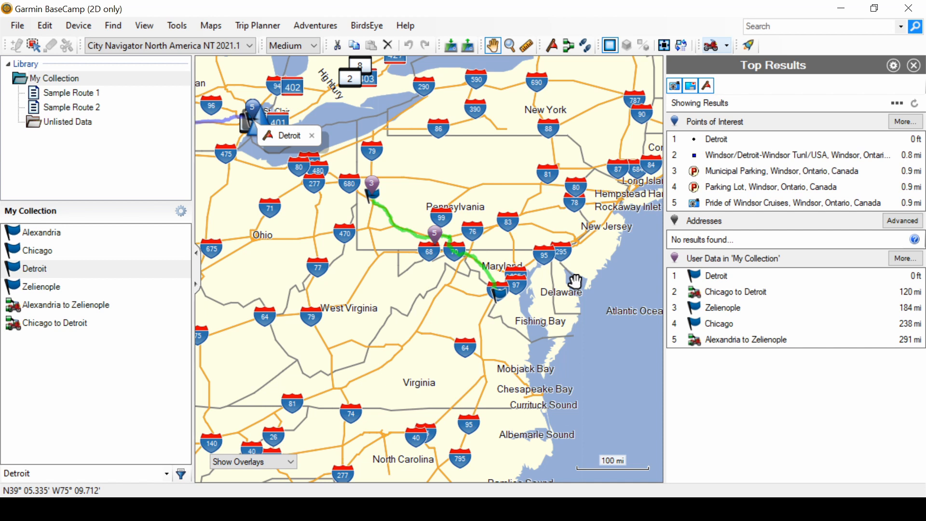
{"action": "mouse_move", "coordinate": [765, 142]}
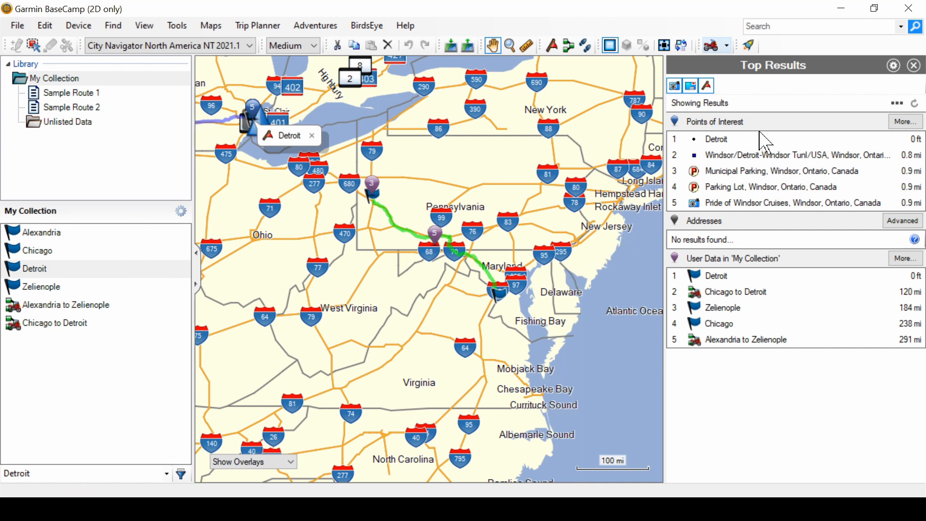
{"action": "mouse_move", "coordinate": [791, 345]}
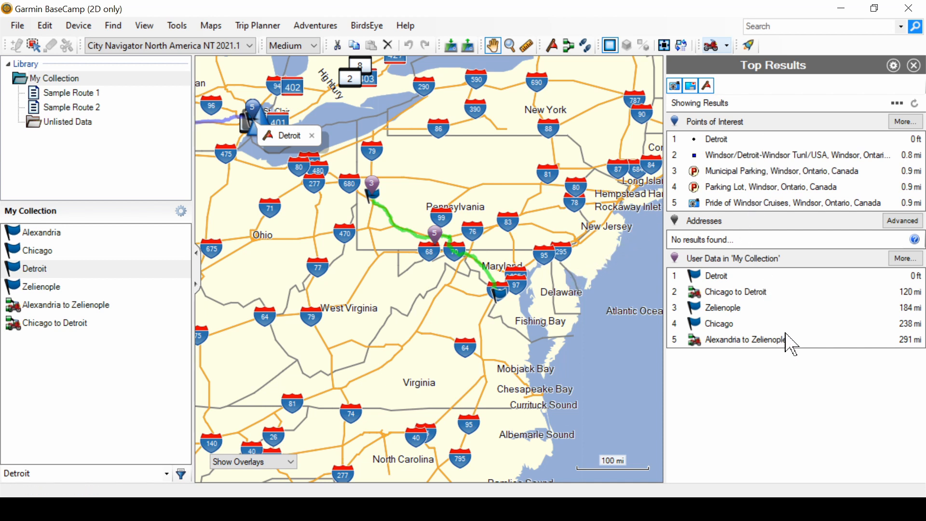
{"action": "mouse_move", "coordinate": [796, 409]}
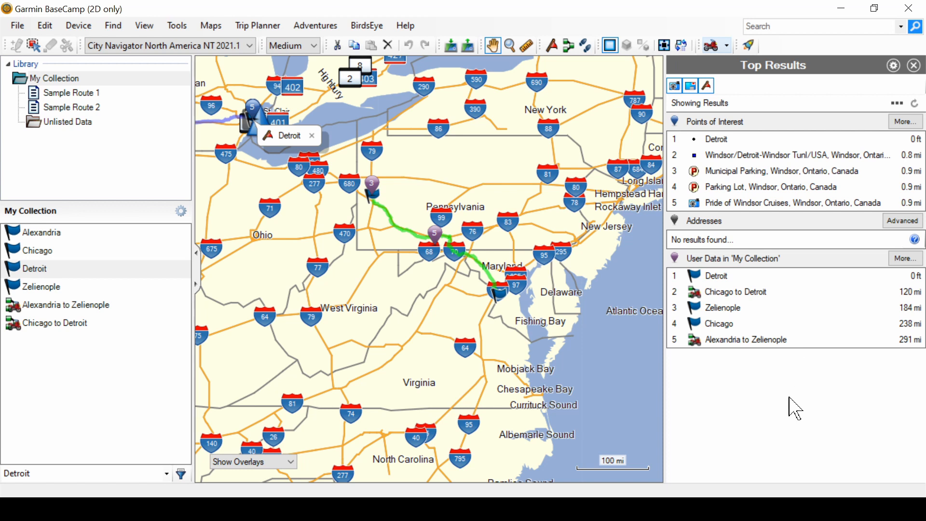
{"action": "mouse_move", "coordinate": [778, 440]}
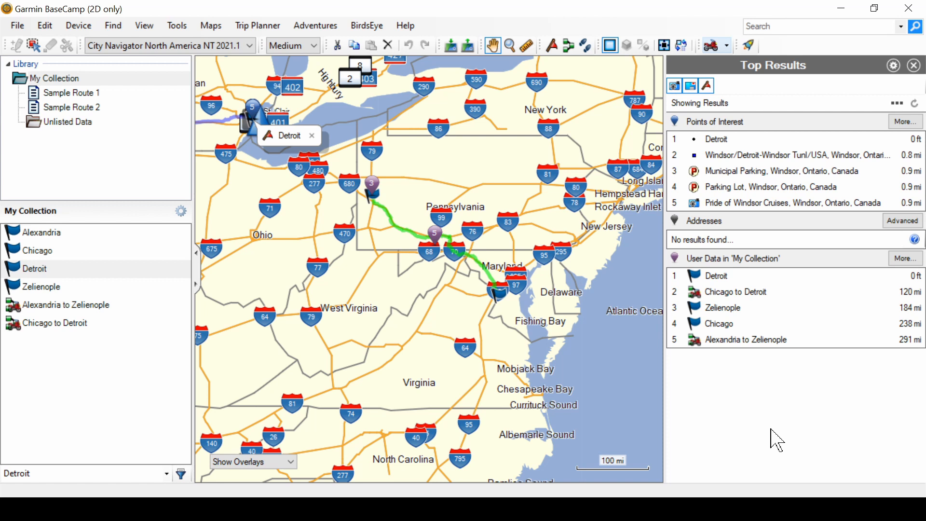
{"action": "mouse_move", "coordinate": [774, 450]}
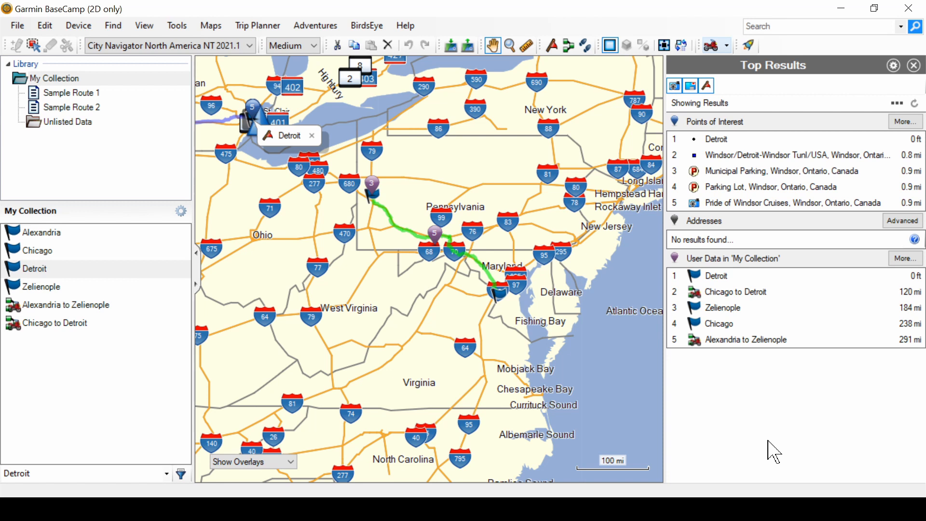
{"action": "mouse_move", "coordinate": [781, 421]}
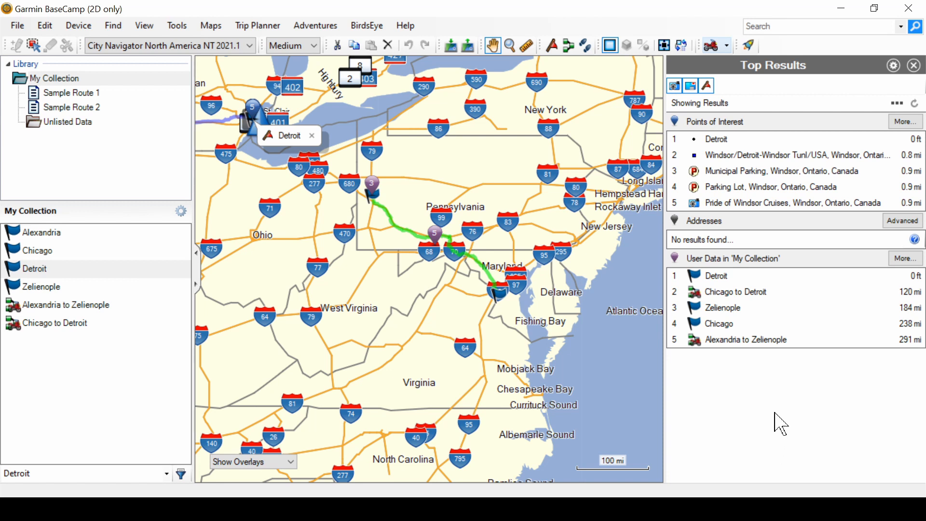
{"action": "mouse_move", "coordinate": [906, 122]}
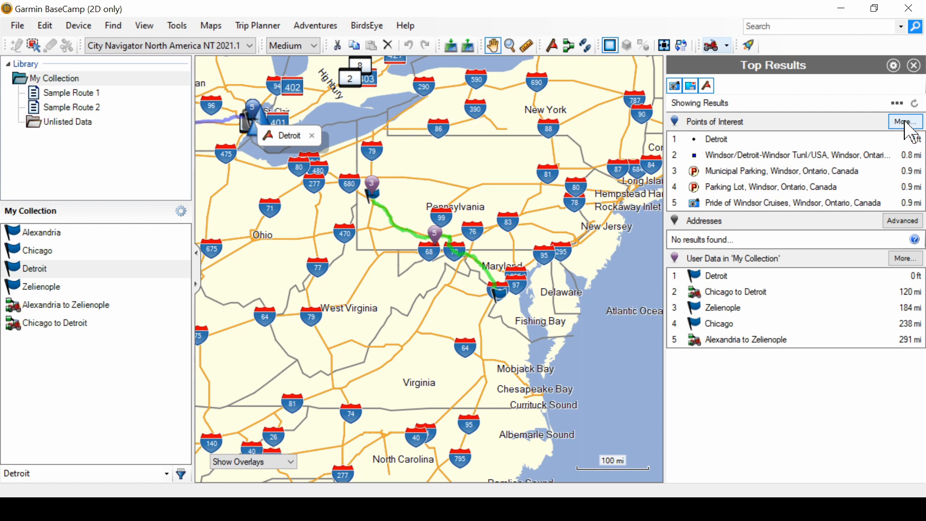
Step: Expand Points of Interest to the full list of Romney, West Virginia places
{"action": "left_click", "coordinate": [906, 121]}
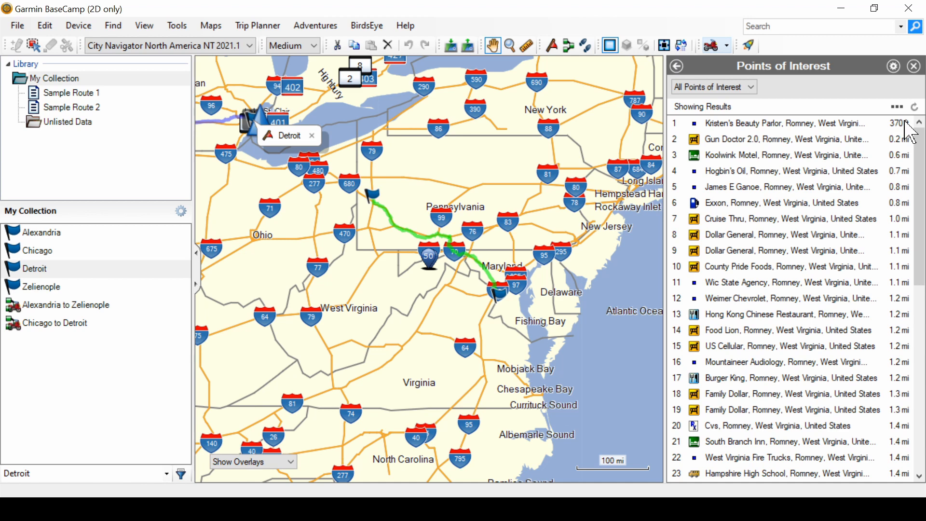
{"action": "mouse_move", "coordinate": [750, 129]}
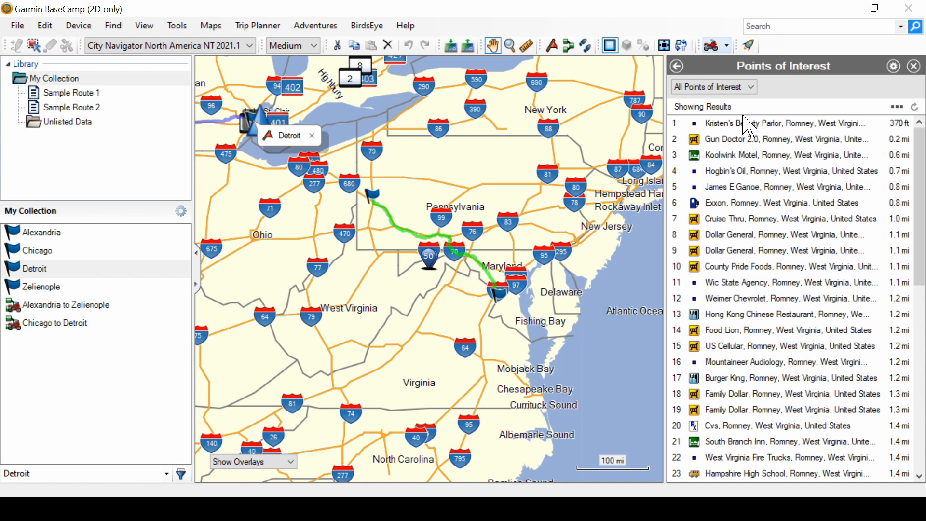
{"action": "mouse_move", "coordinate": [757, 109]}
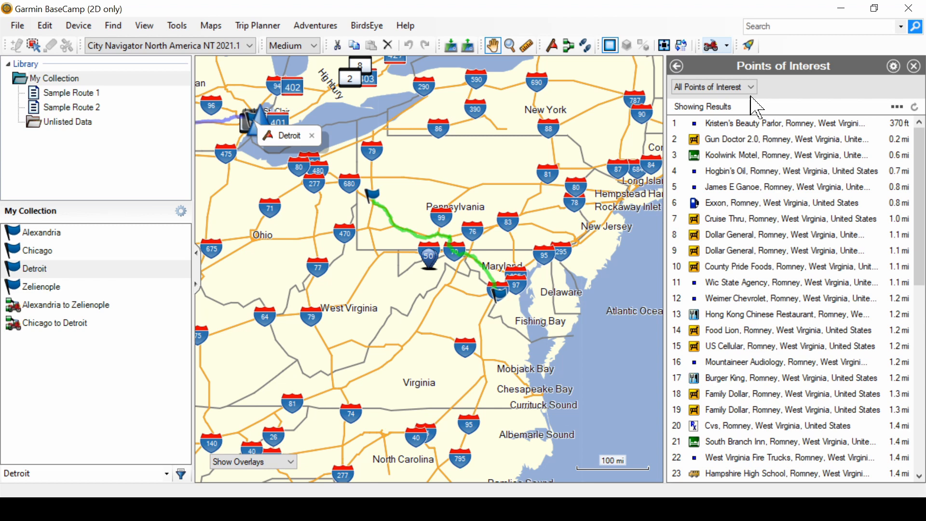
Step: Narrow points of interest to Lodging, Hotel/Motel, refresh results, and reopen Find Options
{"action": "left_click", "coordinate": [752, 87]}
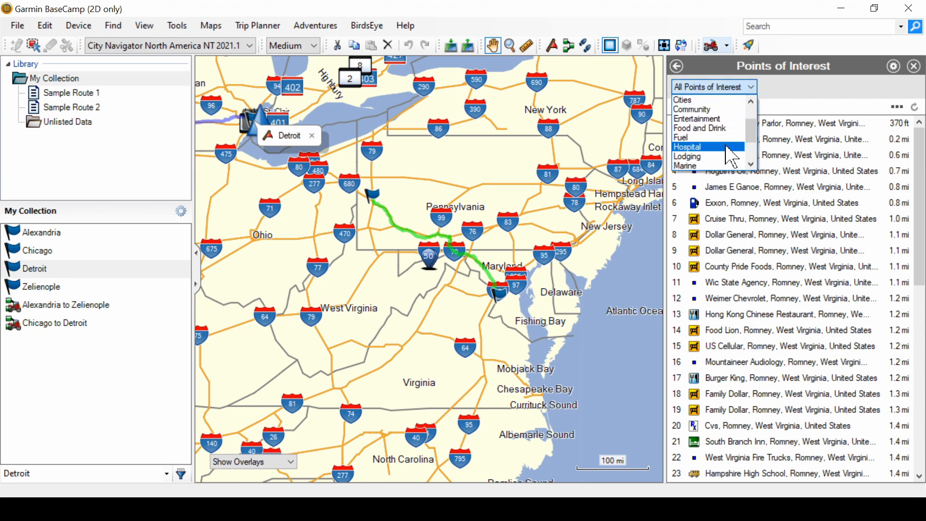
{"action": "left_click", "coordinate": [687, 156]}
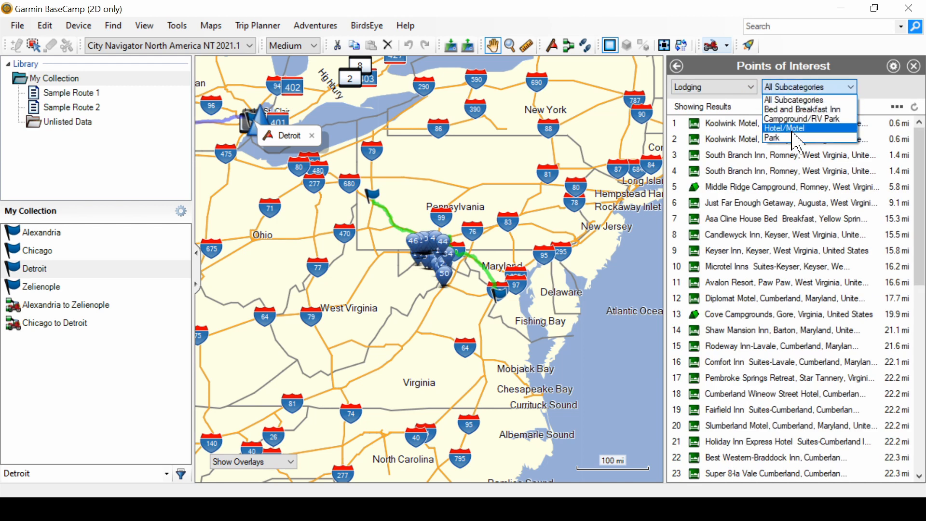
{"action": "left_click", "coordinate": [786, 128]}
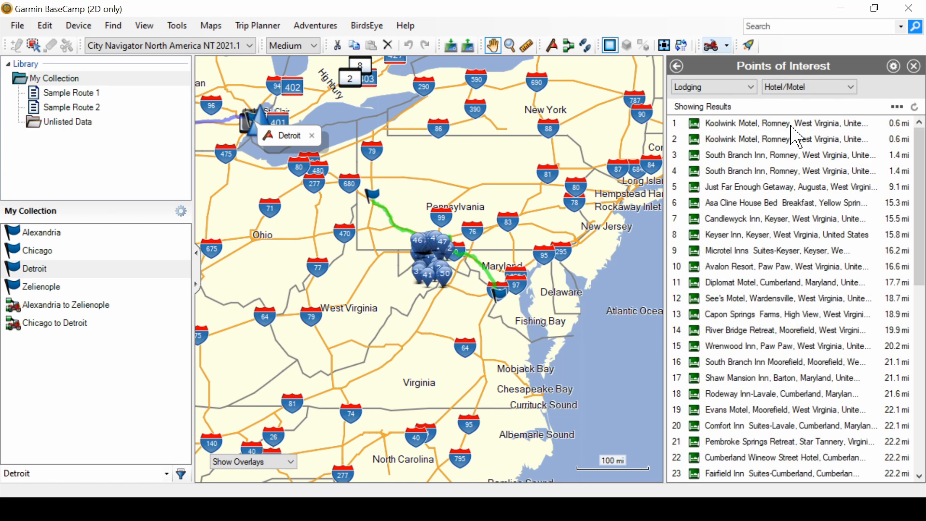
{"action": "mouse_move", "coordinate": [879, 116]}
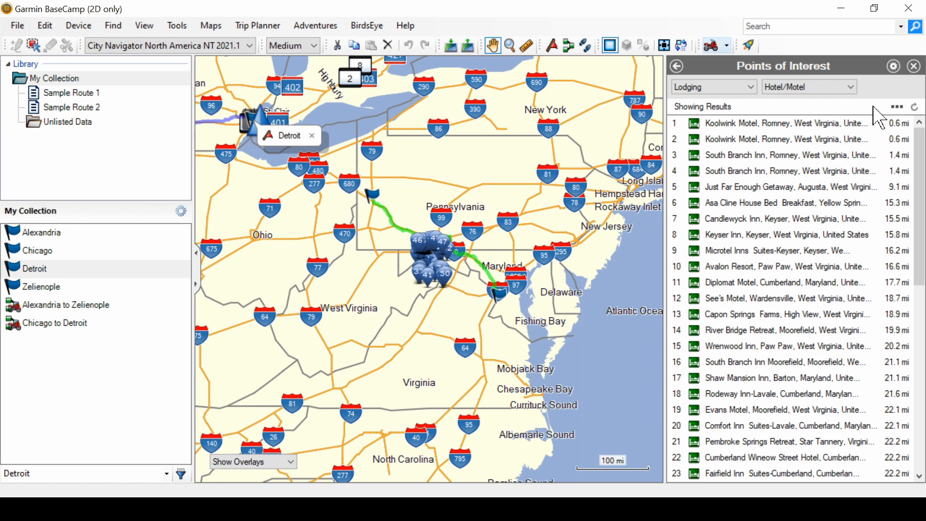
{"action": "mouse_move", "coordinate": [916, 107]}
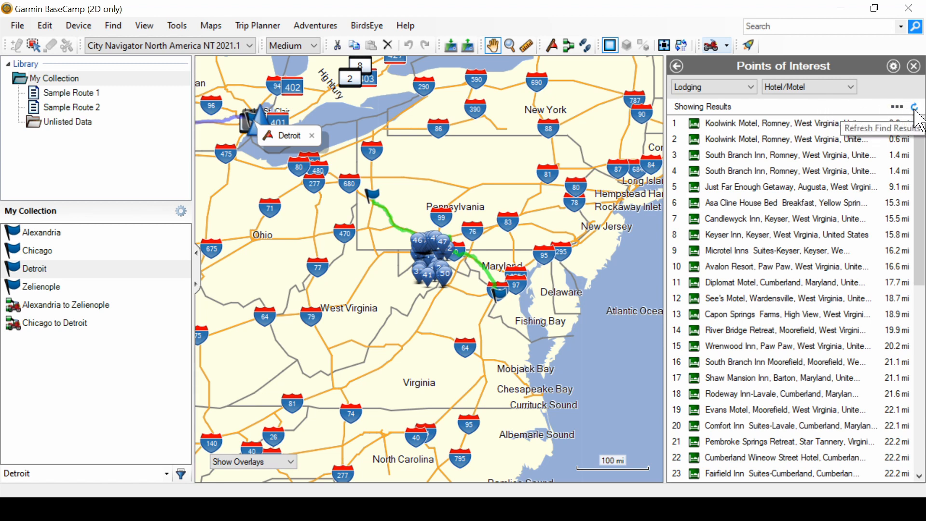
{"action": "left_click", "coordinate": [917, 113]}
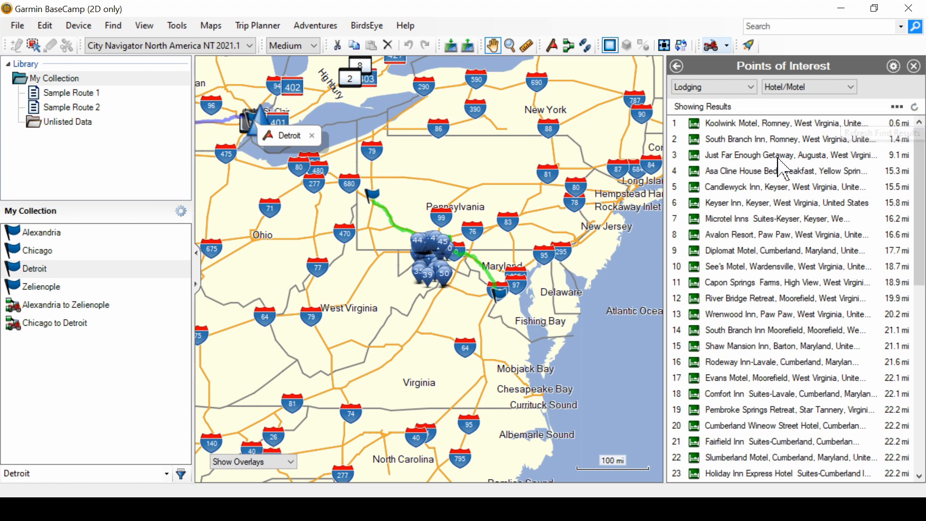
{"action": "mouse_move", "coordinate": [786, 135]}
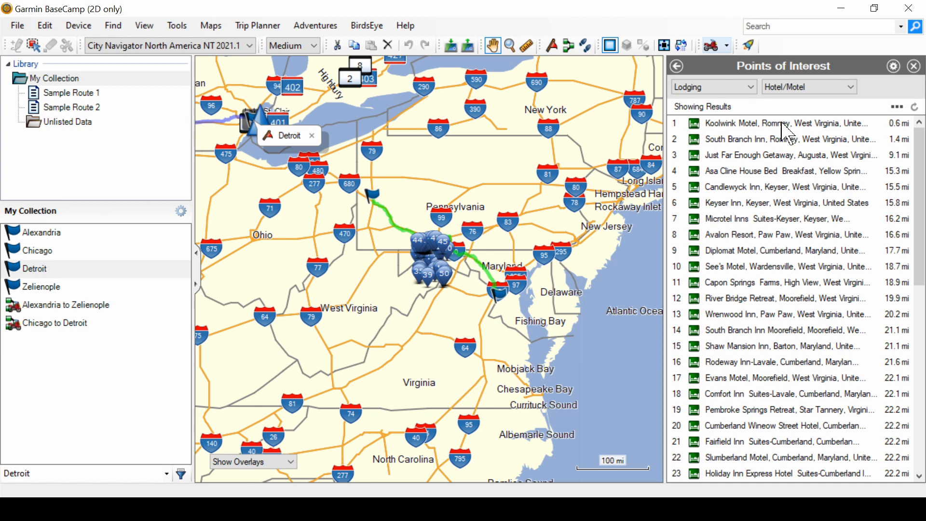
{"action": "mouse_move", "coordinate": [530, 248]}
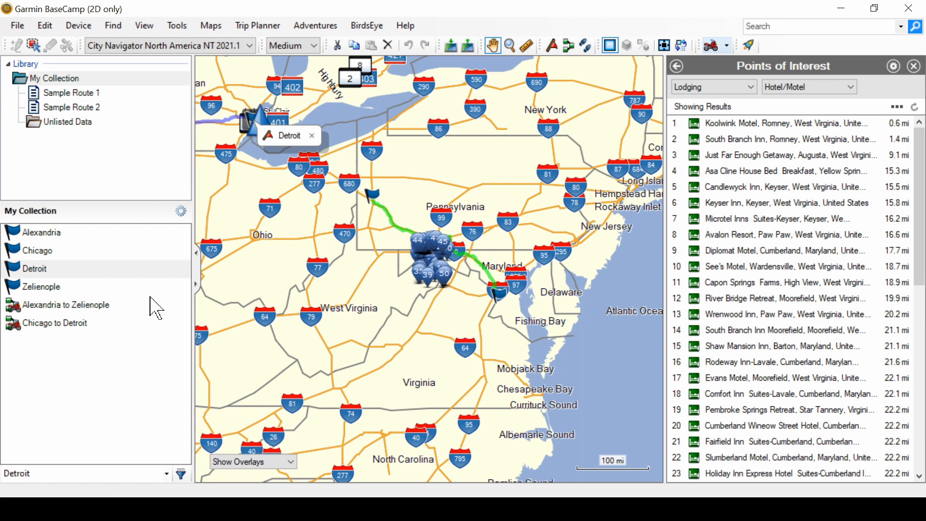
{"action": "mouse_move", "coordinate": [366, 278]}
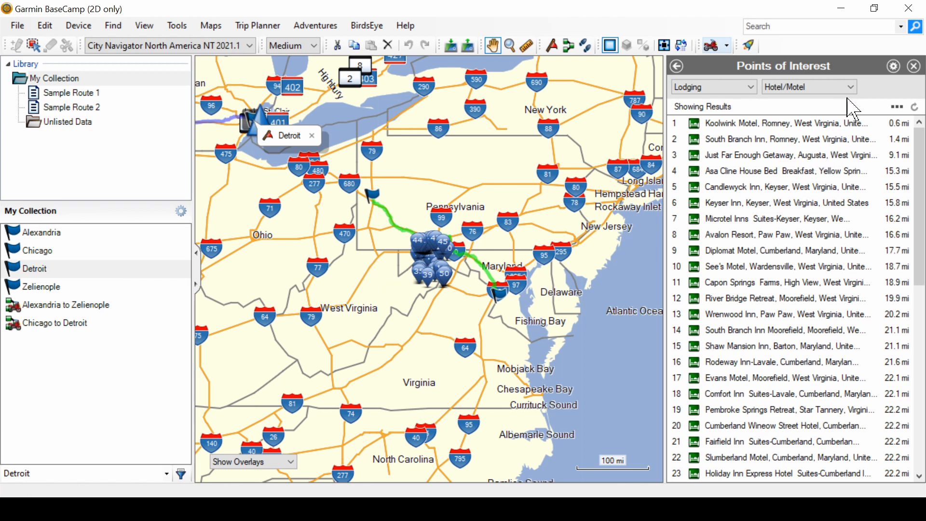
{"action": "mouse_move", "coordinate": [863, 117]}
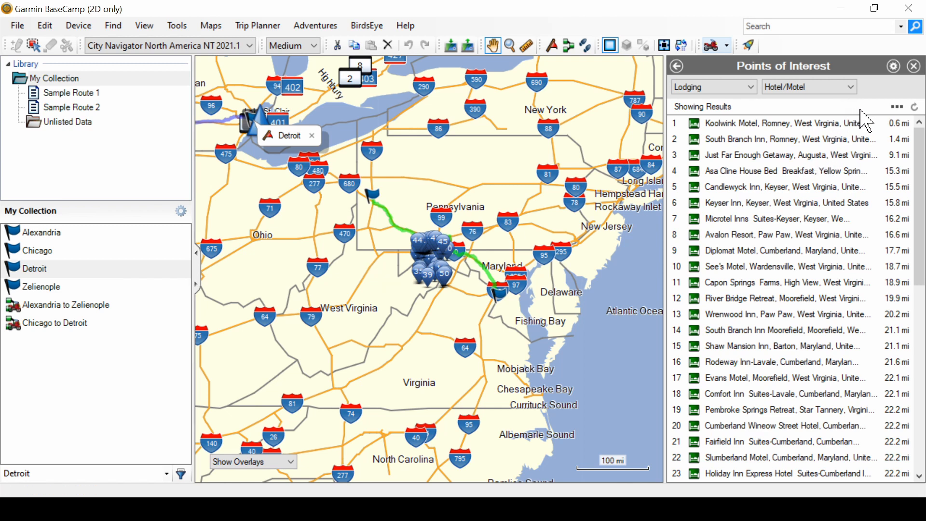
{"action": "mouse_move", "coordinate": [895, 77]}
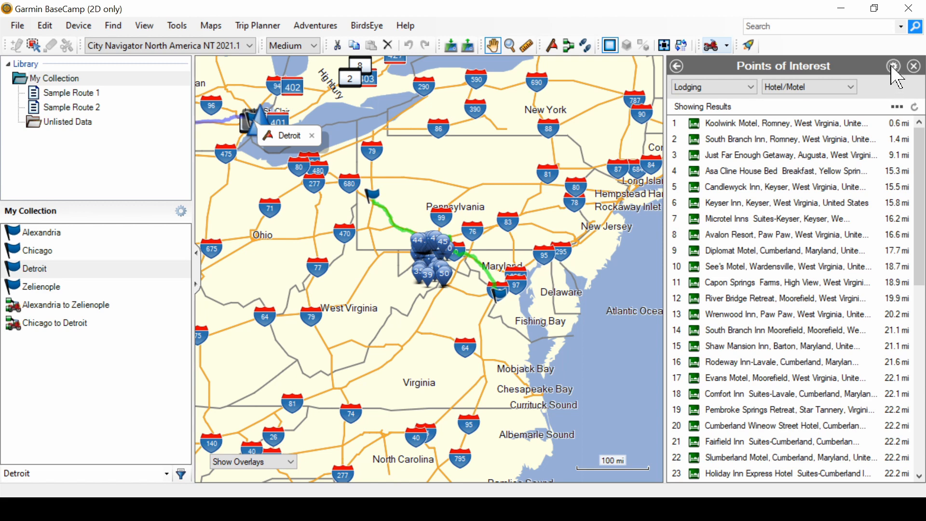
{"action": "left_click", "coordinate": [894, 66]}
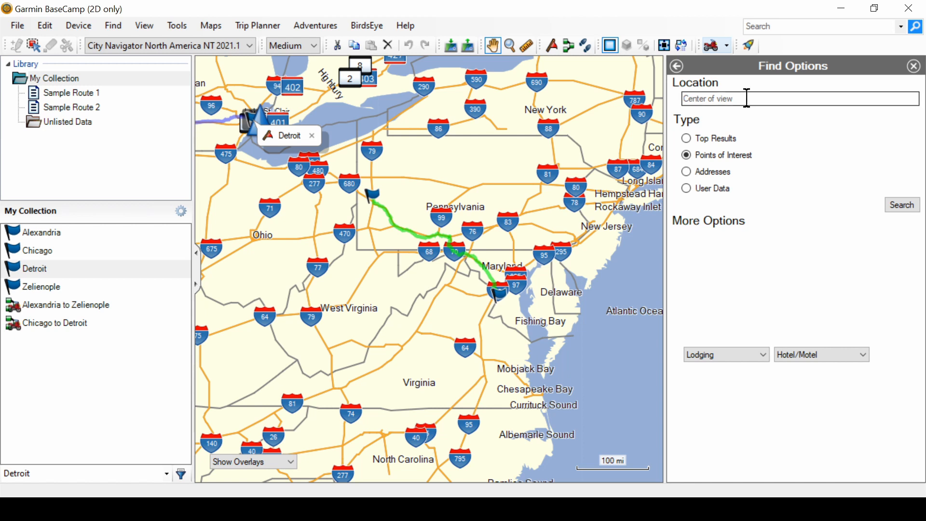
{"action": "mouse_move", "coordinate": [759, 378]}
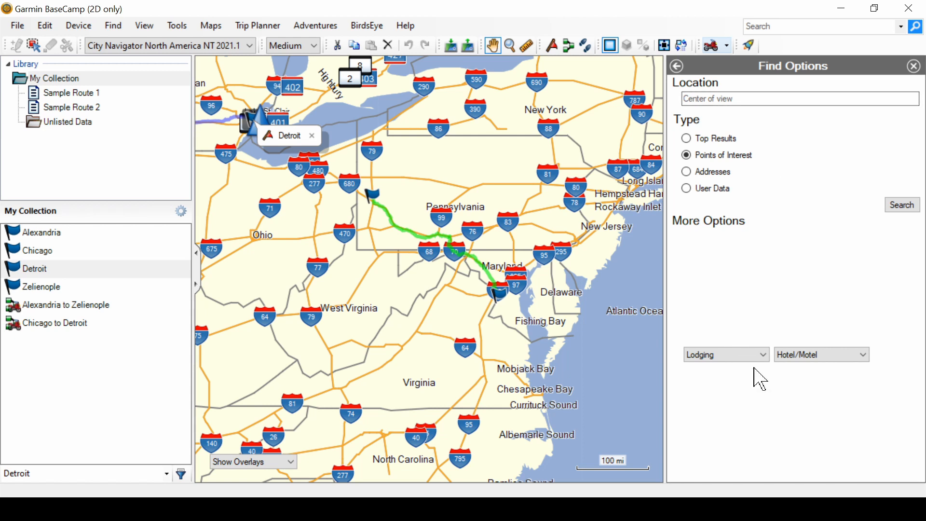
{"action": "mouse_move", "coordinate": [814, 389]}
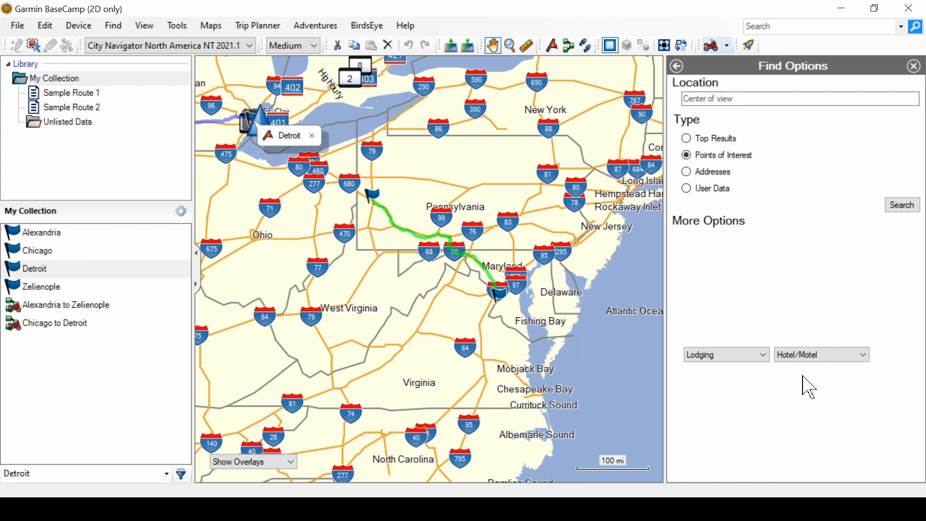
{"action": "mouse_move", "coordinate": [280, 342]}
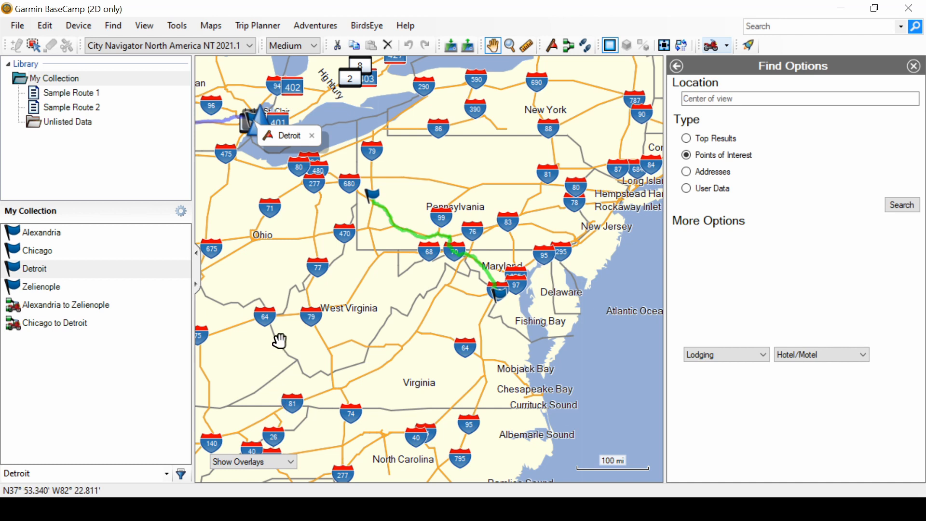
{"action": "mouse_move", "coordinate": [319, 356]}
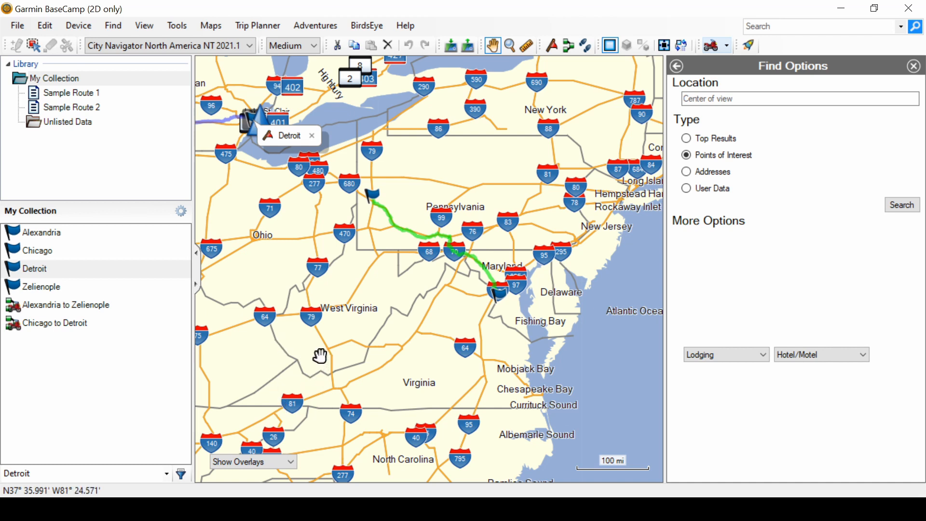
{"action": "mouse_move", "coordinate": [524, 241]}
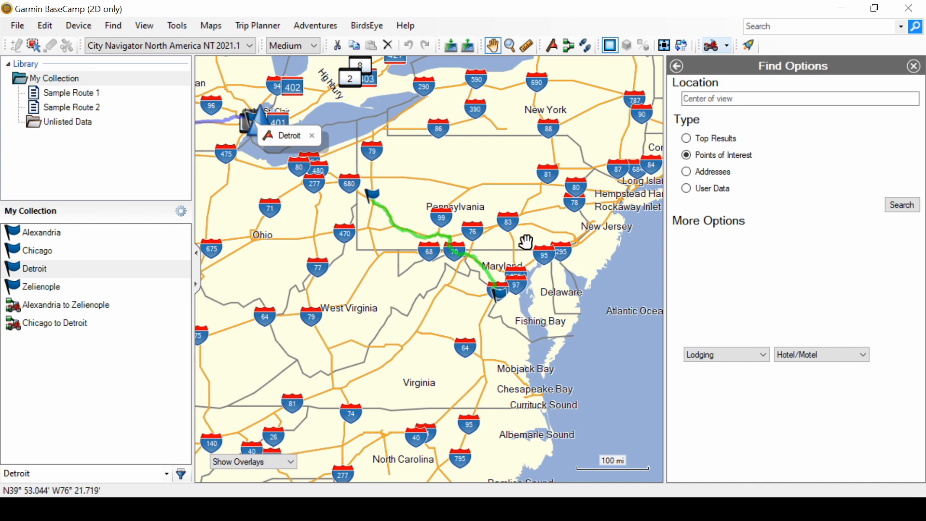
Step: Set the location to Detroit, MI, USA and search for hotels and motels there
{"action": "left_click", "coordinate": [798, 98]}
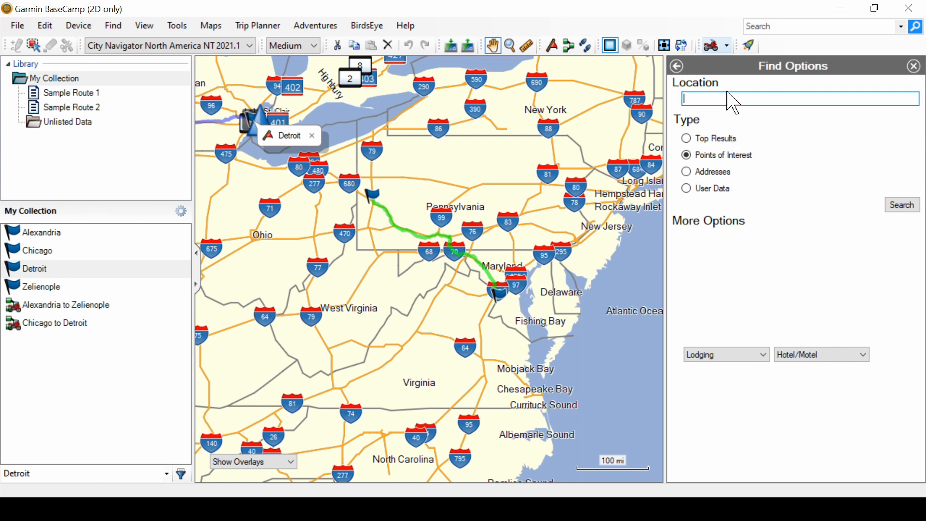
{"action": "type", "text": "D"}
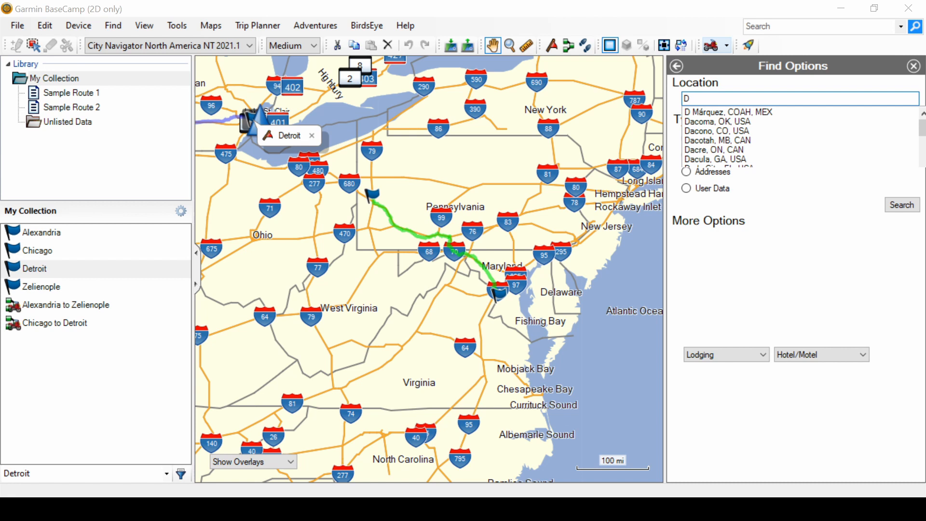
{"action": "type", "text": "etroit"}
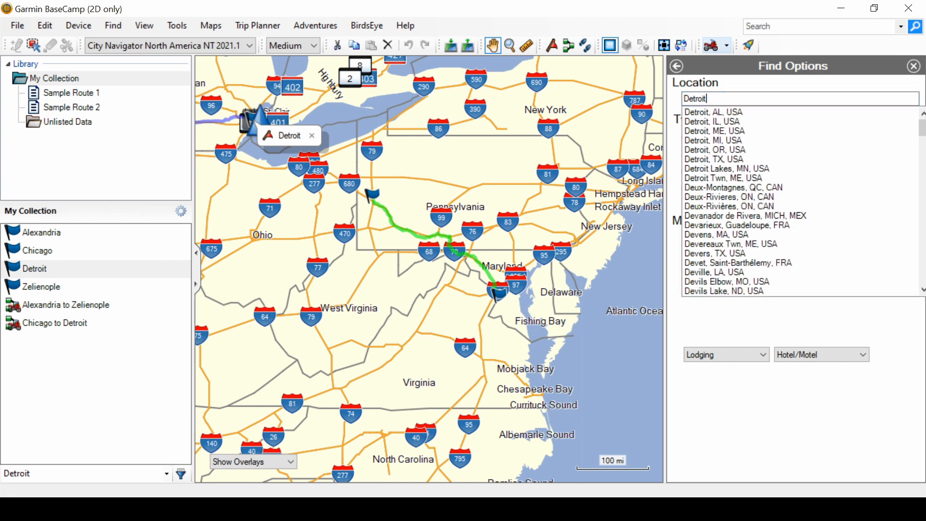
{"action": "left_click", "coordinate": [714, 140]}
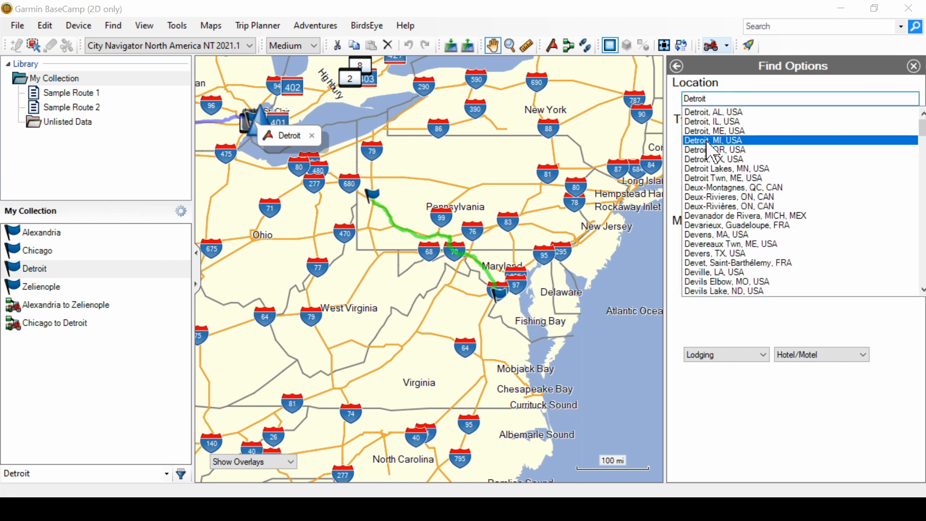
{"action": "left_click", "coordinate": [714, 140]}
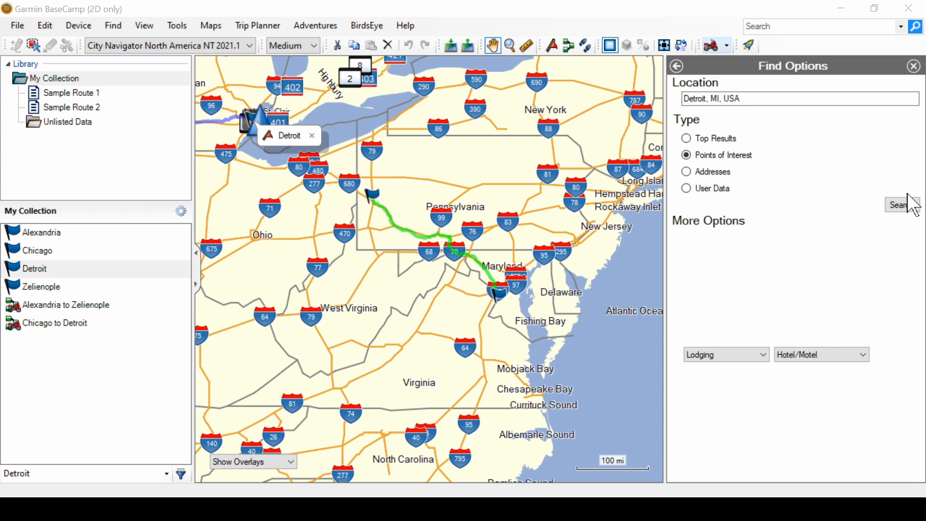
{"action": "left_click", "coordinate": [898, 204]}
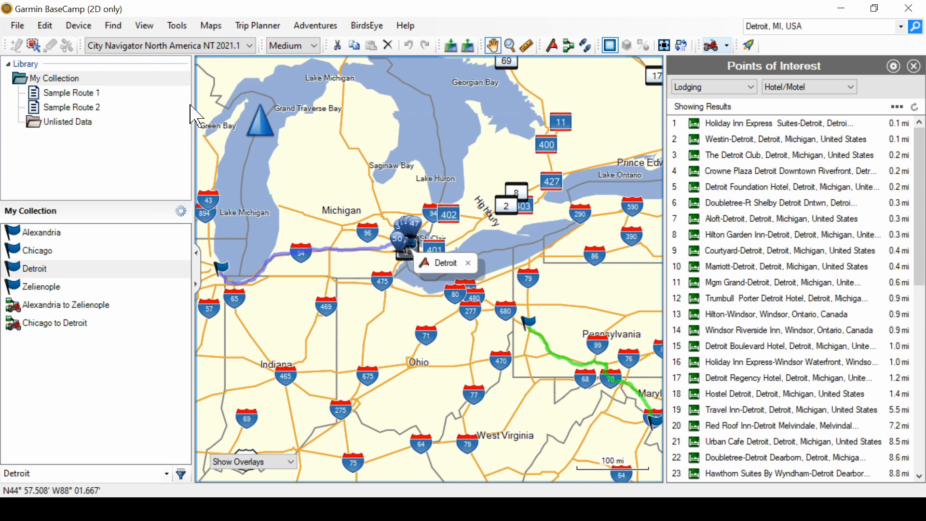
{"action": "left_click", "coordinate": [113, 25]}
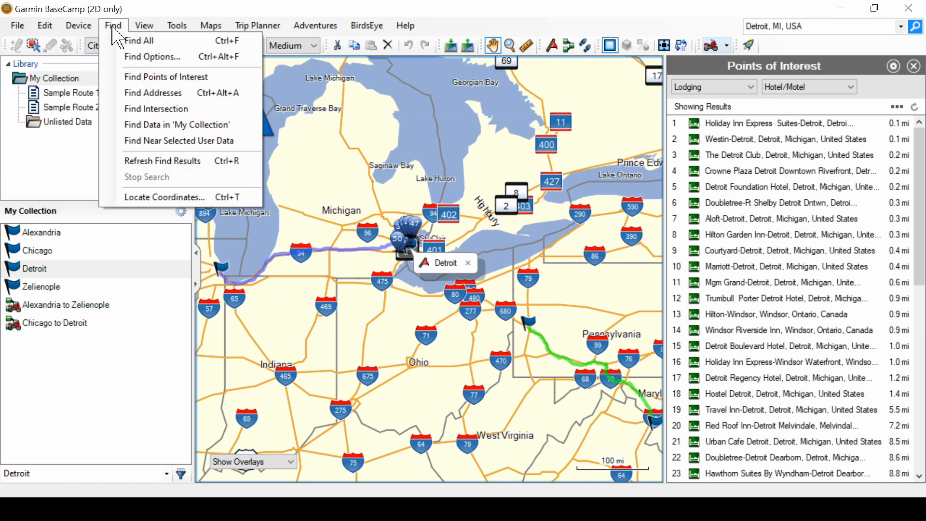
{"action": "mouse_move", "coordinate": [121, 47]}
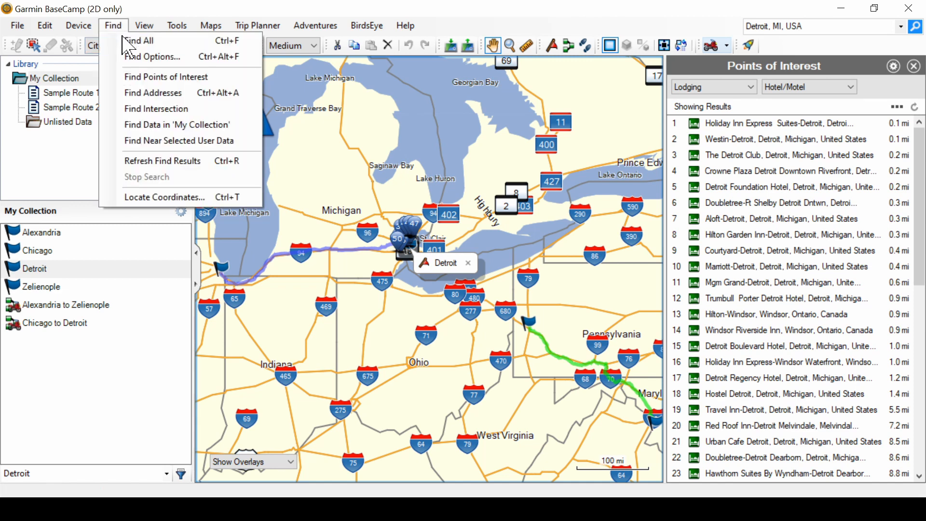
{"action": "mouse_move", "coordinate": [179, 141]}
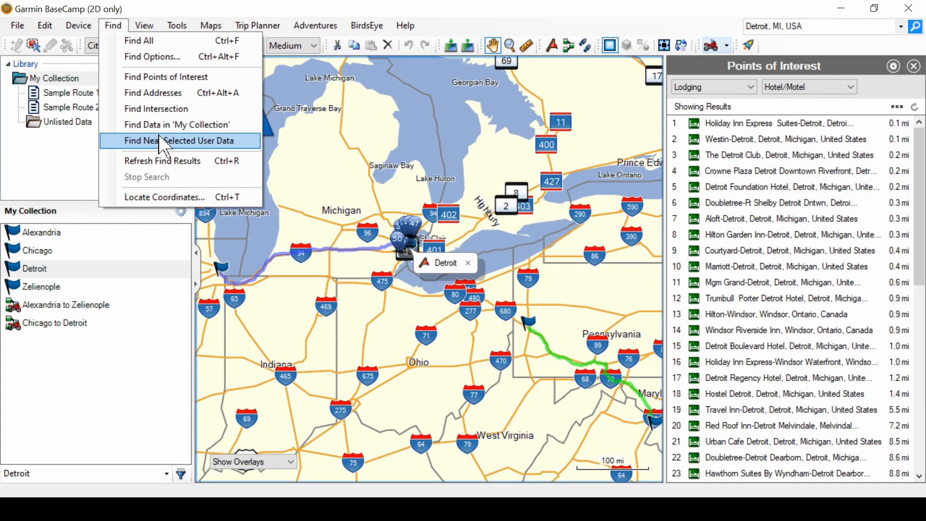
{"action": "mouse_move", "coordinate": [347, 149]}
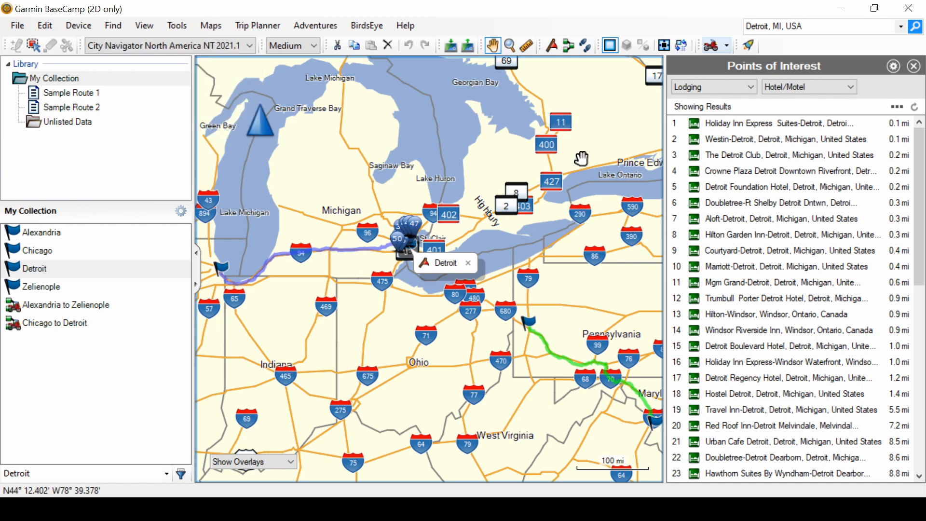
{"action": "mouse_move", "coordinate": [916, 71]}
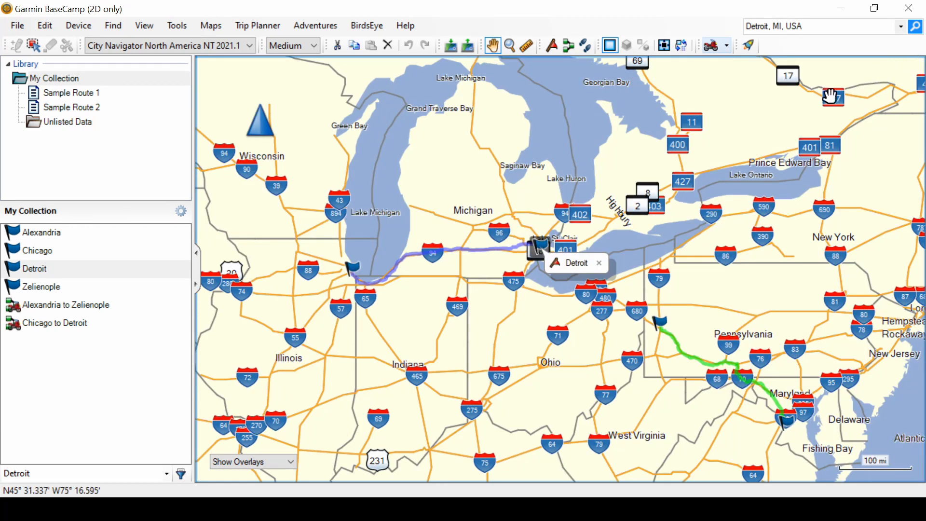
Step: Reopen Find Options, clearing the Detroit lodging results from the map
{"action": "left_click", "coordinate": [113, 25]}
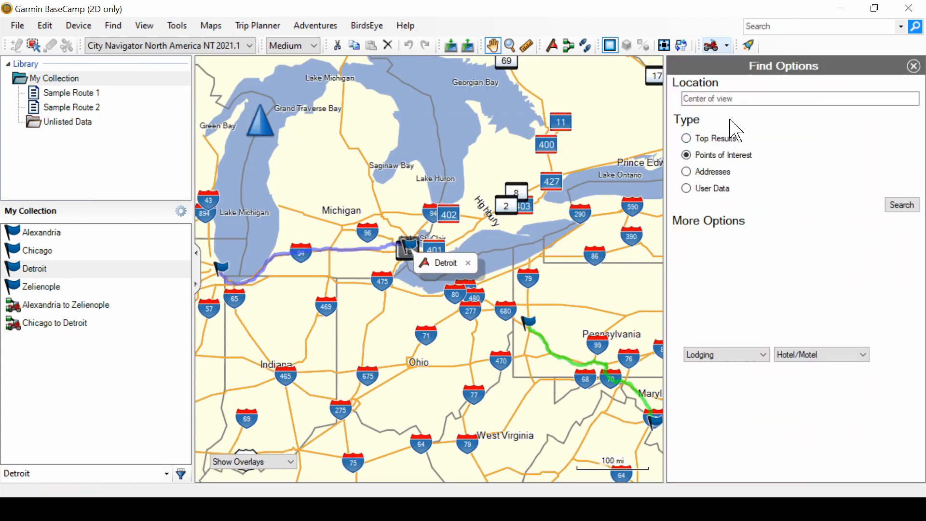
{"action": "mouse_move", "coordinate": [794, 315]}
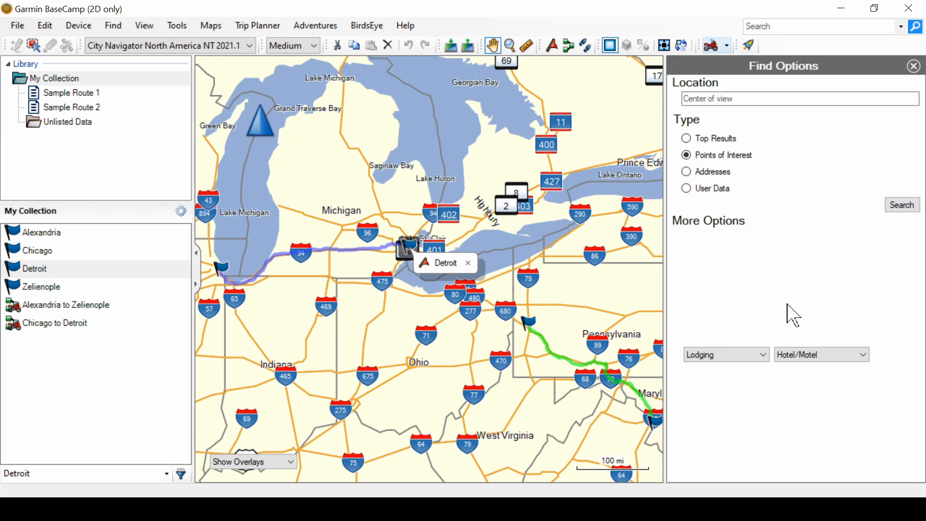
{"action": "mouse_move", "coordinate": [866, 239]}
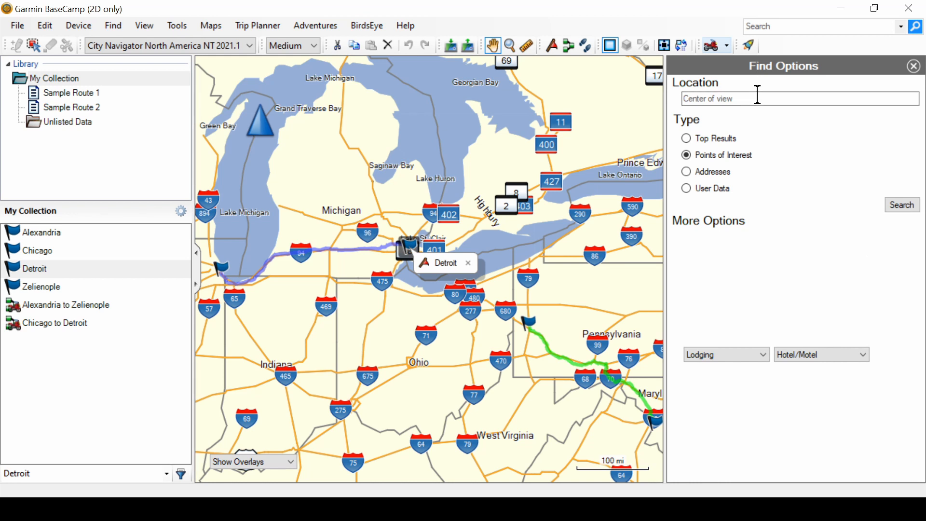
{"action": "mouse_move", "coordinate": [717, 275]}
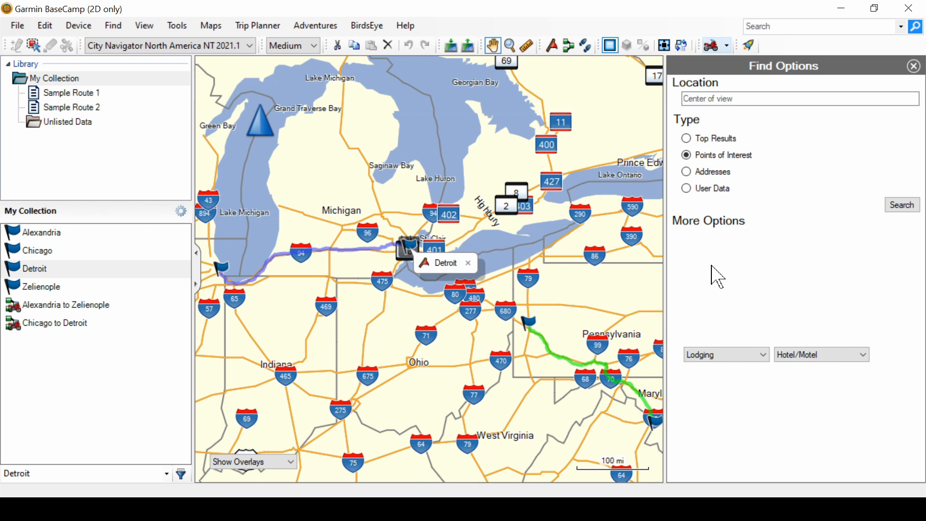
{"action": "mouse_move", "coordinate": [701, 286]}
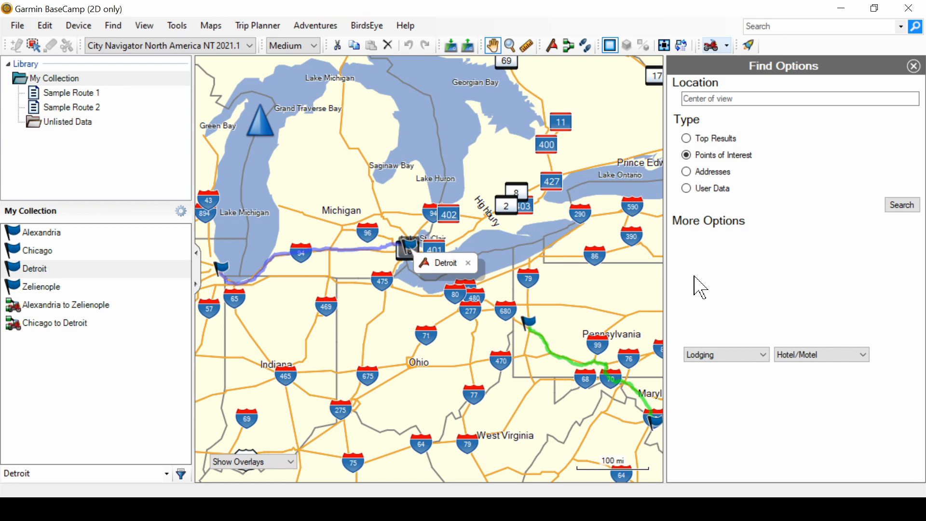
Step: Select the Location field in Find Options, leaving Lodging, Hotel/Motel unchanged
{"action": "left_click", "coordinate": [768, 99]}
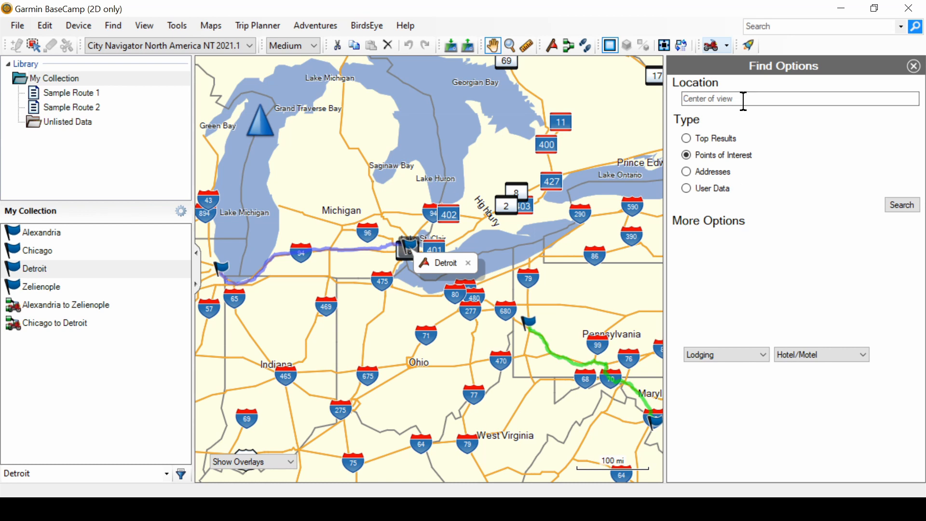
{"action": "mouse_move", "coordinate": [718, 299]}
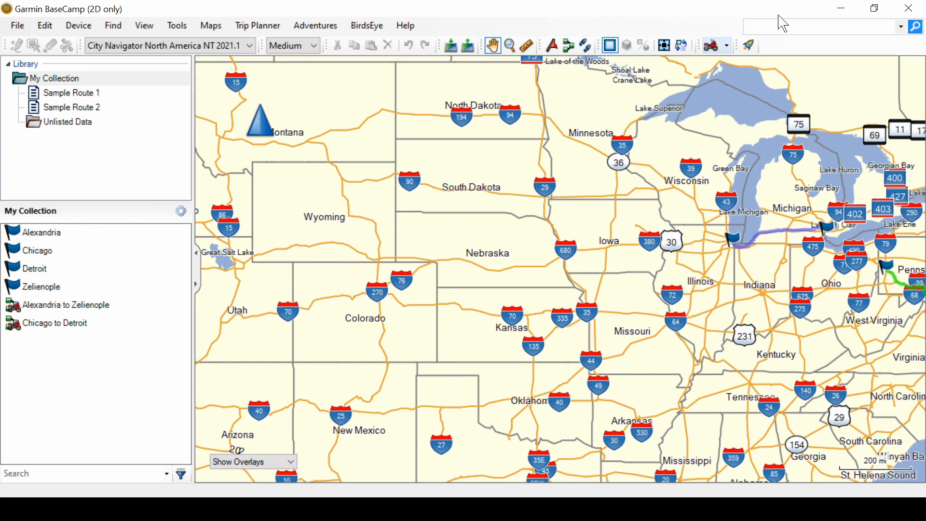
Step: Quick-search 'San Francis' from the Search box to get Top Results
{"action": "left_click", "coordinate": [821, 26]}
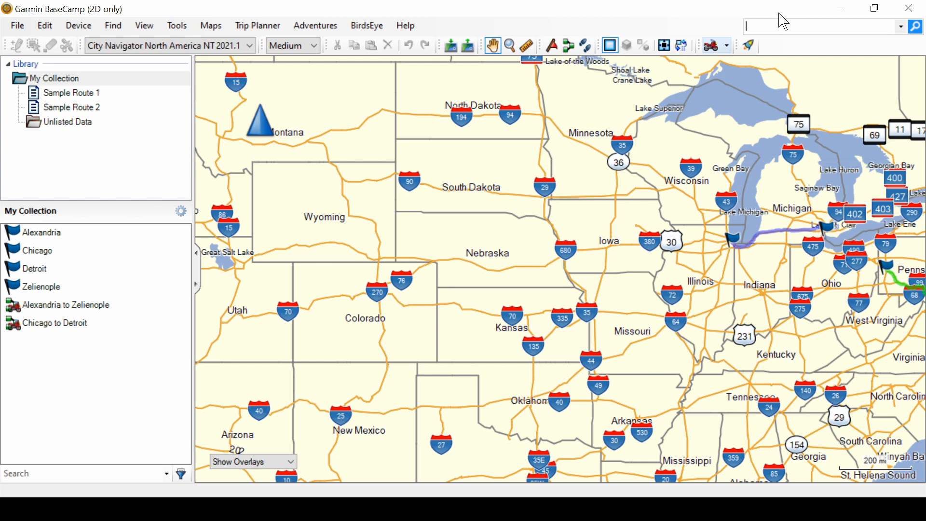
{"action": "type", "text": "San"}
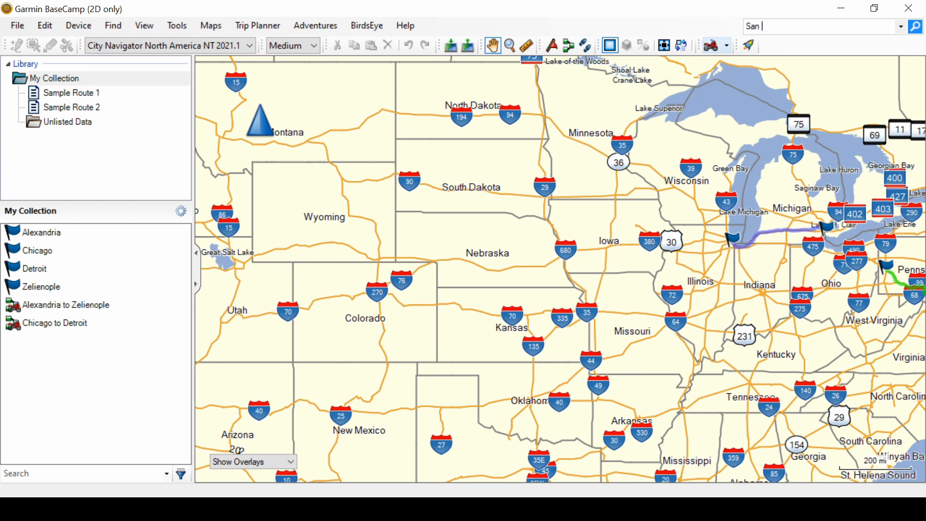
{"action": "type", "text": "Francis"}
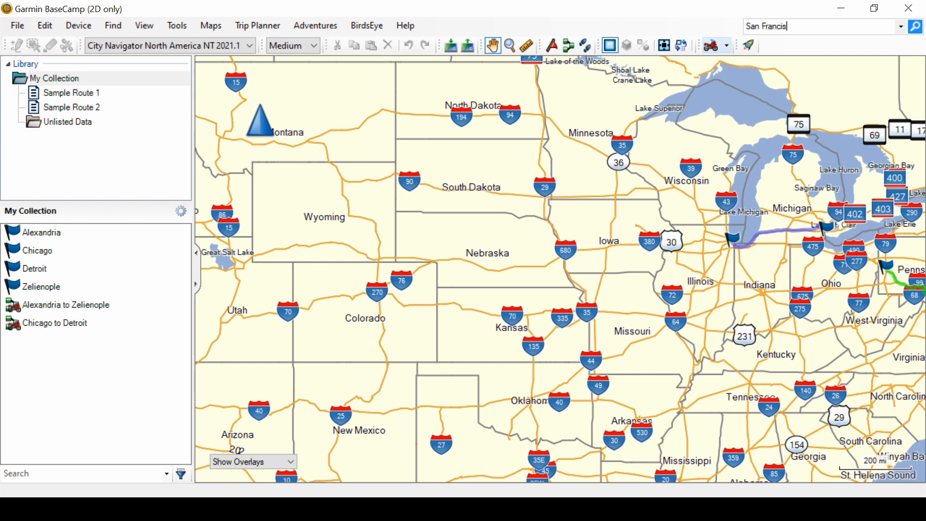
{"action": "left_click", "coordinate": [915, 27]}
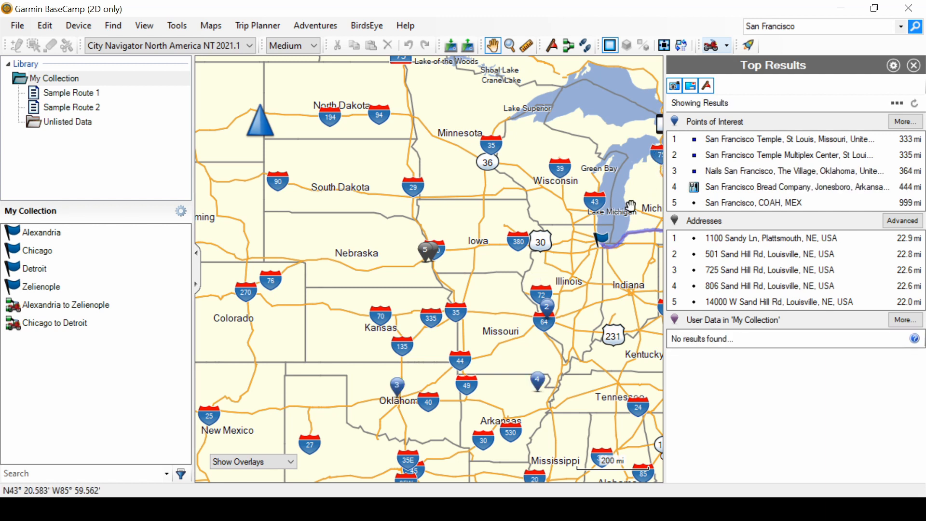
{"action": "mouse_move", "coordinate": [403, 216]}
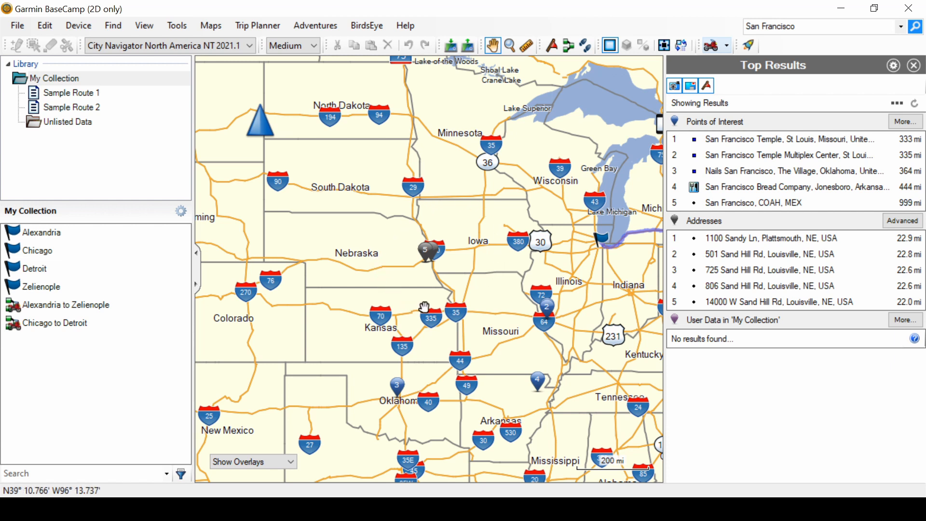
{"action": "mouse_move", "coordinate": [485, 285]}
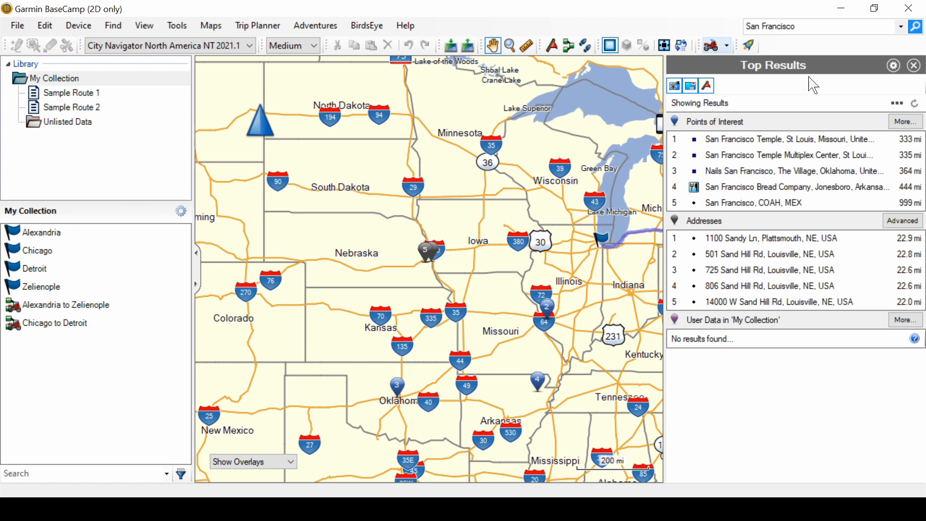
{"action": "mouse_move", "coordinate": [822, 42]}
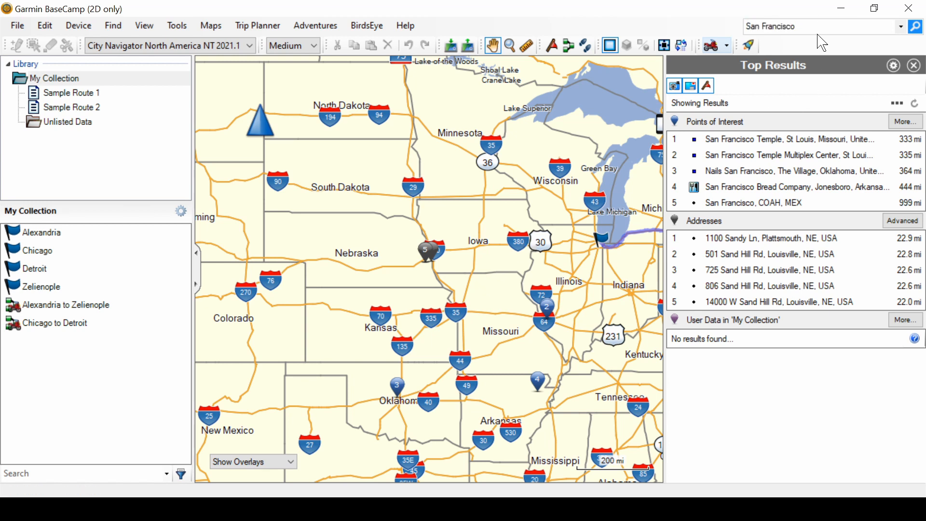
Step: Refine the quick search query to 'San Francisco, CA' and submit it
{"action": "type", "text": ", CA"}
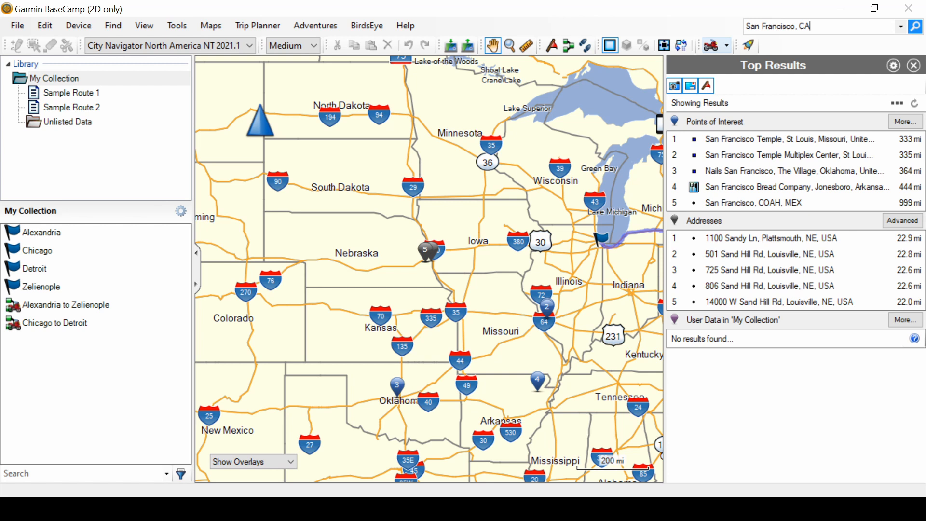
{"action": "key", "text": "Return"}
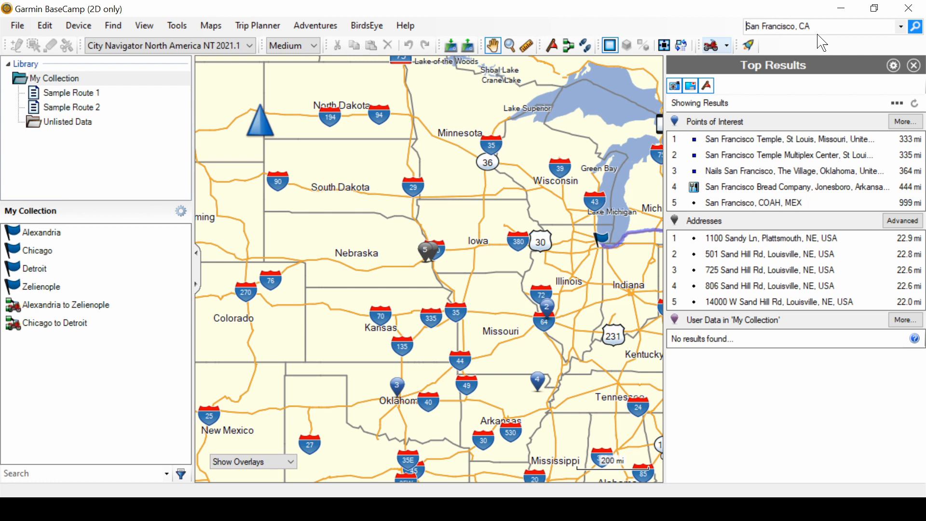
{"action": "mouse_move", "coordinate": [799, 55]}
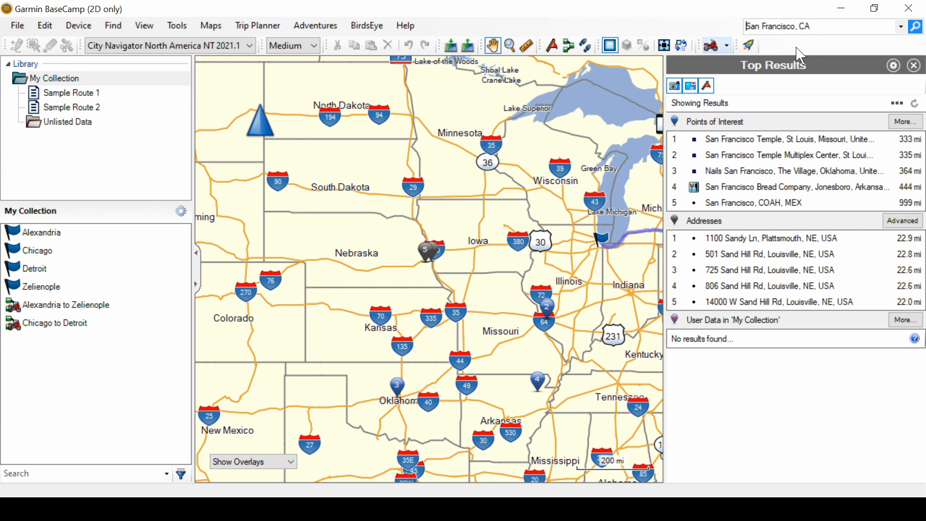
{"action": "mouse_move", "coordinate": [894, 65]}
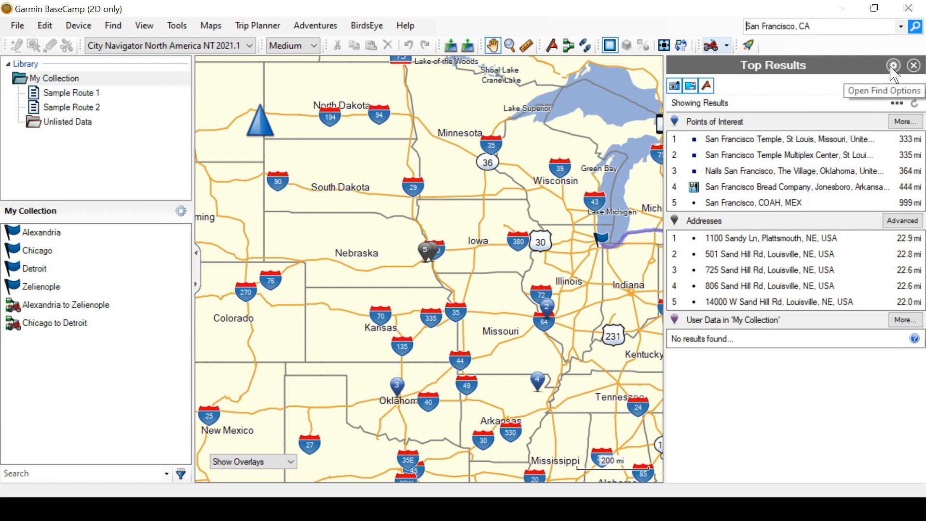
Step: Search Top Results around location San Francisco, CA, USA via Find Options
{"action": "left_click", "coordinate": [895, 66]}
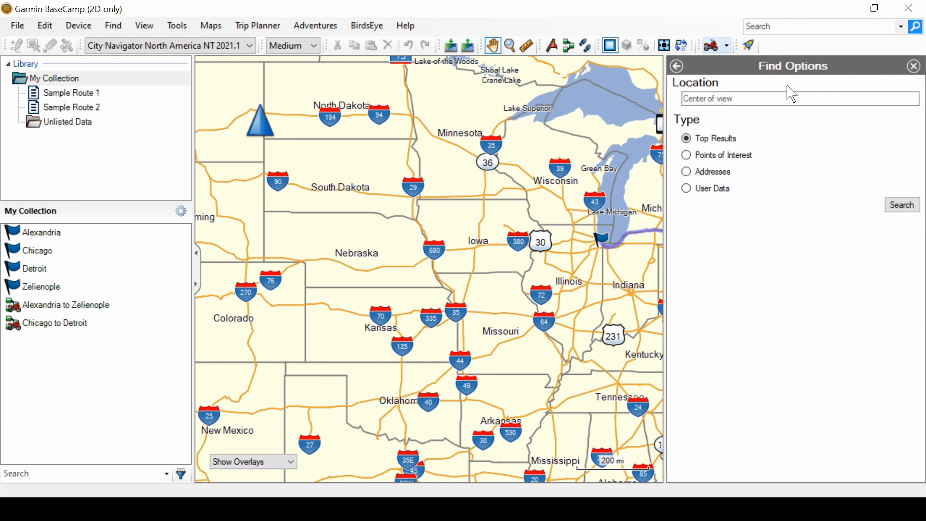
{"action": "left_click", "coordinate": [768, 98]}
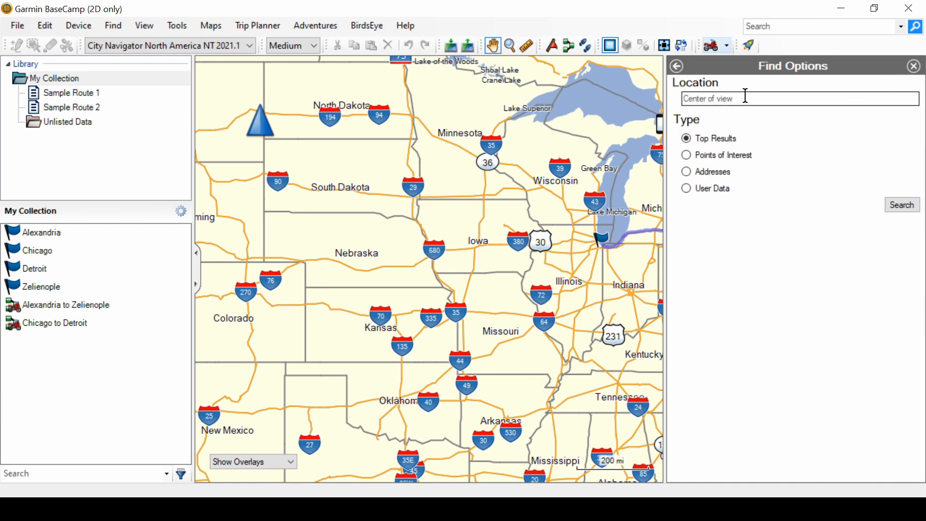
{"action": "type", "text": "San Fr"}
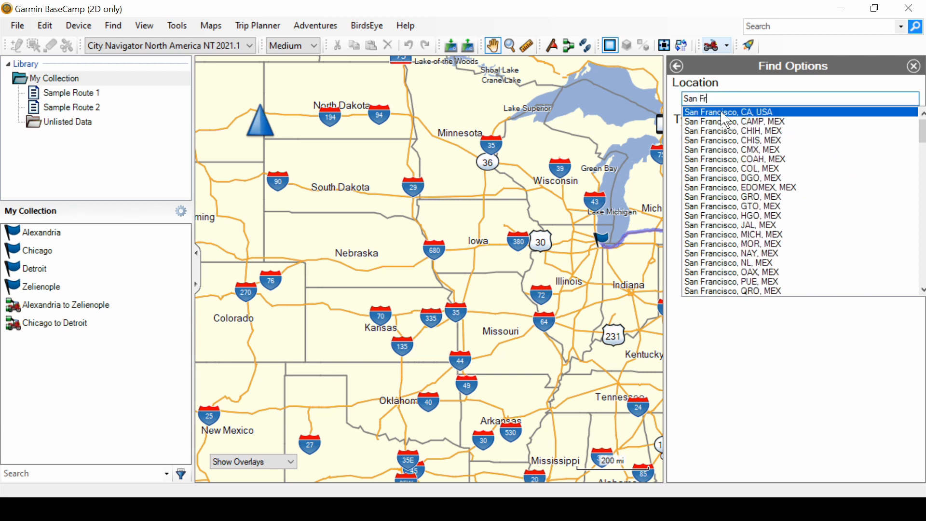
{"action": "left_click", "coordinate": [728, 111]}
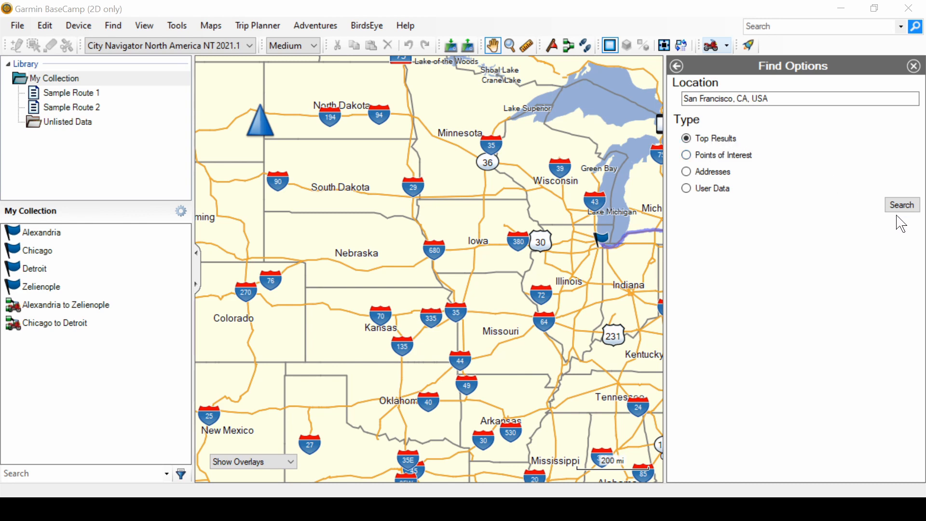
{"action": "left_click", "coordinate": [902, 204]}
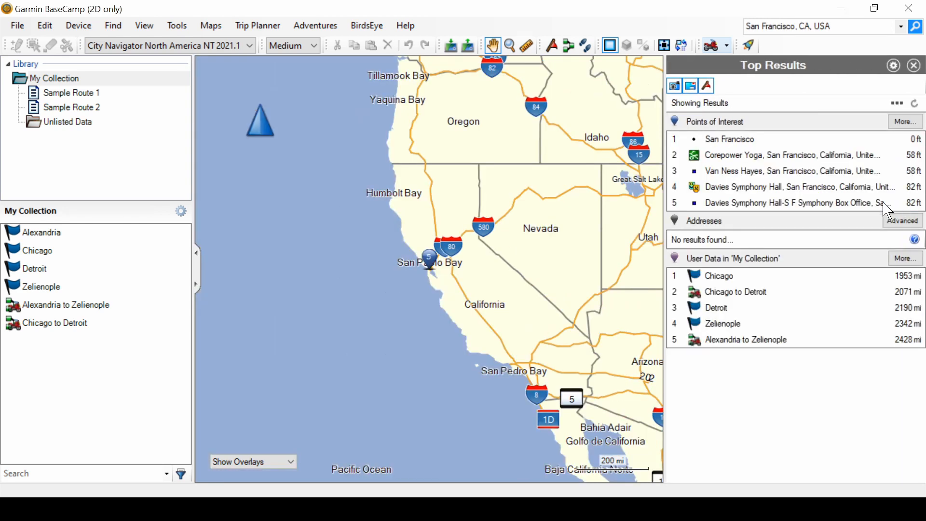
Step: Show the San Francisco point of interest's info card beside its map pin
{"action": "left_click", "coordinate": [730, 139]}
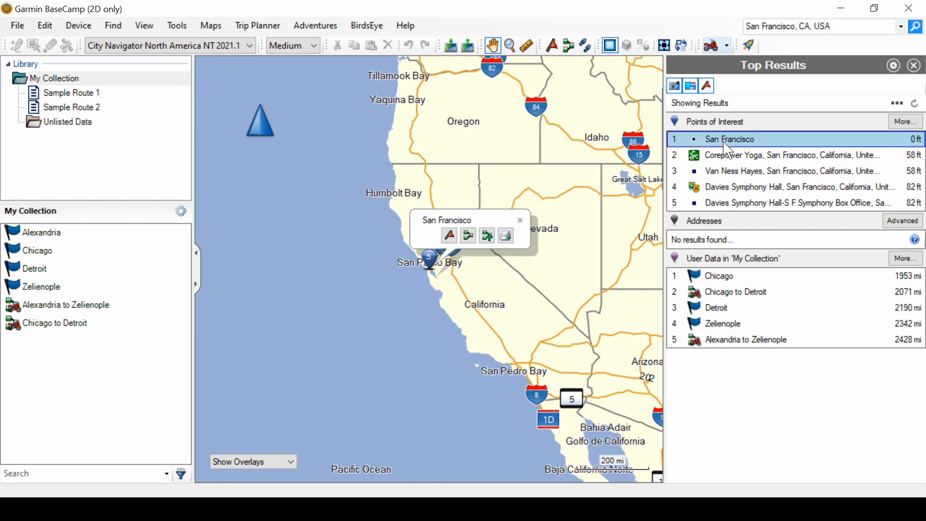
{"action": "mouse_move", "coordinate": [732, 149]}
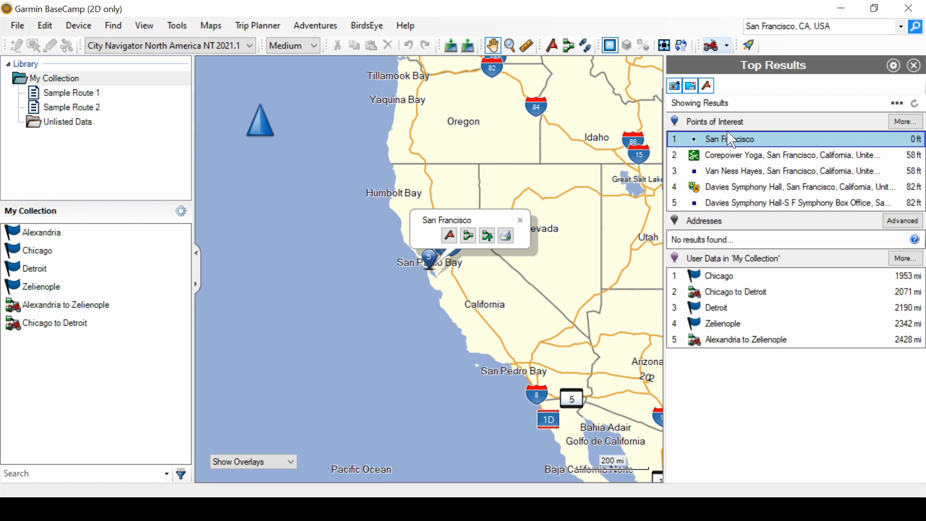
{"action": "mouse_move", "coordinate": [113, 26]}
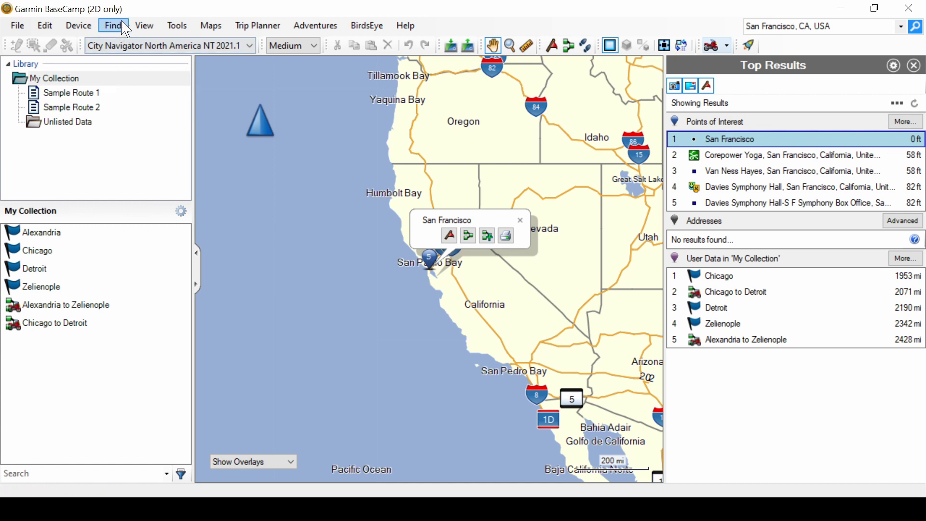
Step: Choose Find Options... from the Find menu, clearing the San Francisco results
{"action": "left_click", "coordinate": [113, 26]}
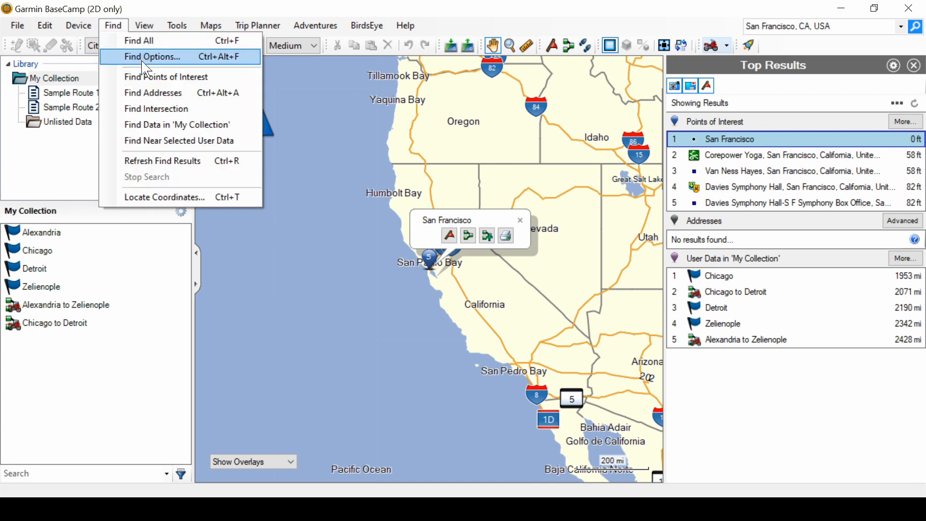
{"action": "left_click", "coordinate": [152, 57]}
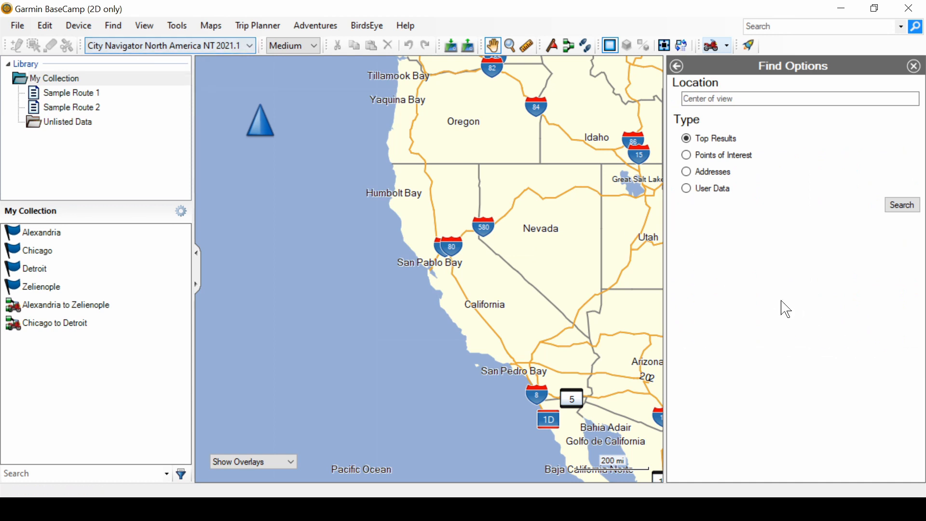
{"action": "mouse_move", "coordinate": [776, 295]}
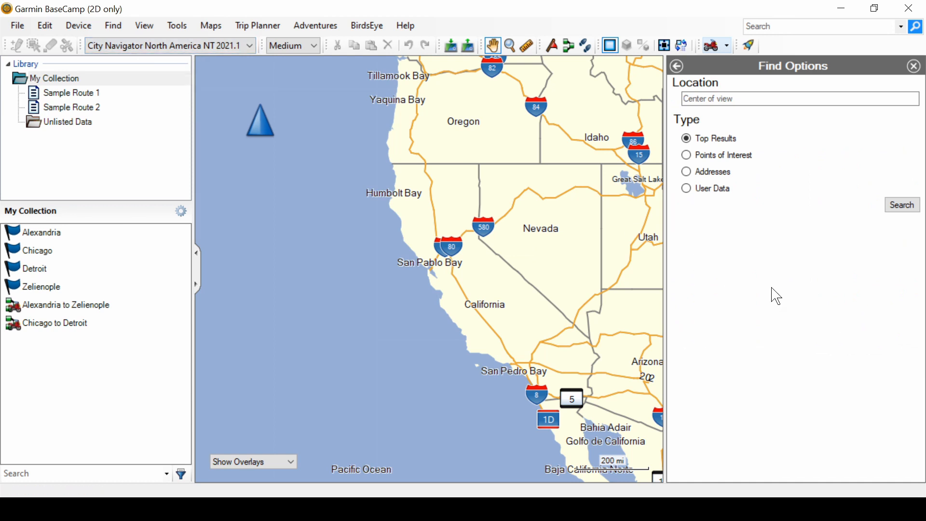